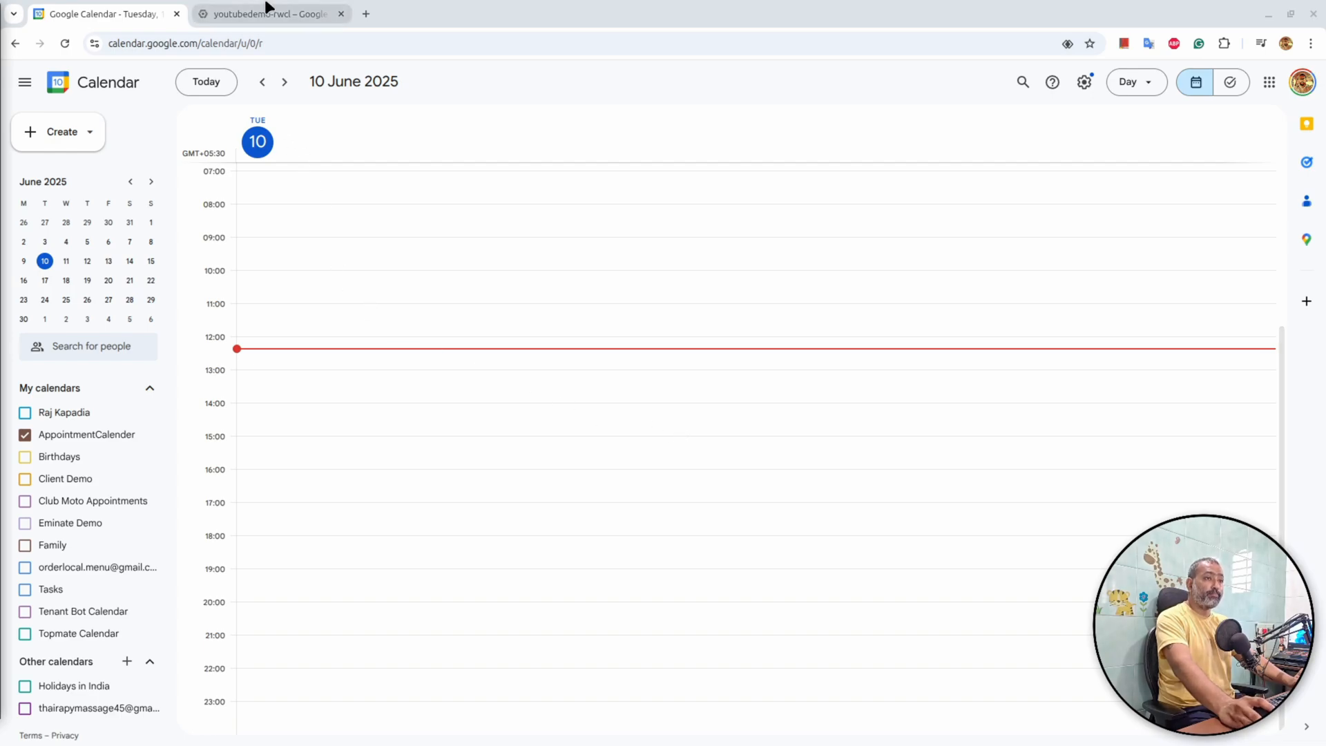
Step: Switch to the Google Cloud Console tab for the youtubedemo-rwcl project
click(269, 14)
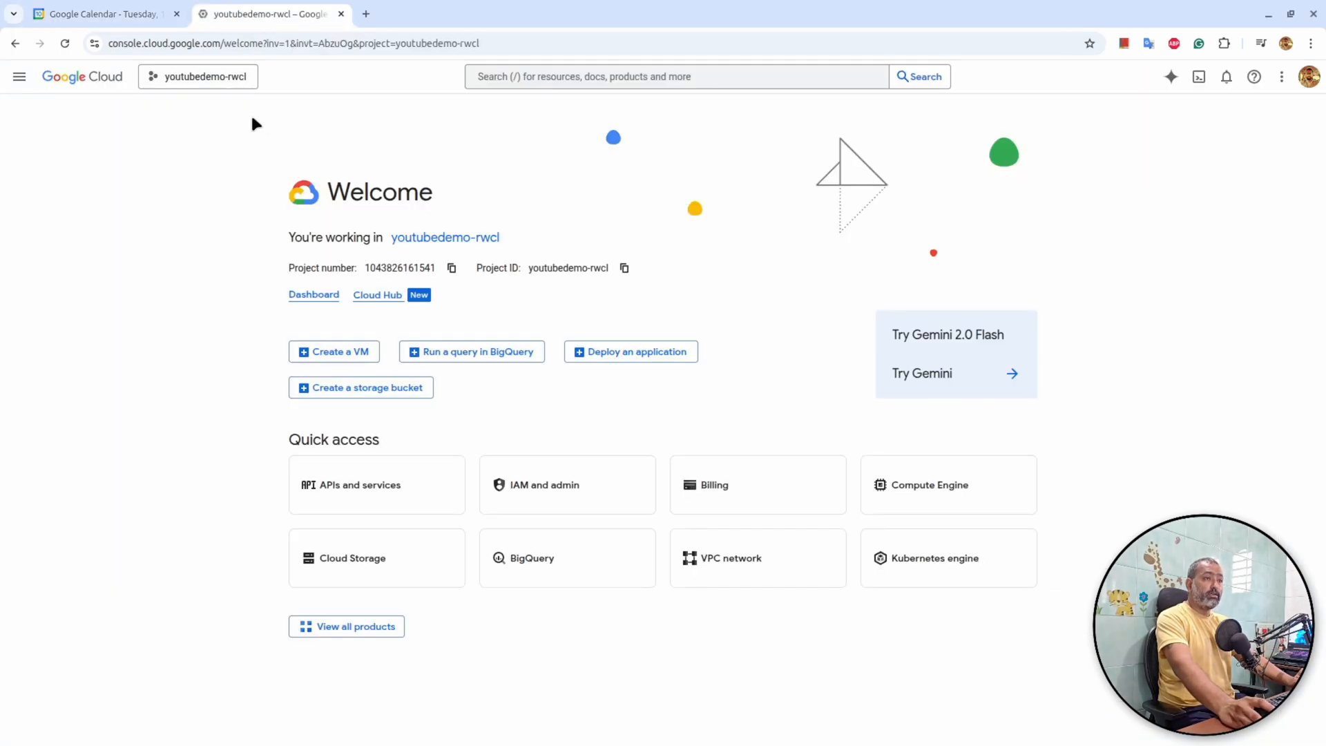
mouse_move(213, 245)
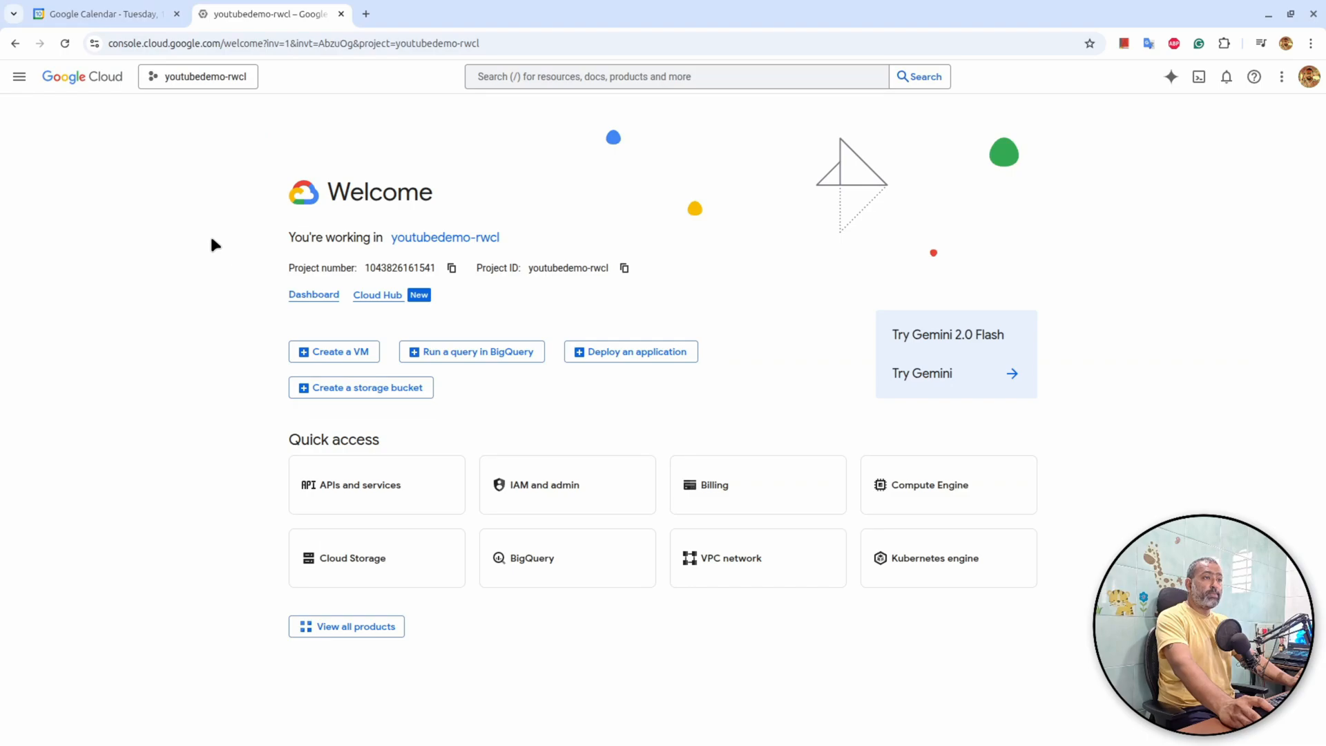
mouse_move(595, 434)
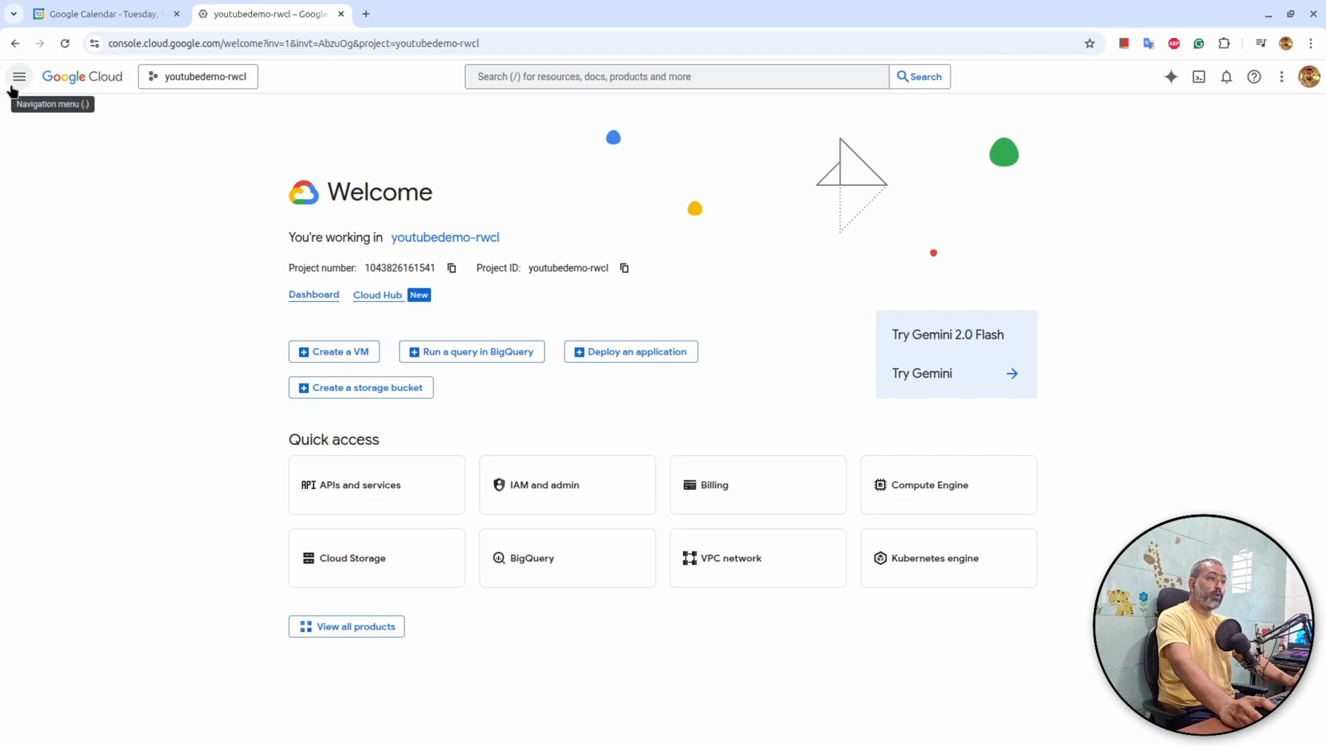
Step: Go to IAM and admin > Service accounts and start a new service account
click(19, 76)
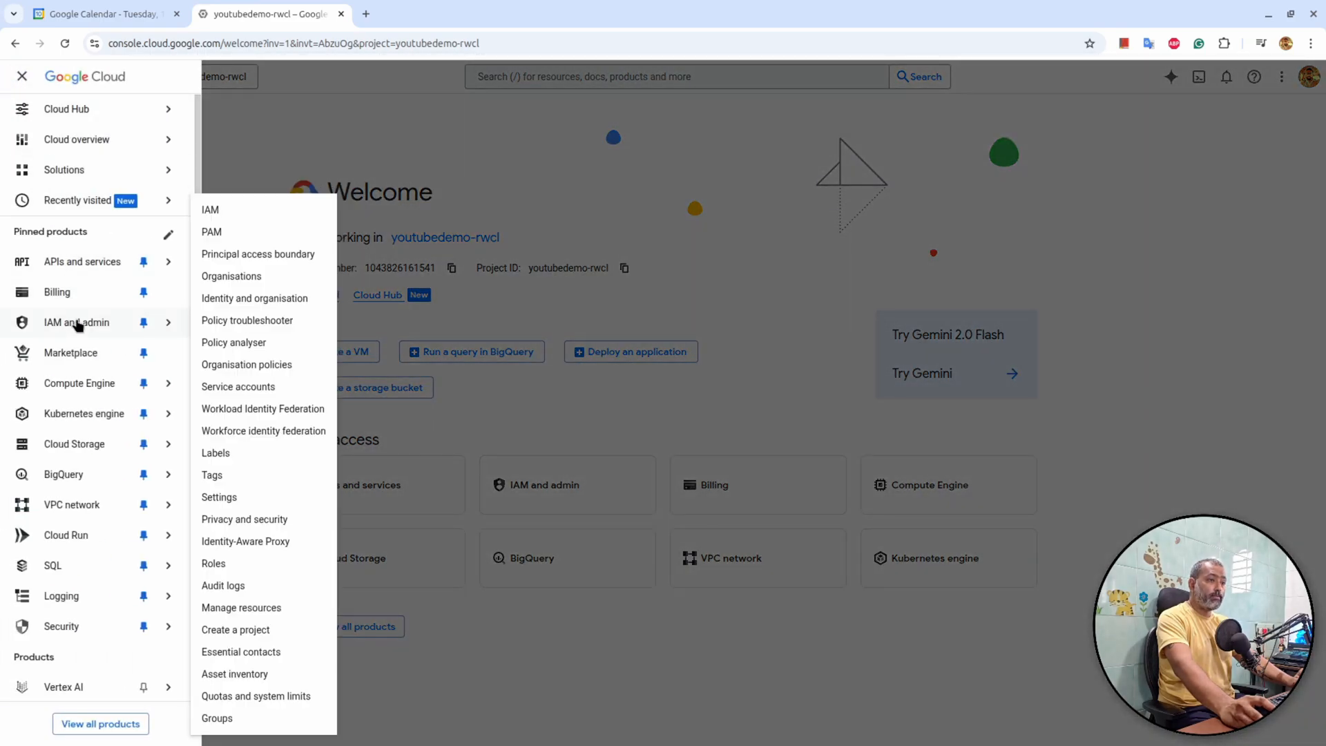
mouse_move(238, 387)
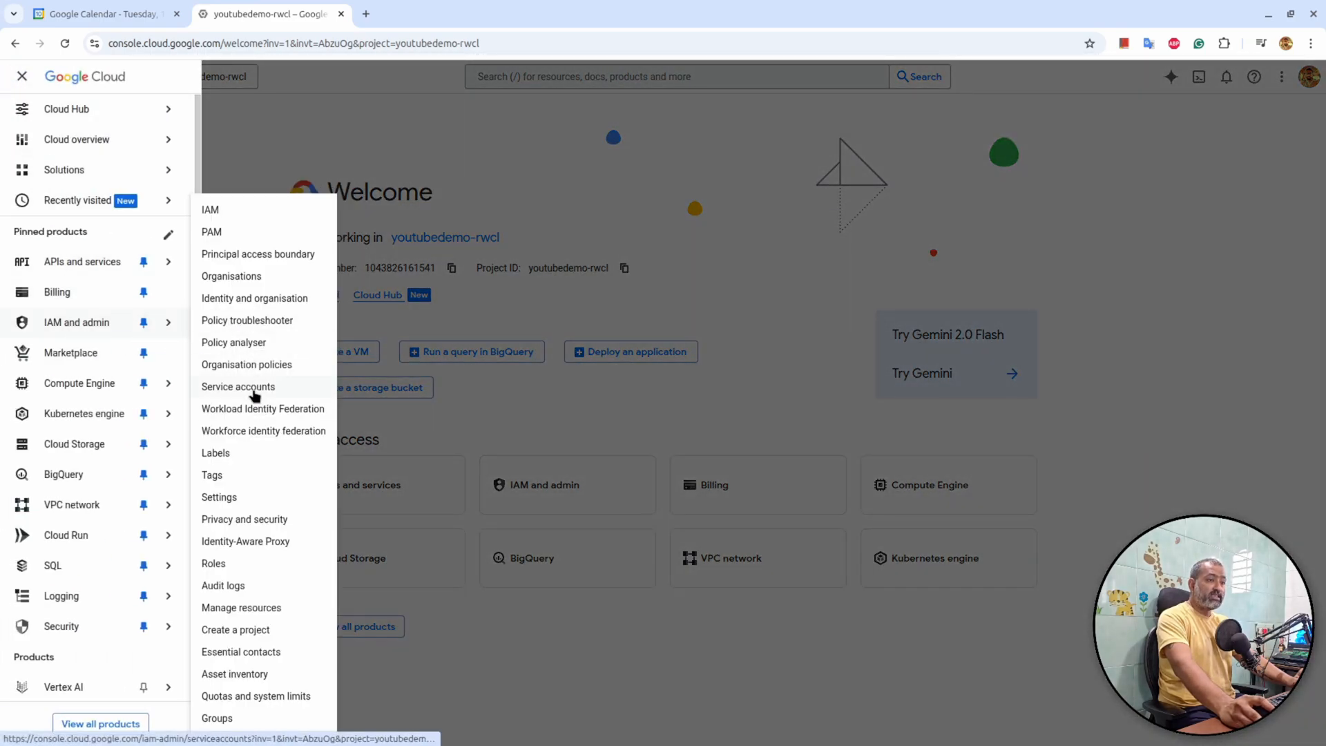
click(238, 387)
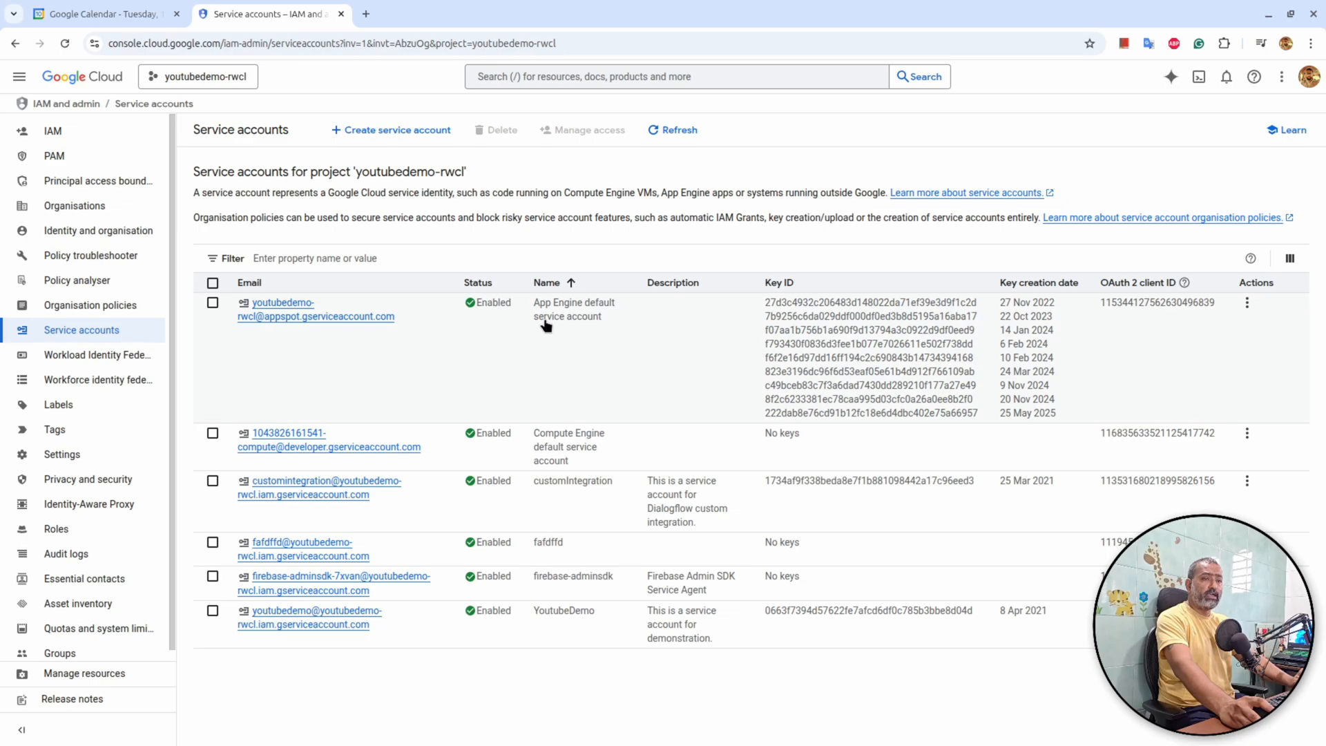
mouse_move(585, 317)
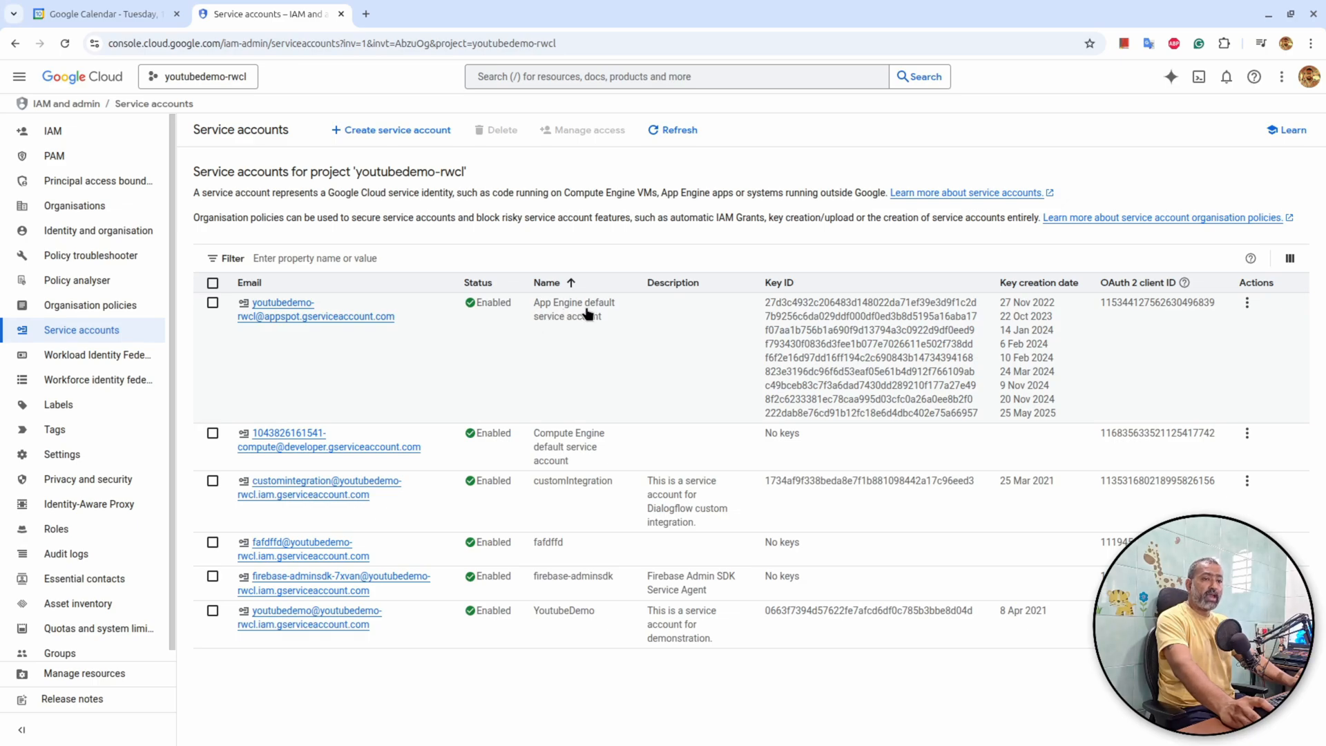
mouse_move(551, 335)
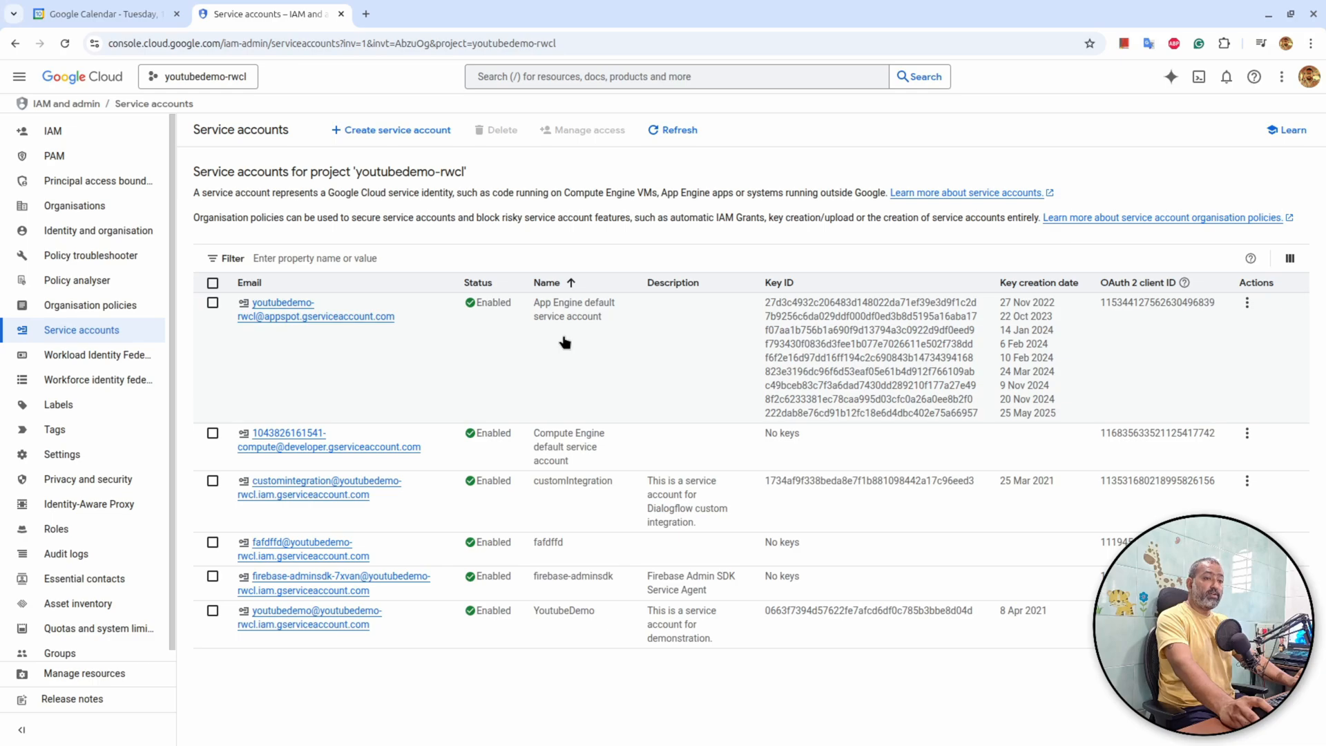
click(391, 129)
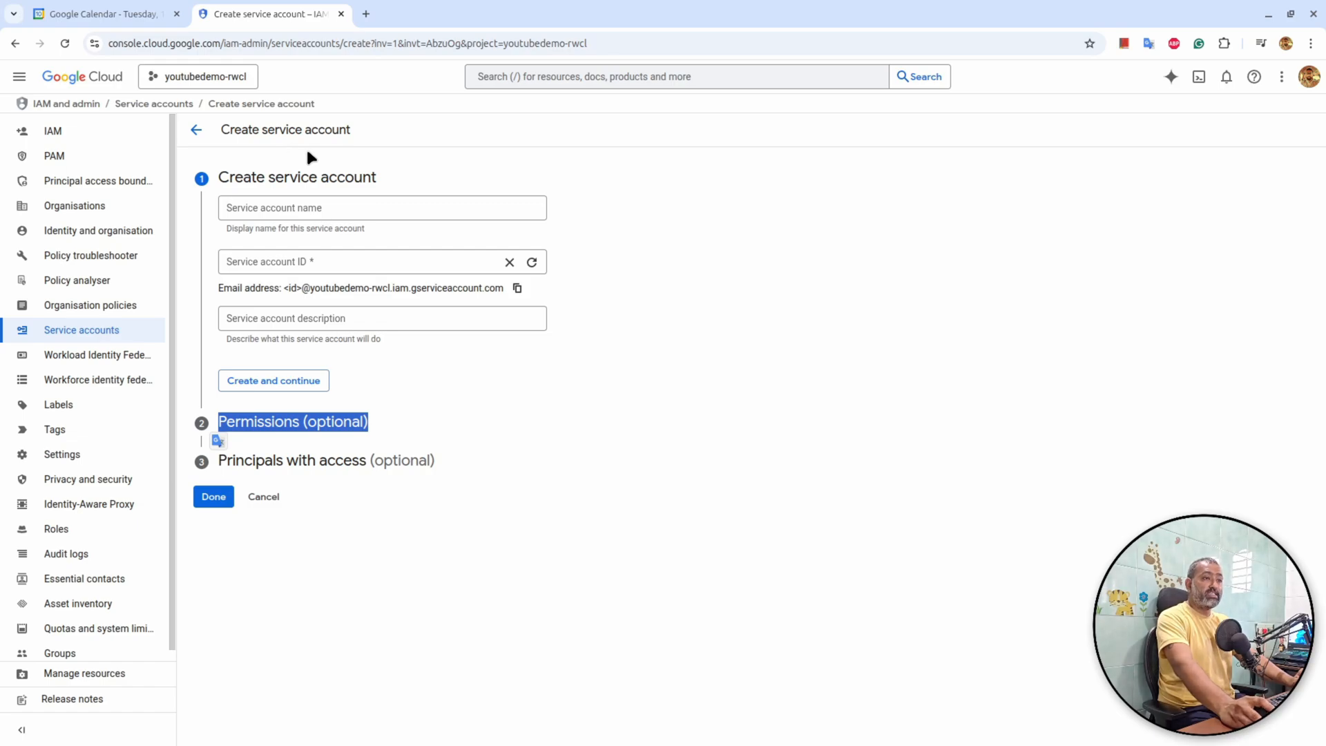
mouse_move(50, 95)
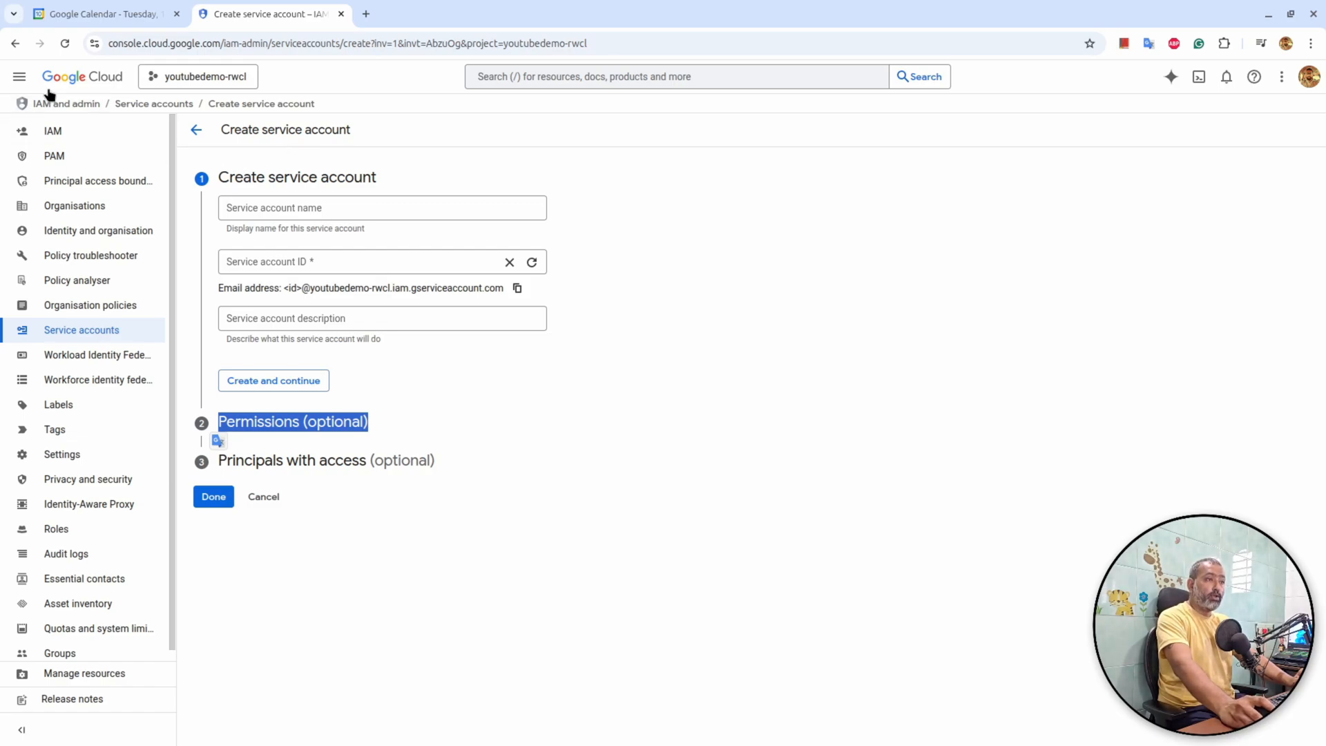
Step: Search the API library for 'calend' and open the enabled Google Calendar API page
click(20, 76)
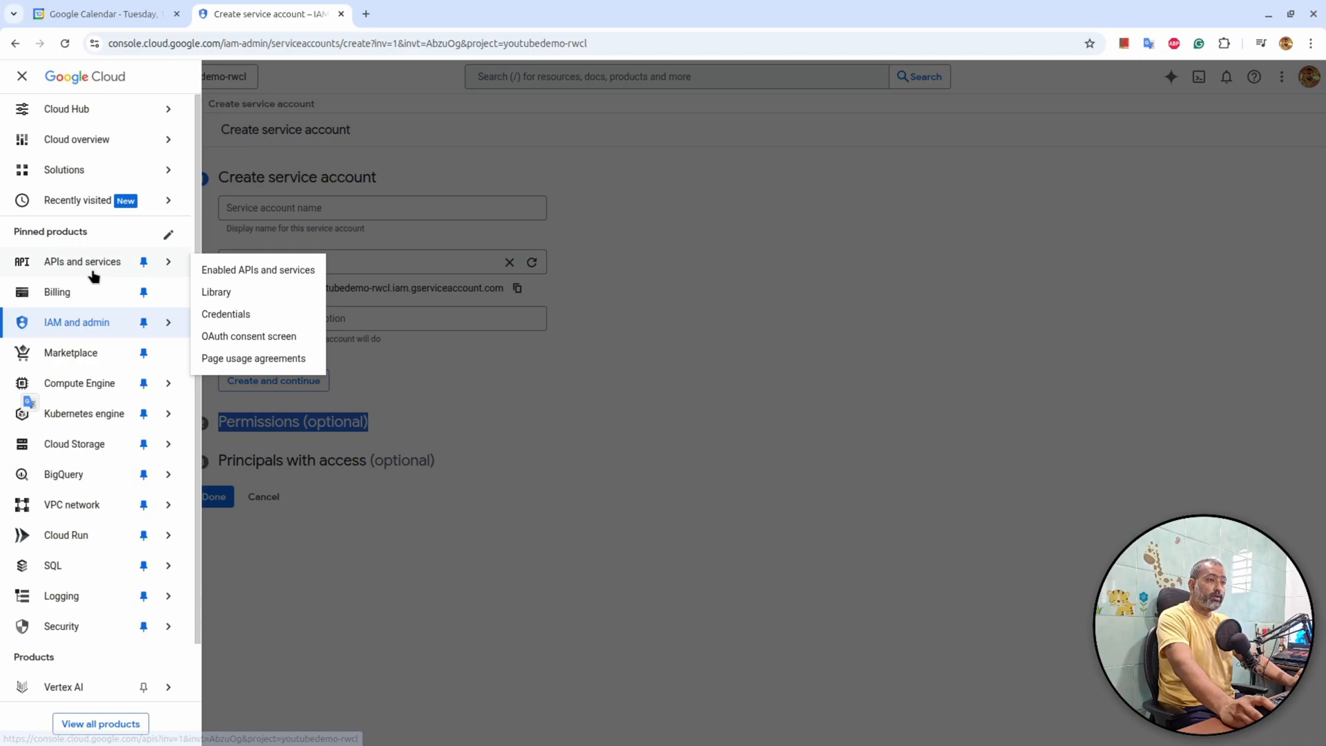
mouse_move(291, 269)
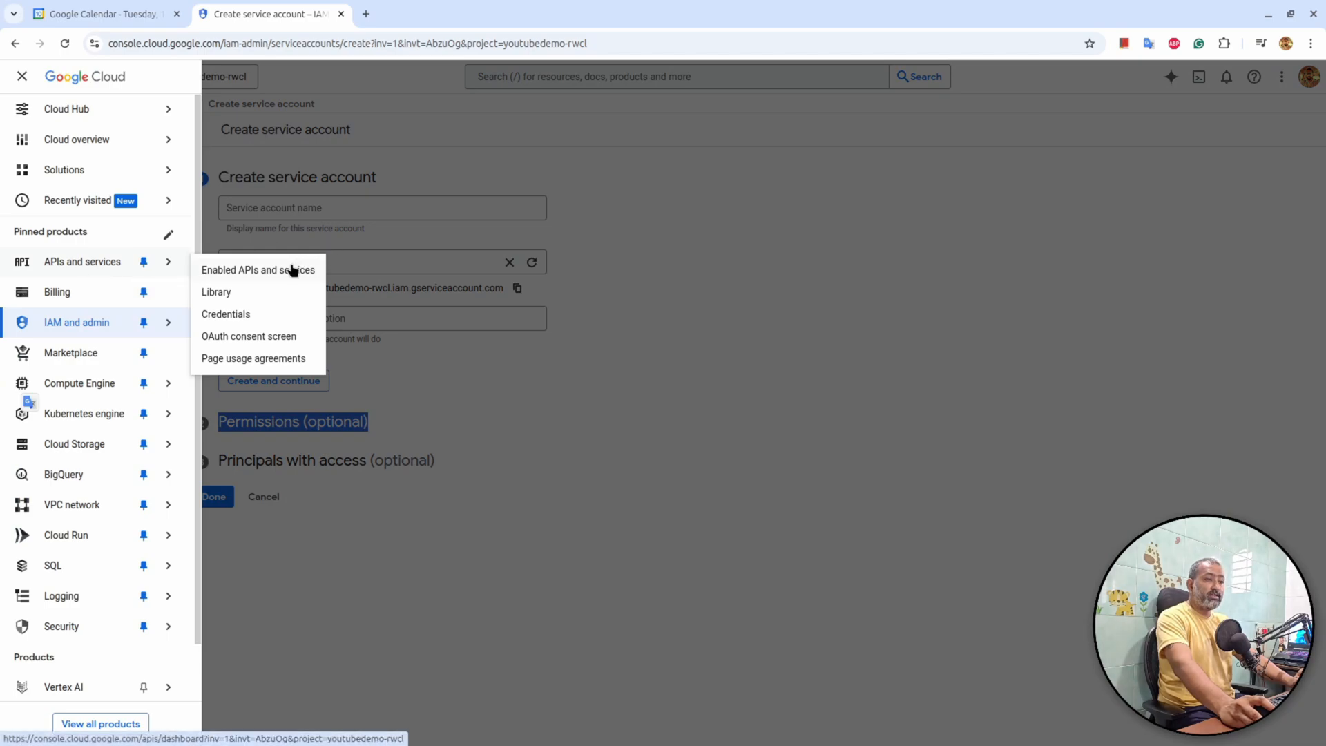
click(259, 270)
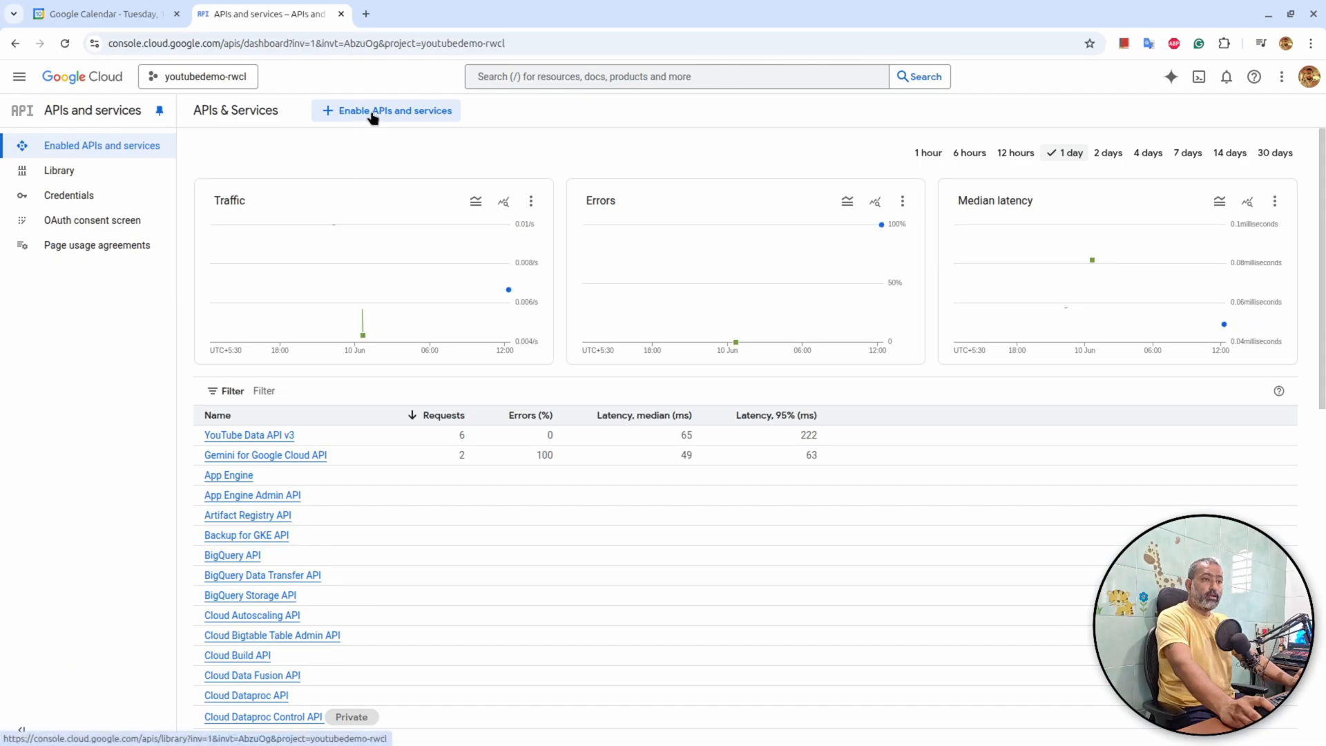
click(394, 110)
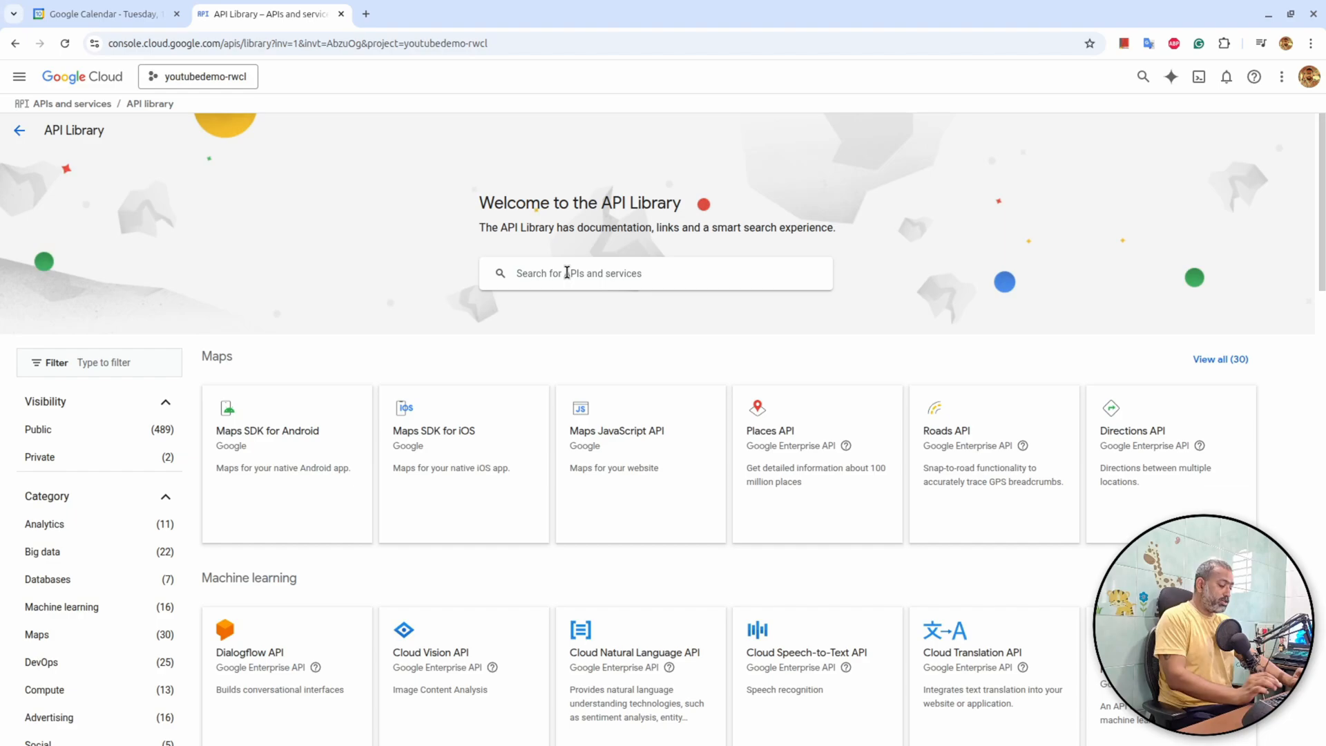
text(calend)
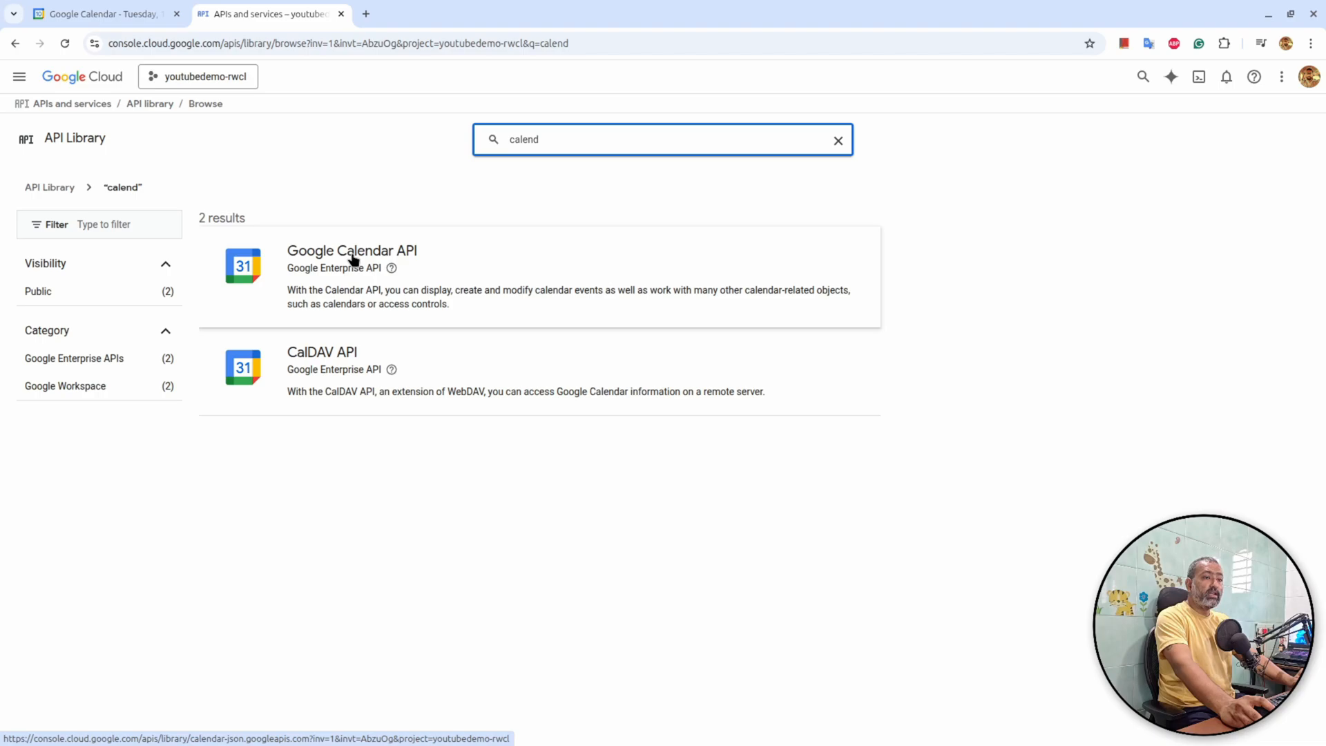
click(351, 250)
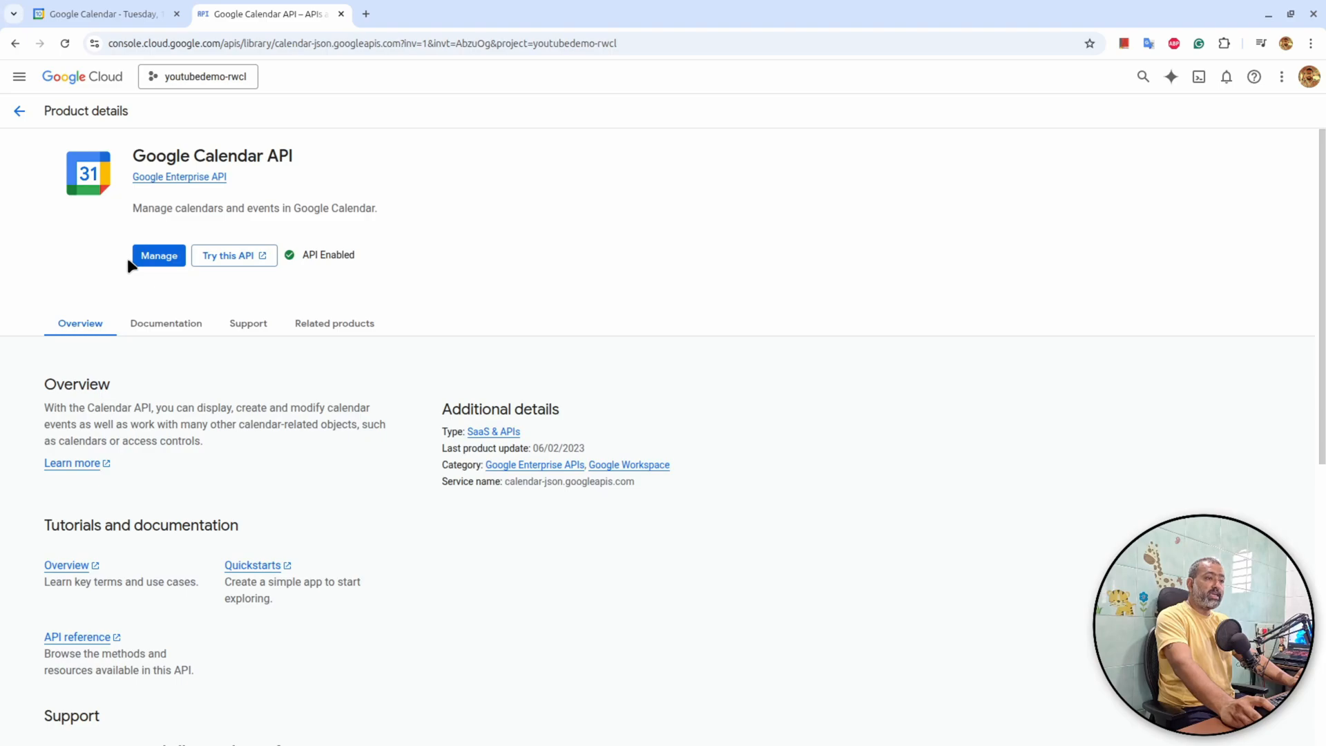
mouse_move(158, 255)
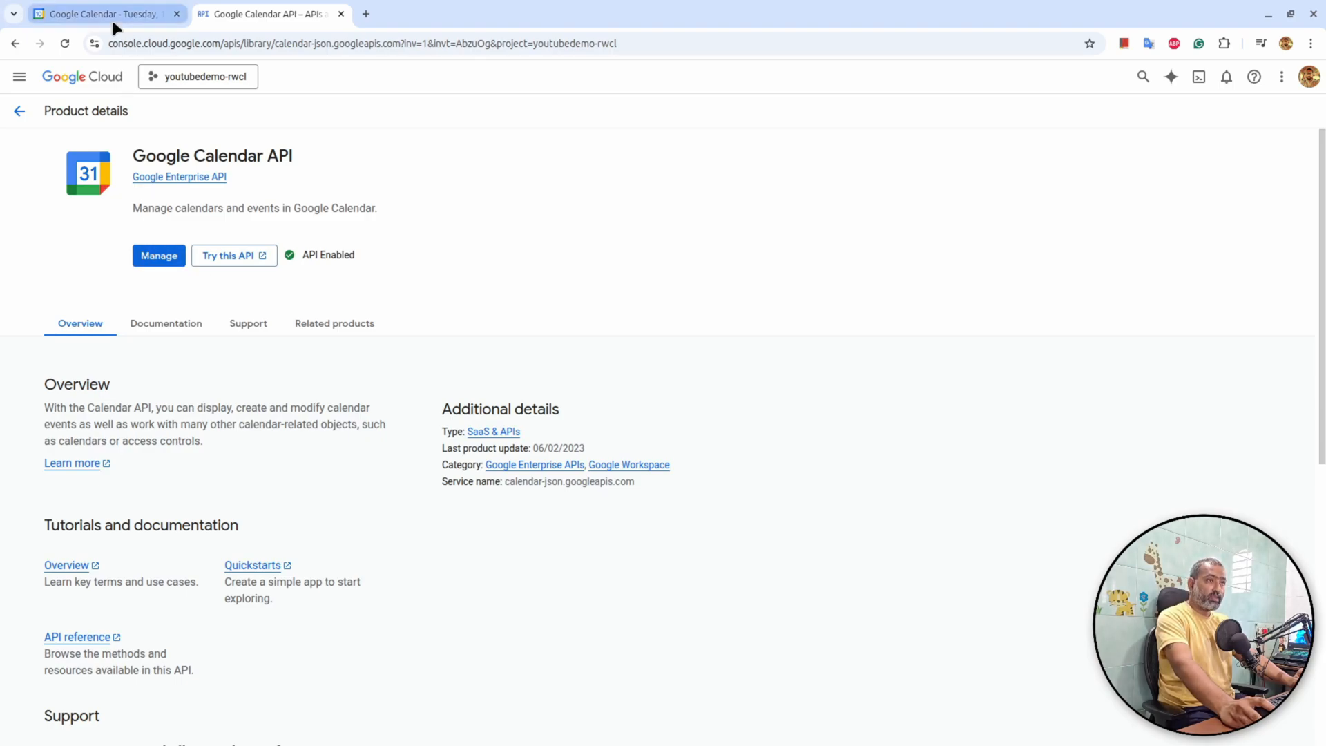
Step: Open AppointmentCalender's Settings and sharing and add a share with specific people
click(102, 13)
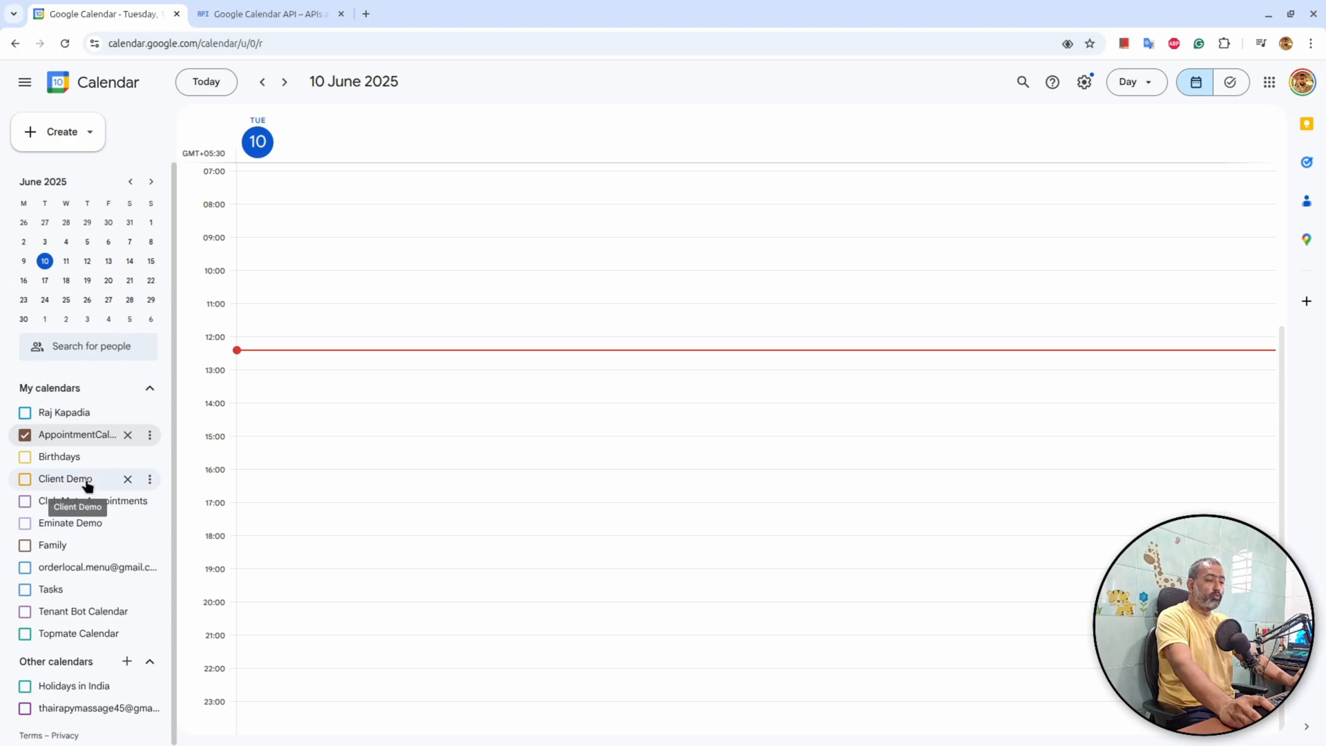
mouse_move(149, 434)
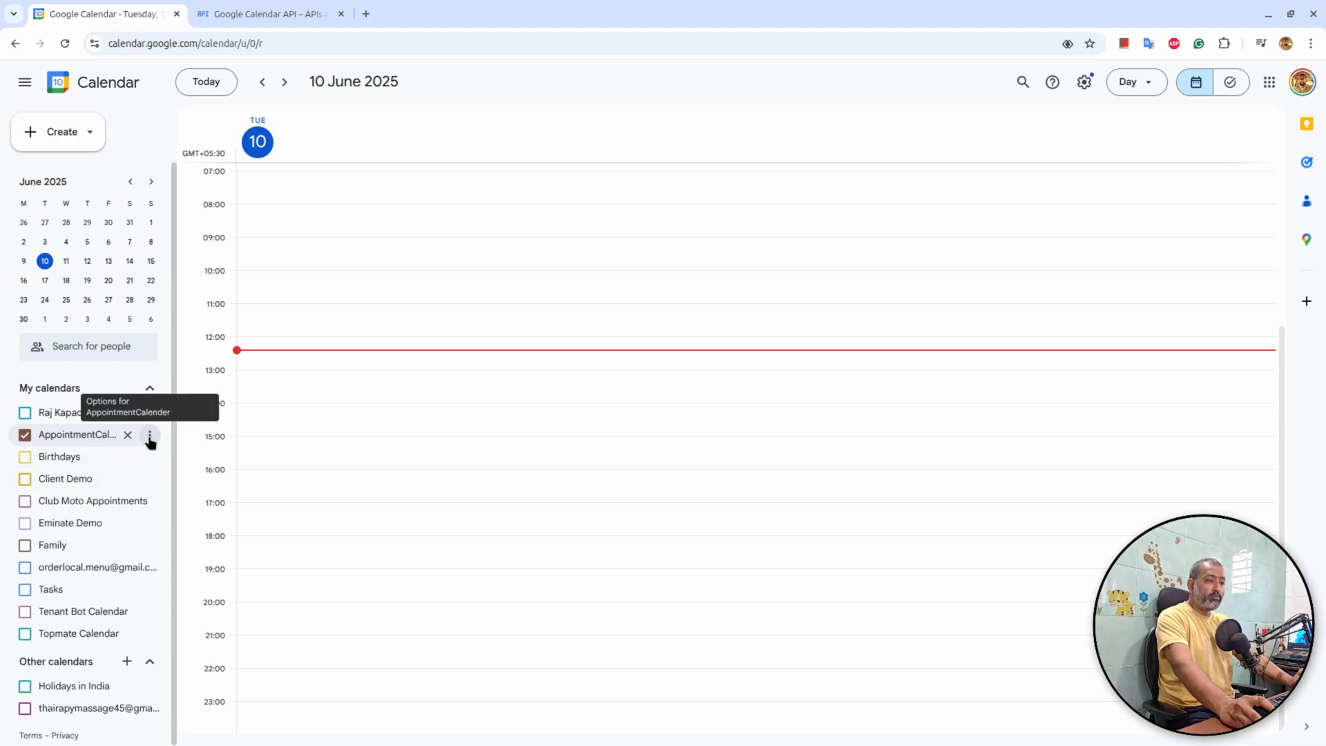
click(147, 434)
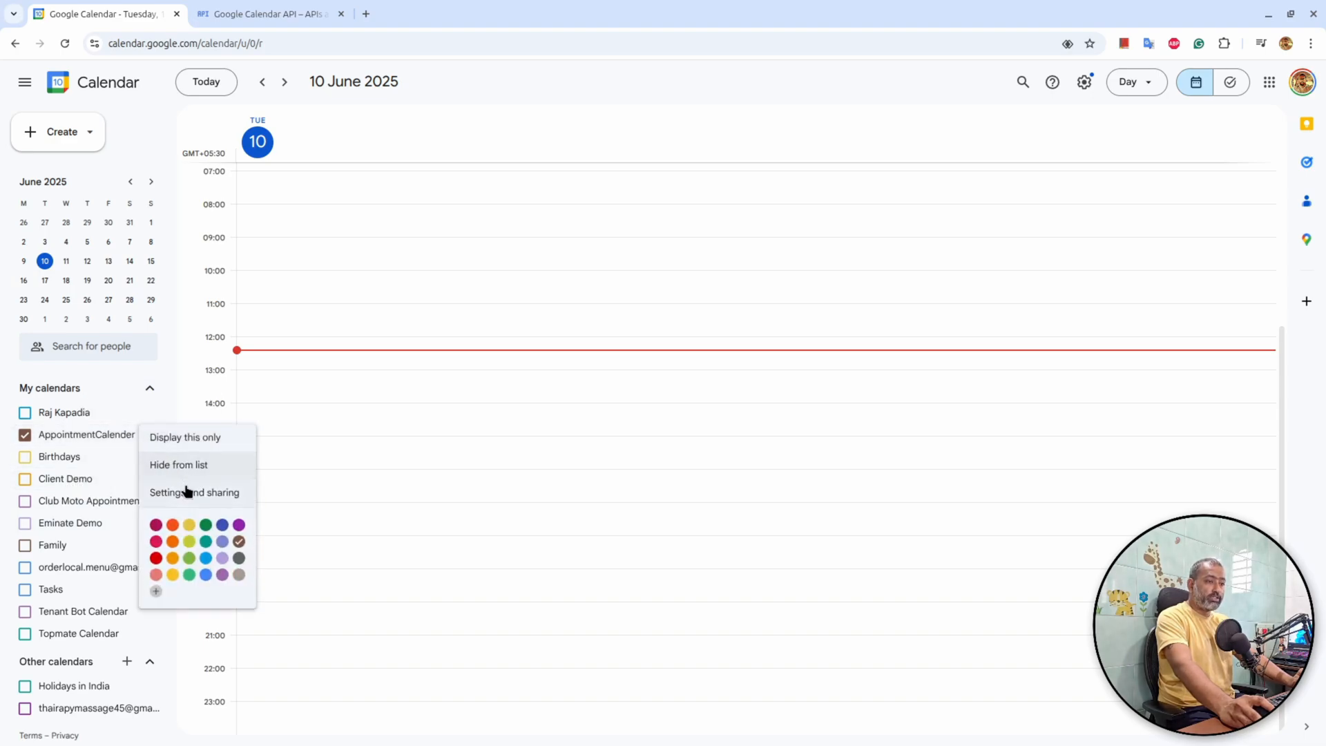
click(194, 492)
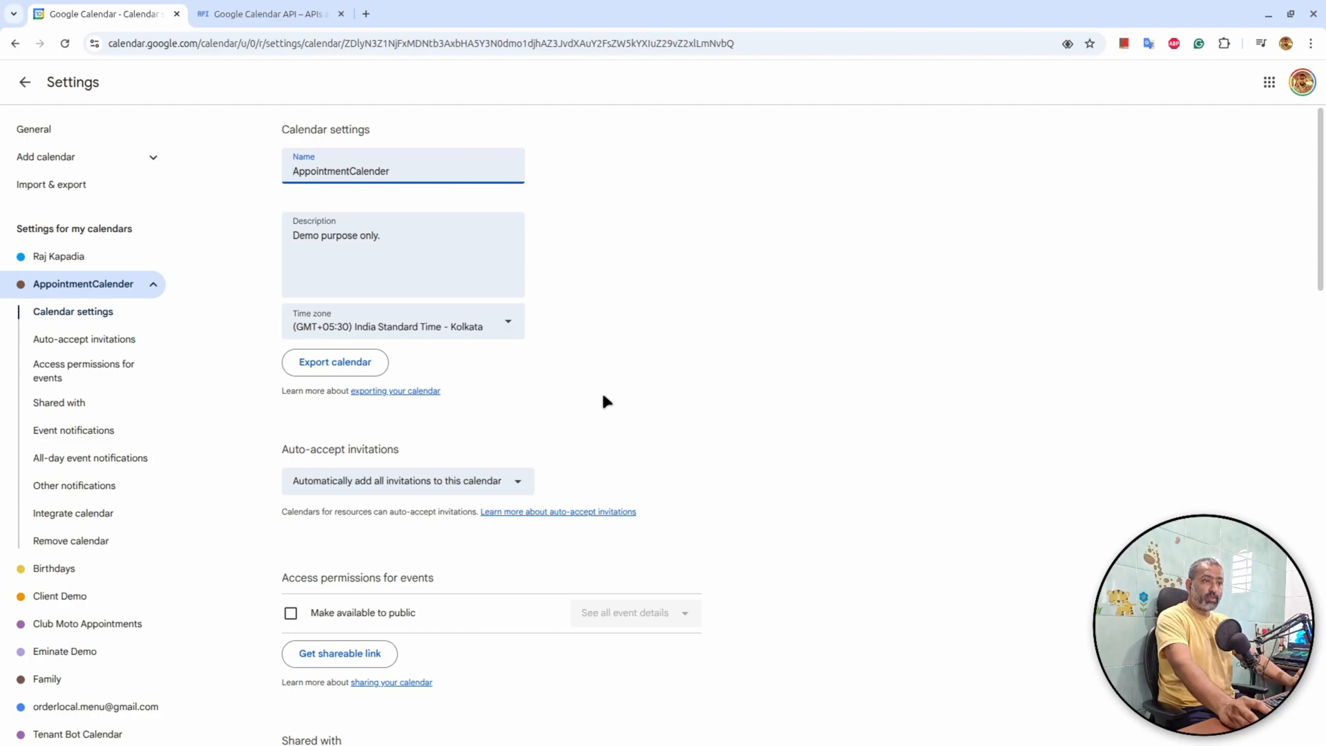
scroll(down, 3)
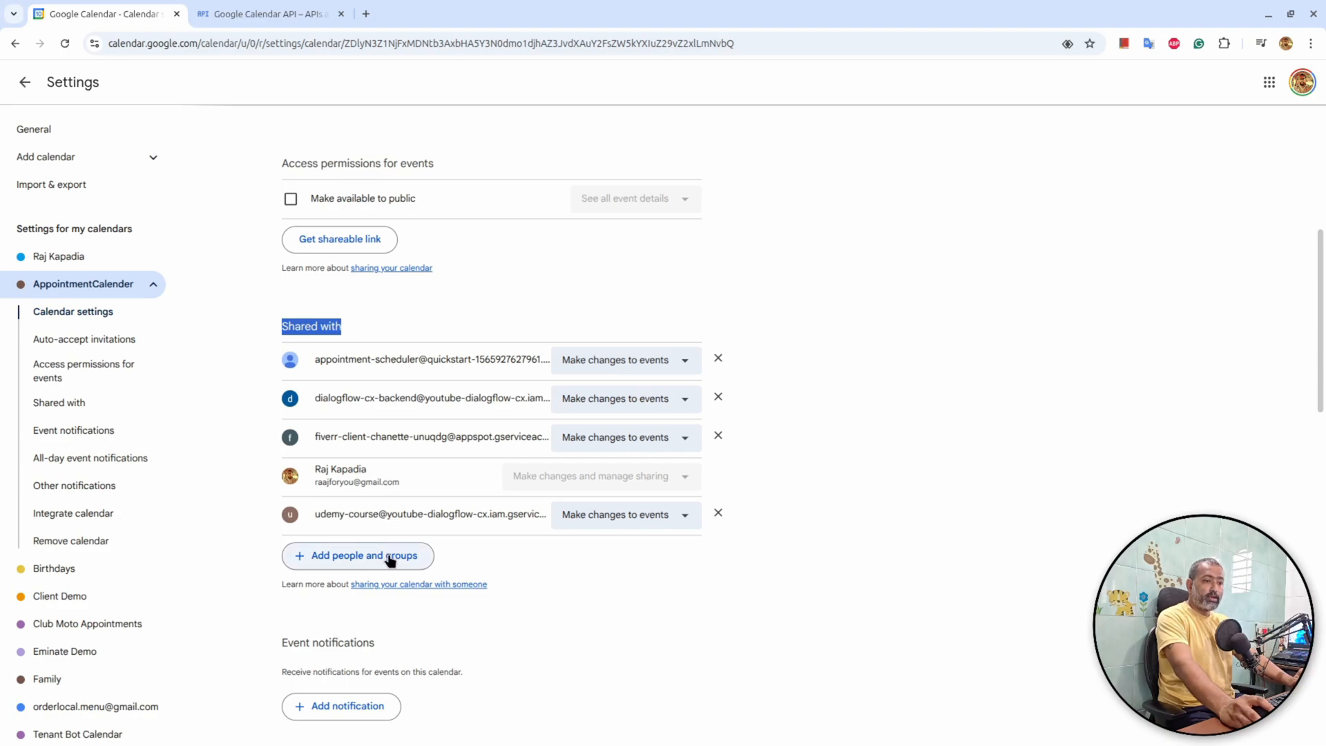
click(357, 555)
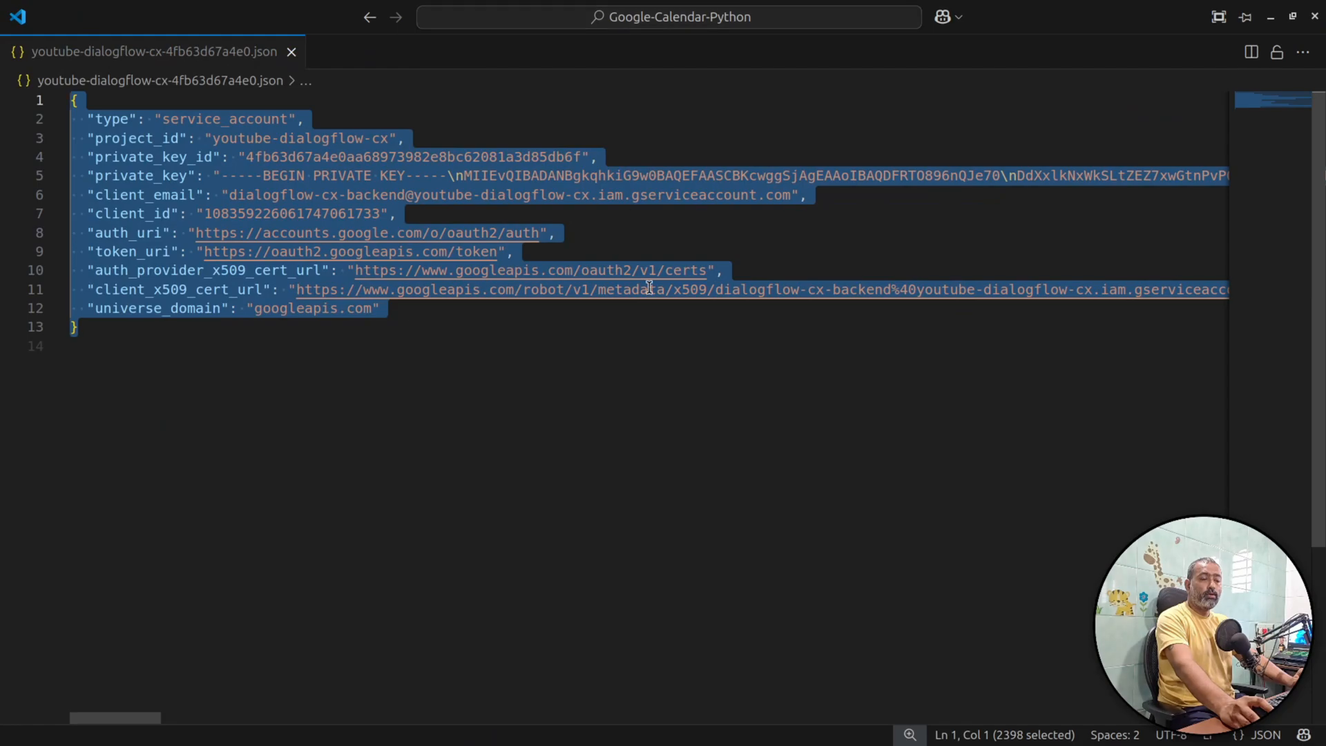
click(76, 346)
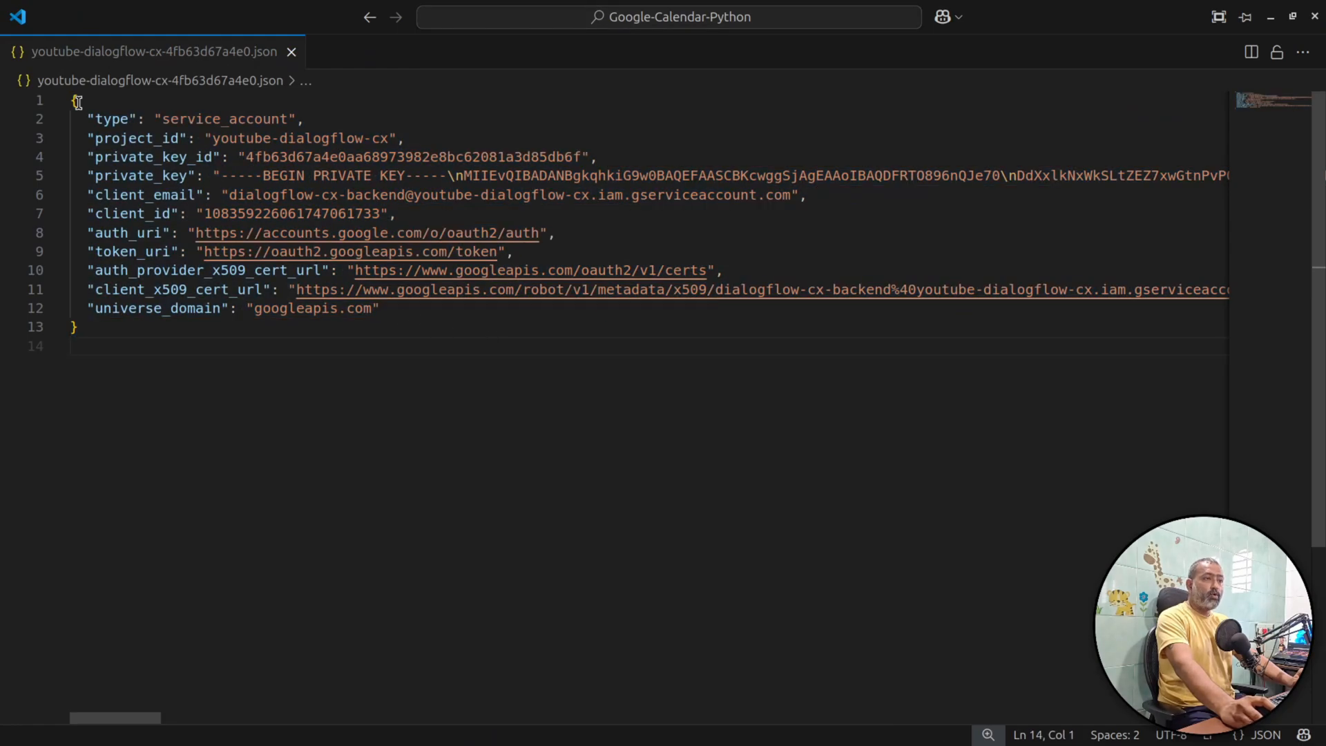
key(ctrl+a)
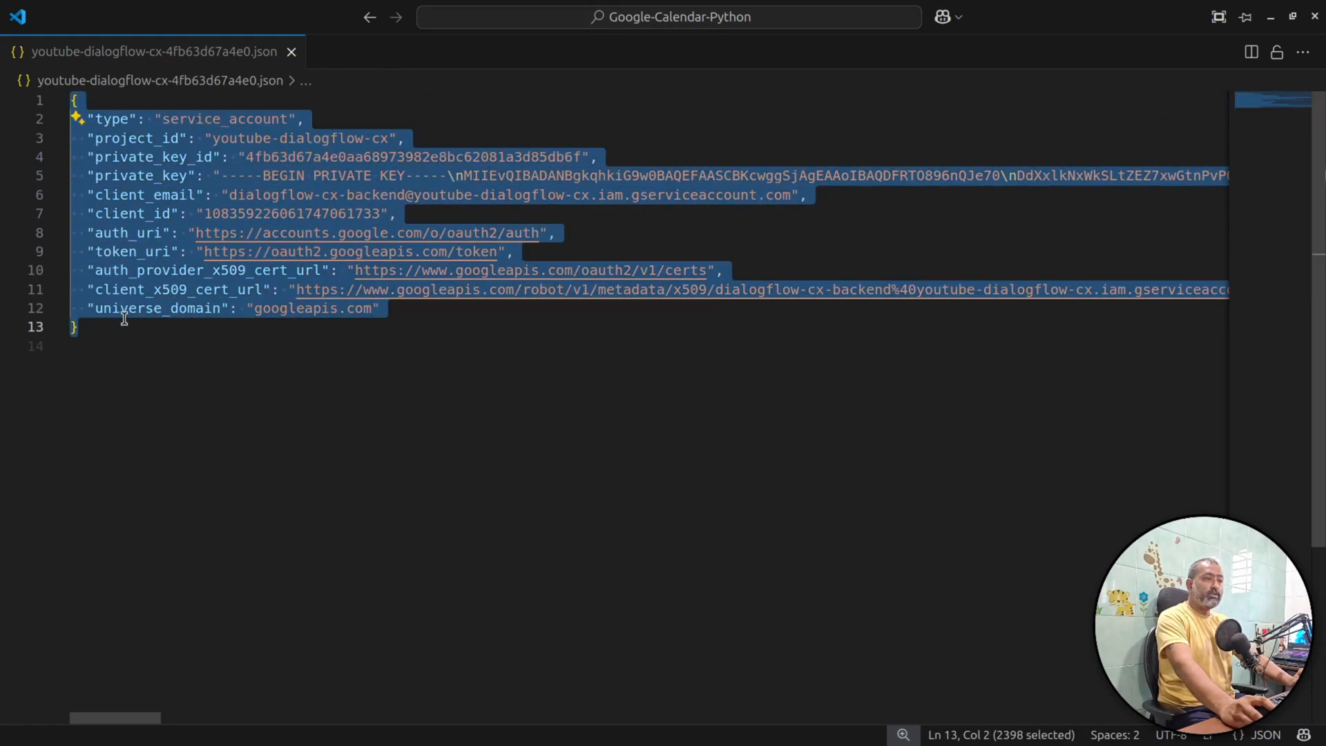
click(799, 194)
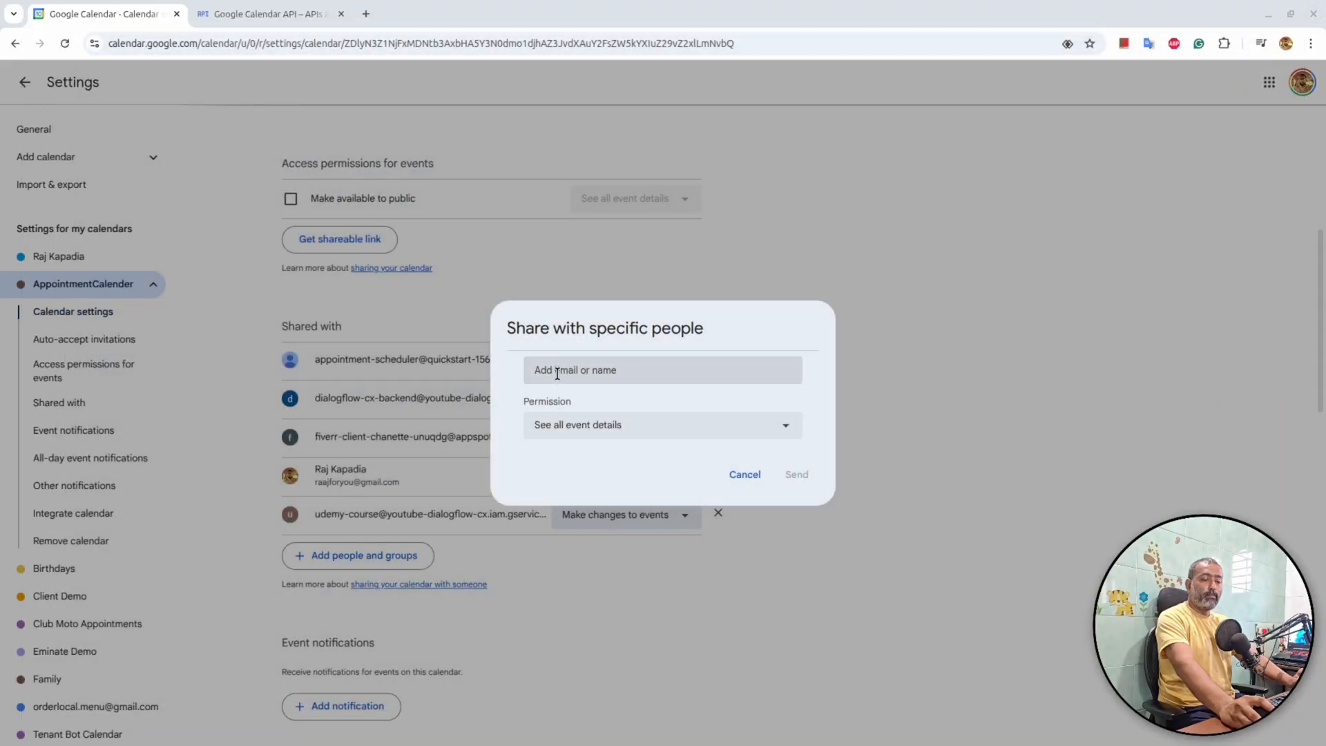
mouse_move(614, 446)
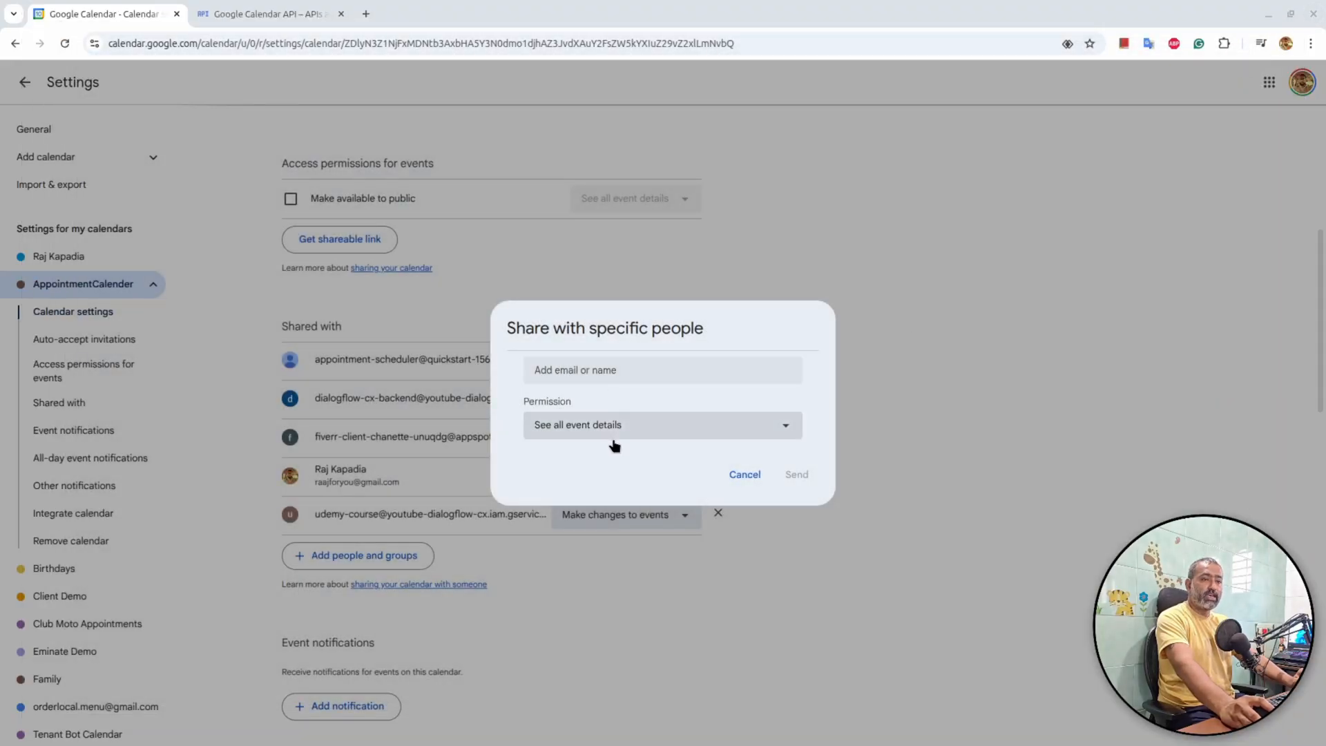
Step: Share AppointmentCalender with 'Make changes to events' permission and scroll to the Calendar ID
click(661, 425)
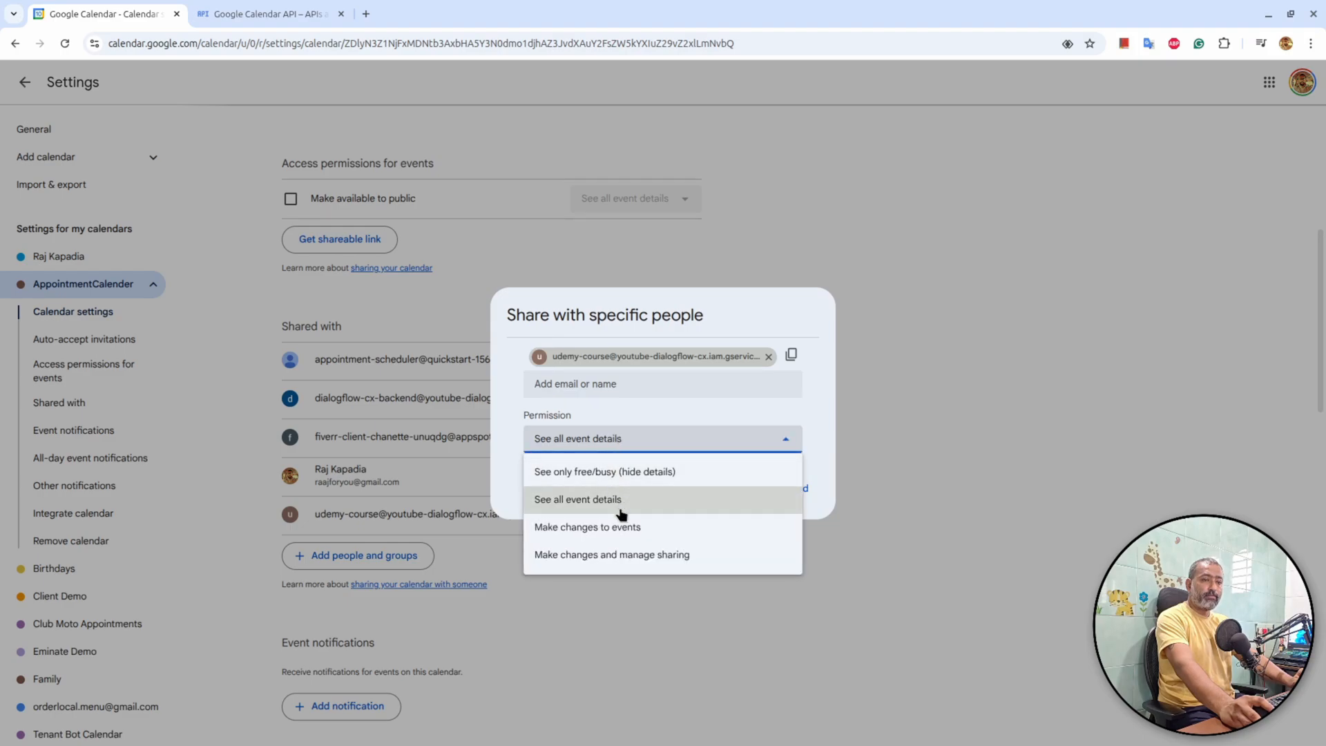
click(587, 526)
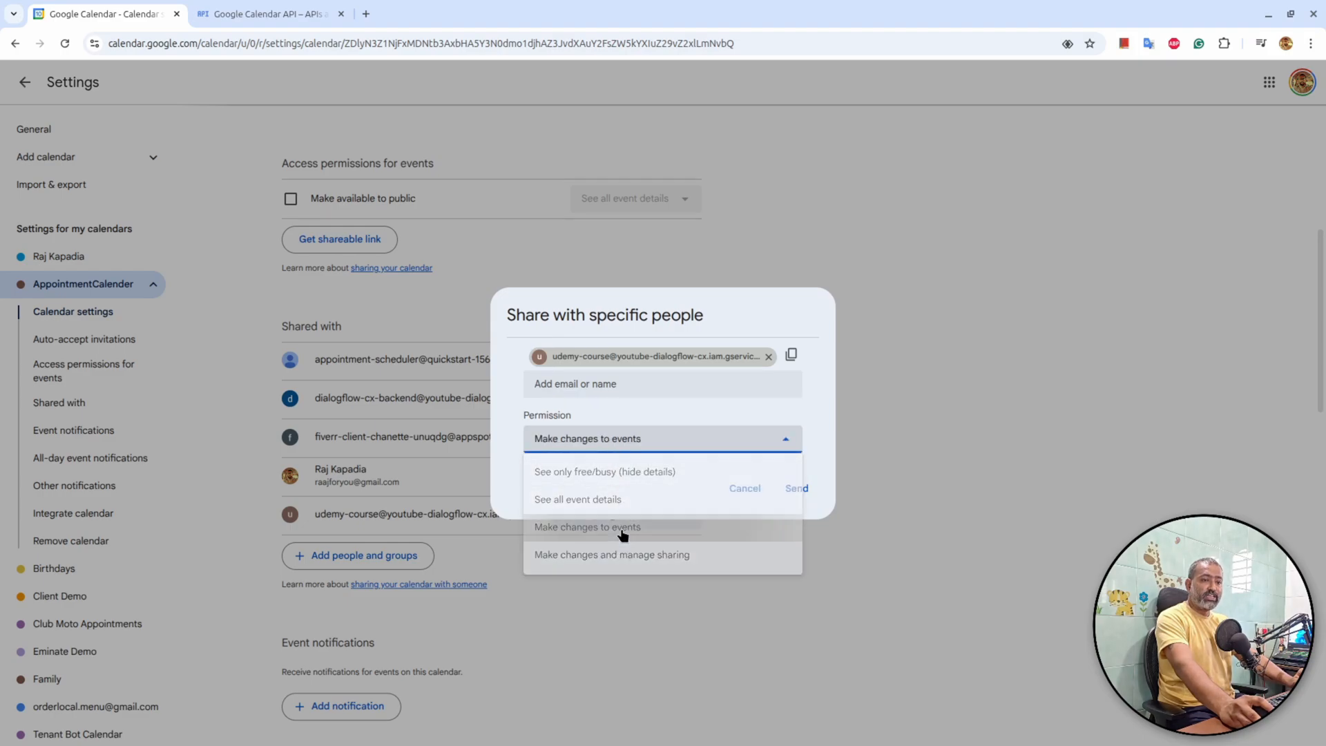
click(587, 526)
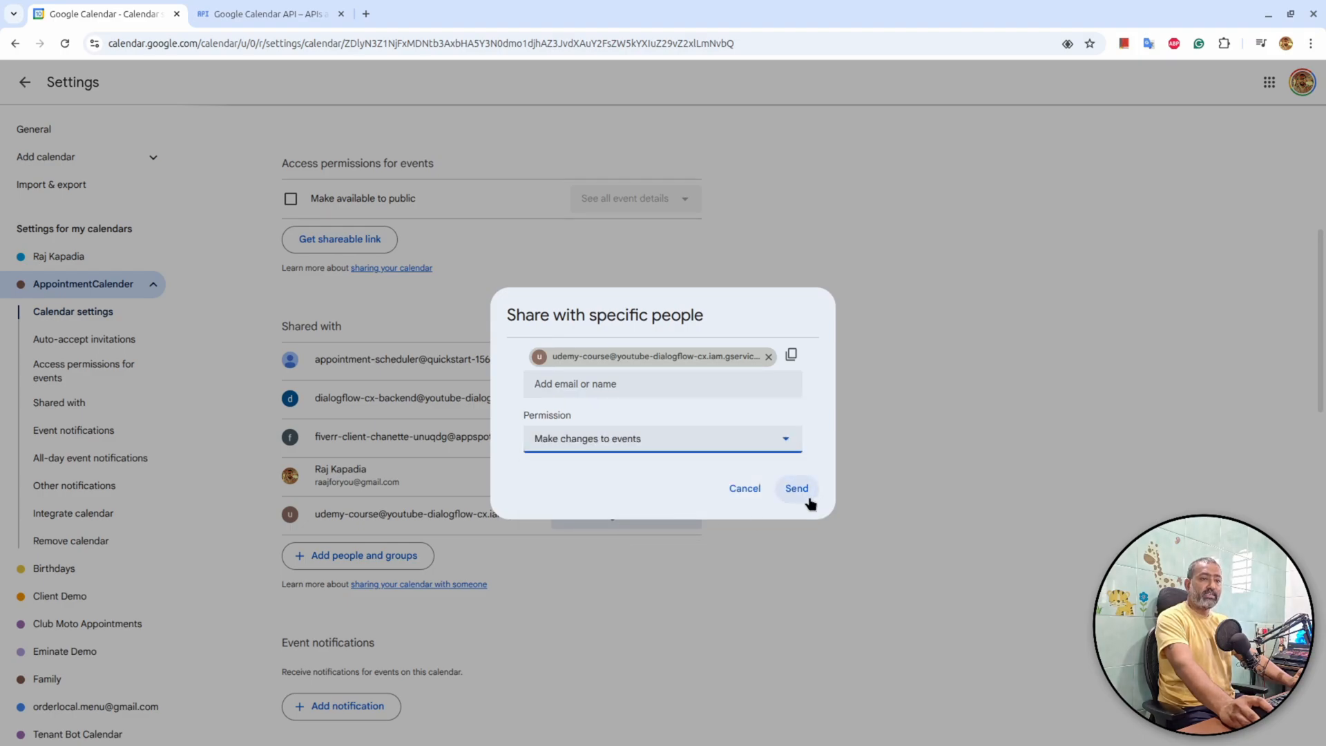
click(795, 489)
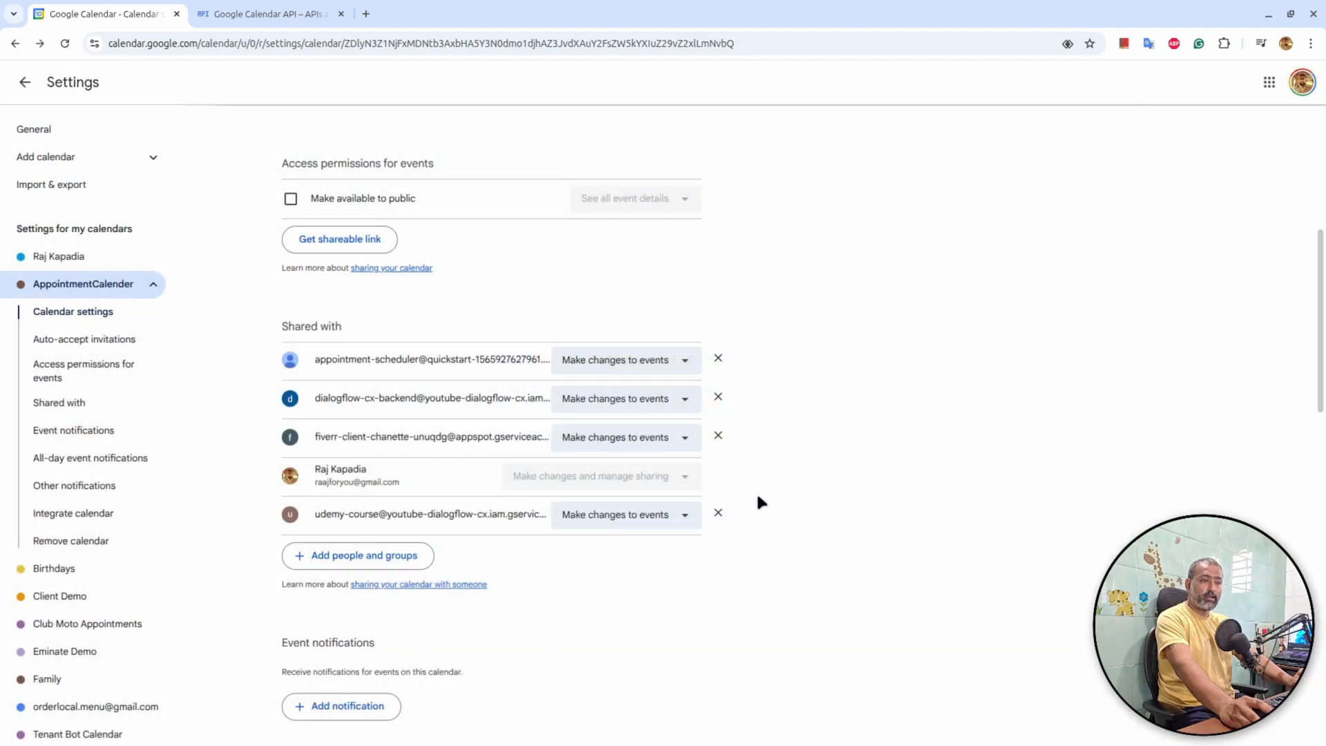
scroll(down, 3)
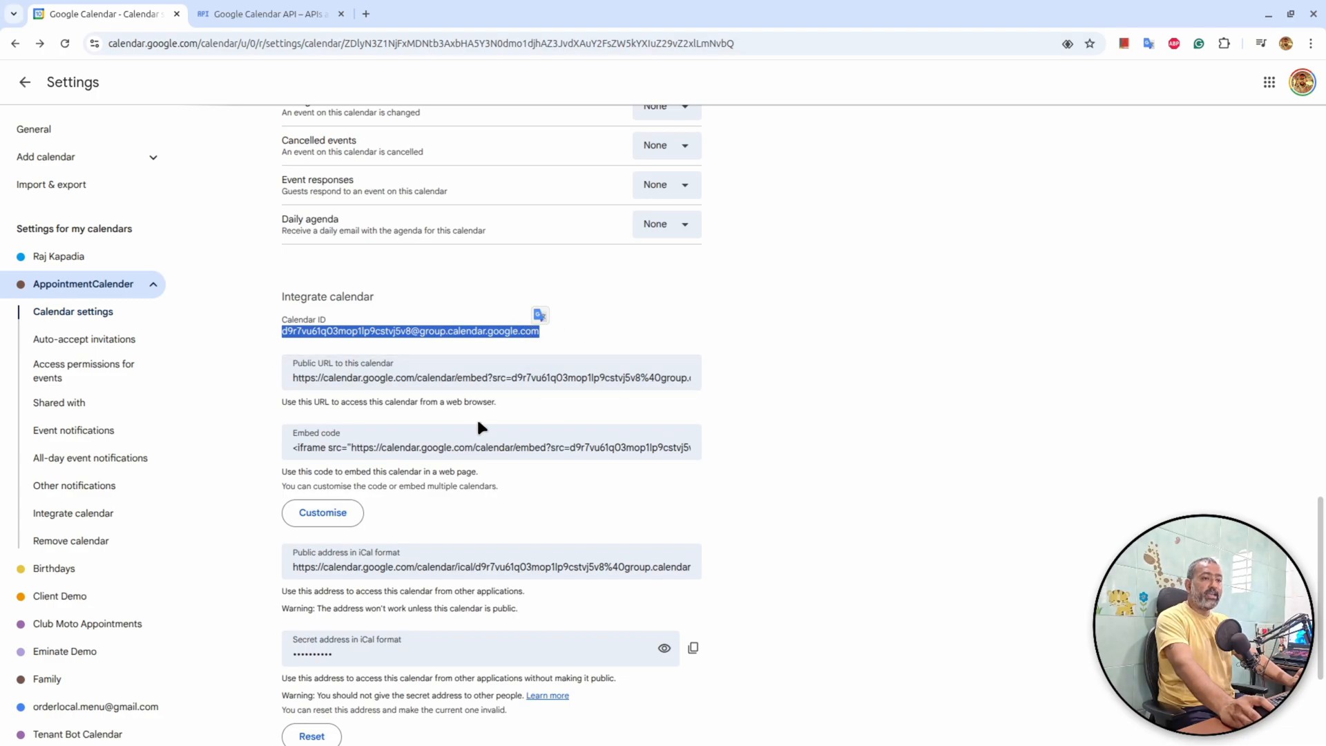
mouse_move(591, 406)
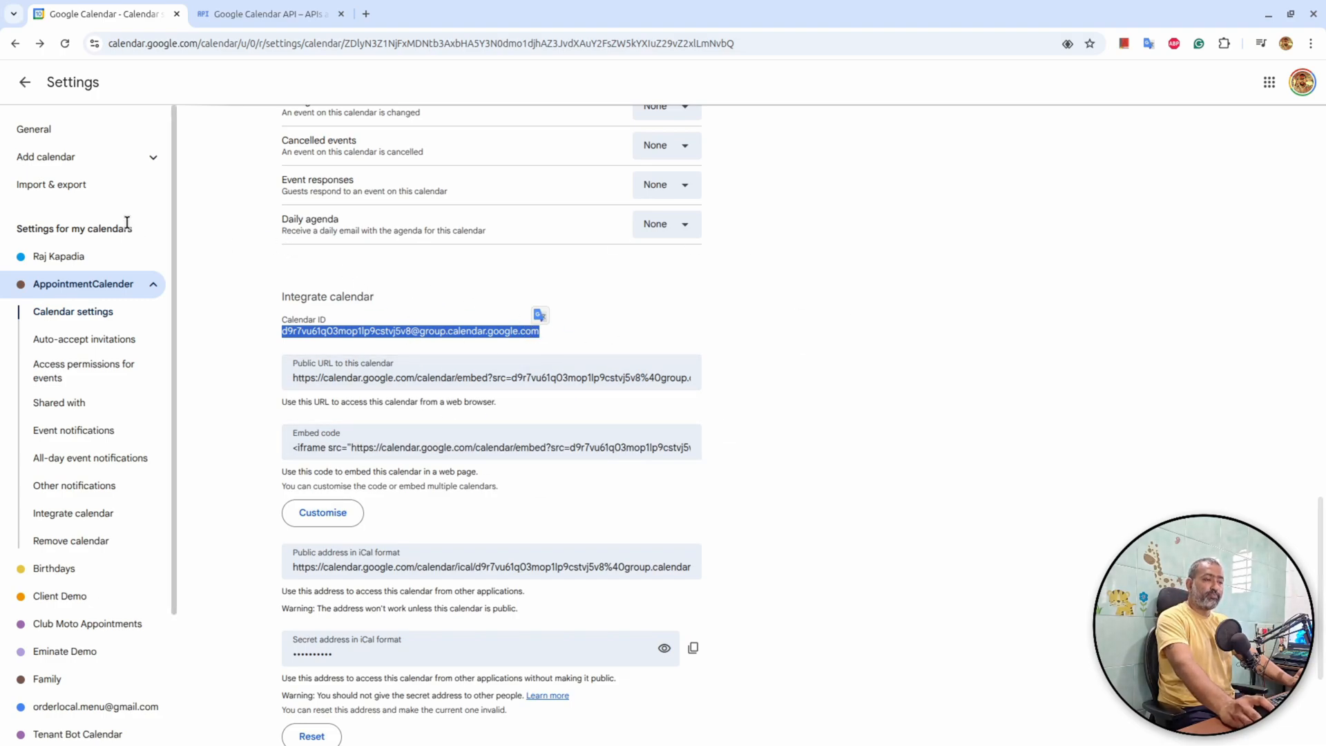
mouse_move(34, 128)
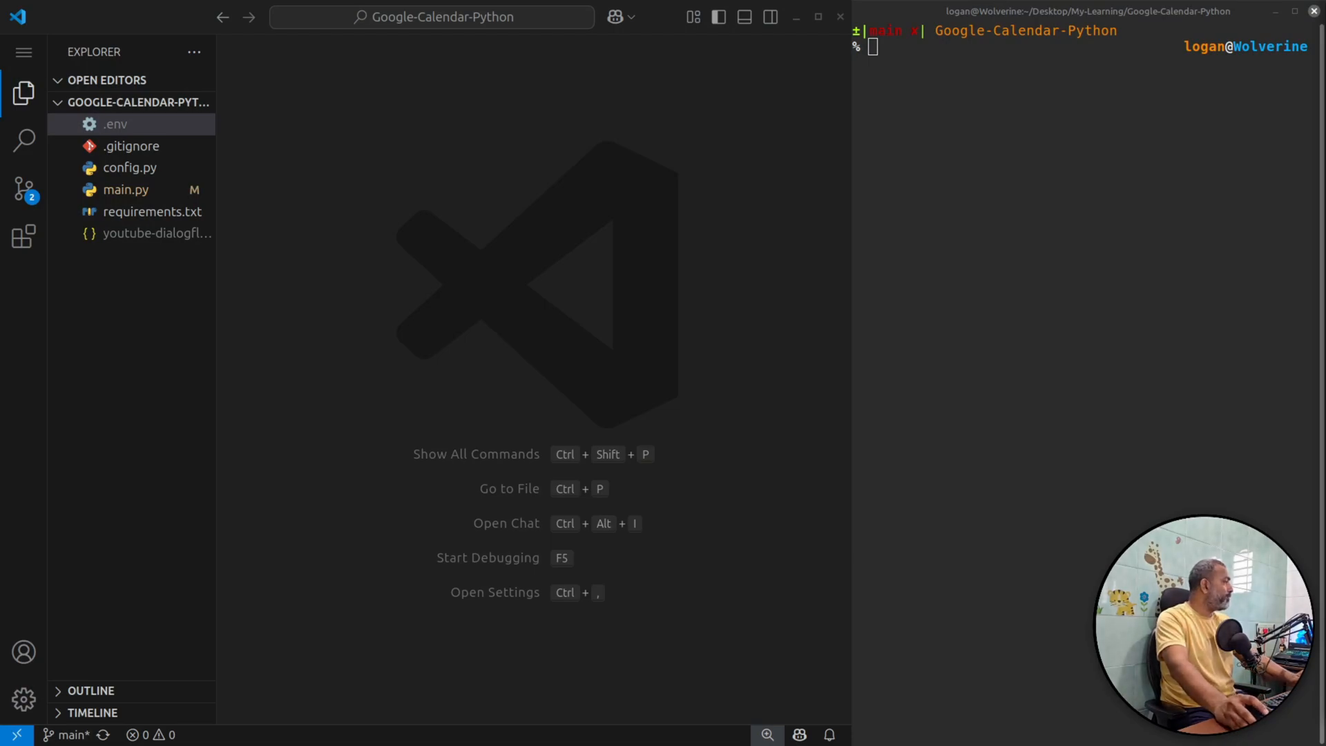
mouse_move(445, 403)
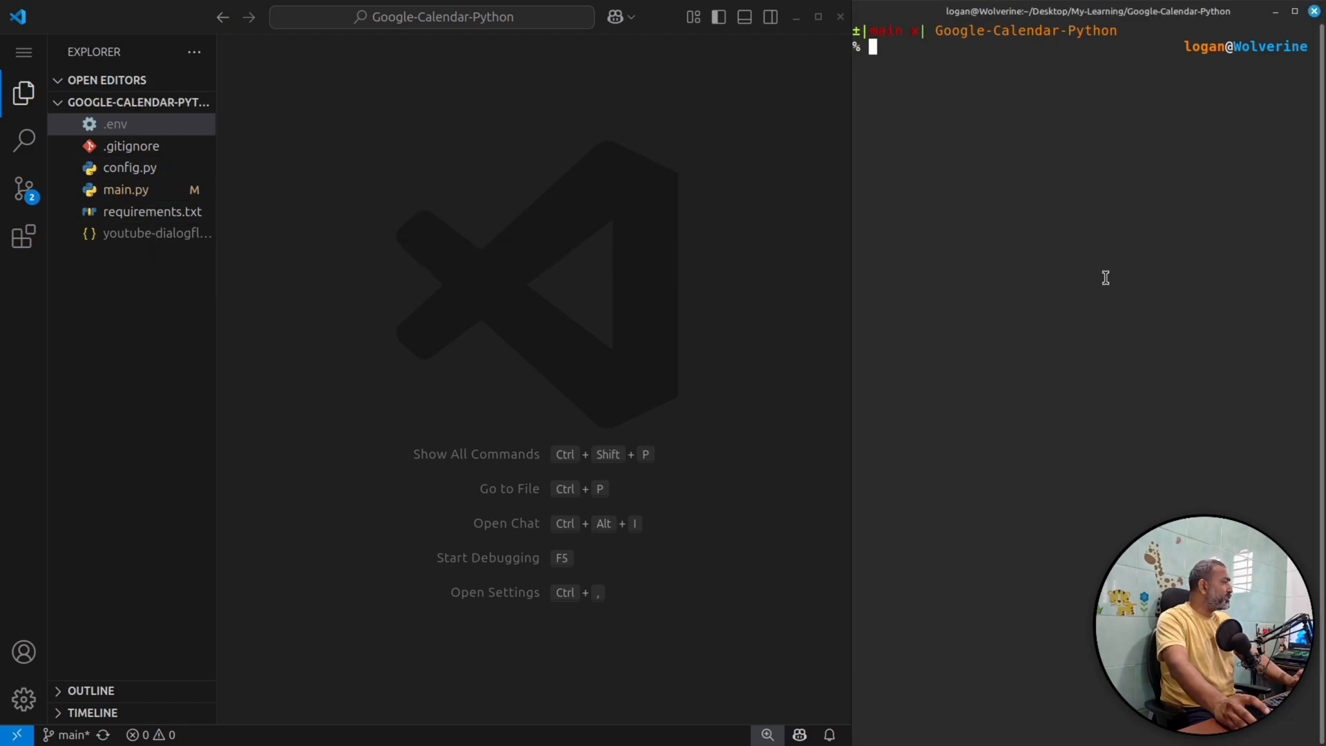
Step: Run 'uv init .' then 'uv add -r requirements.txt' in the terminal
text(u)
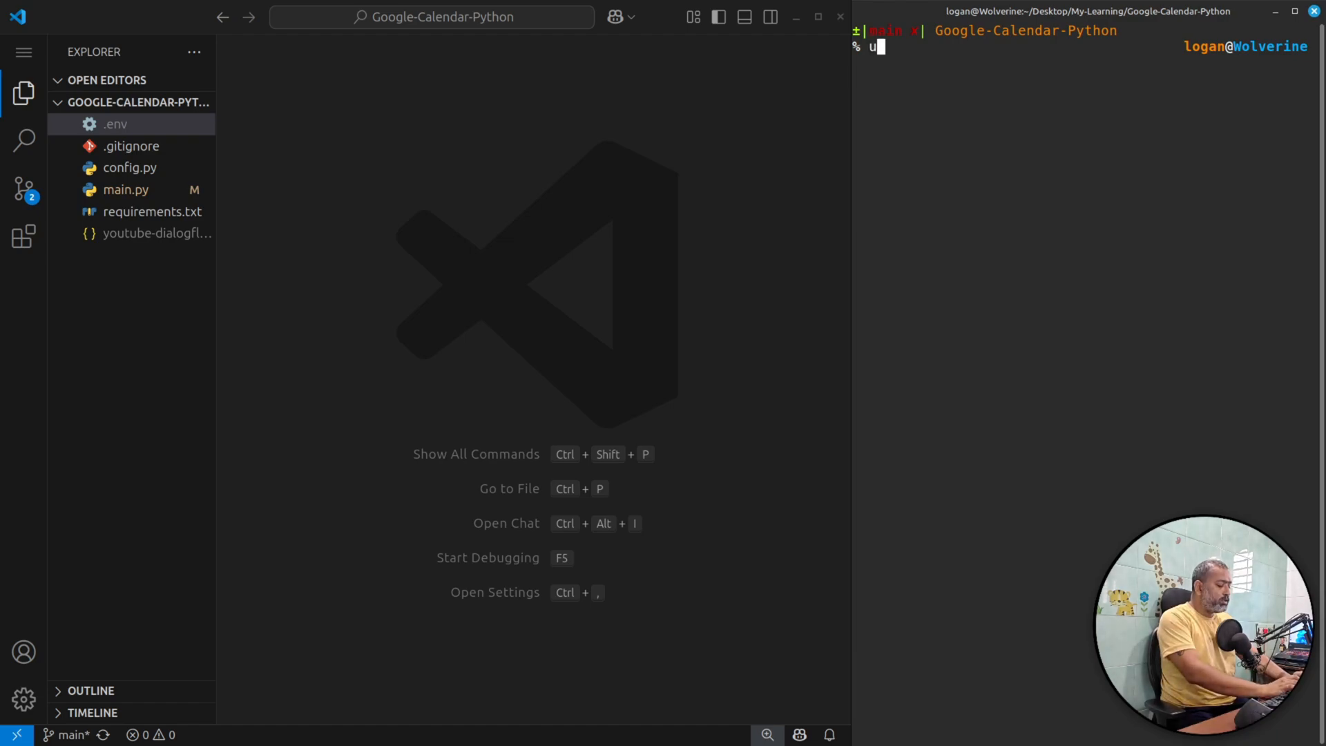
text(v init)
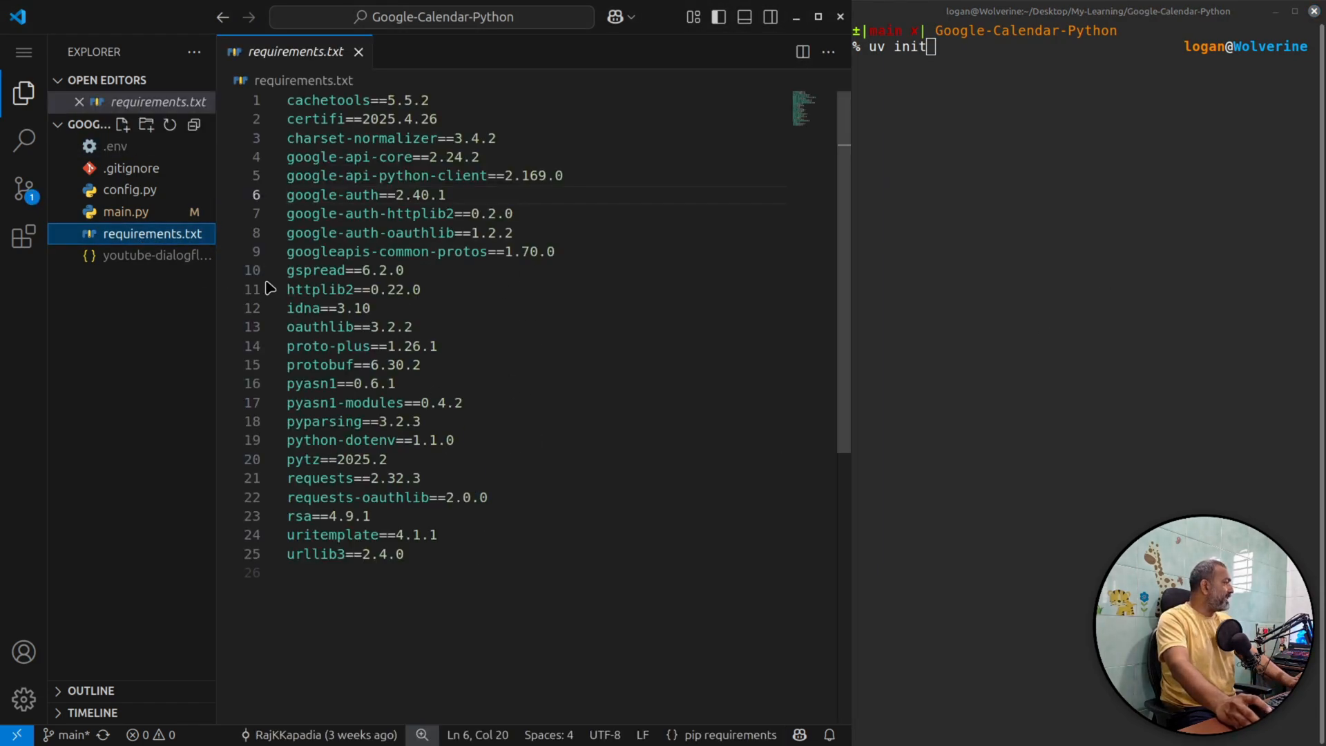
mouse_move(154, 234)
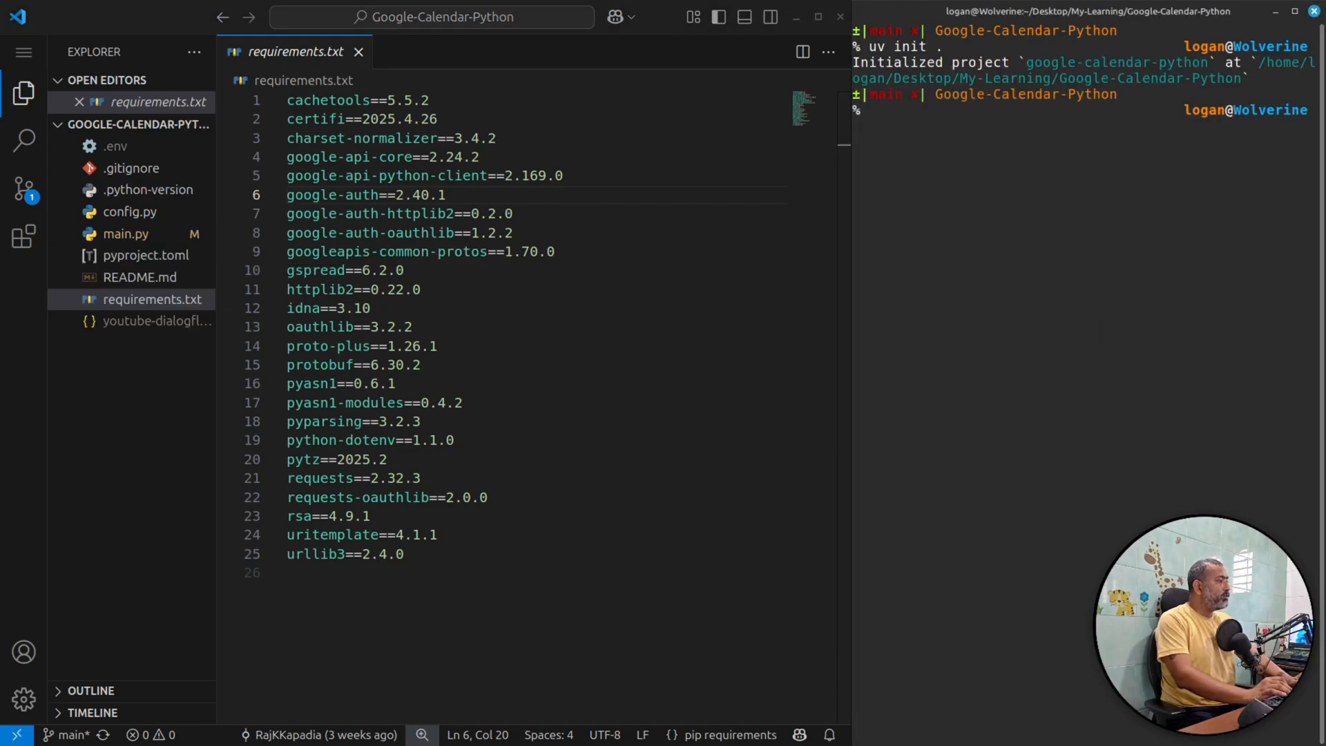
text(uv)
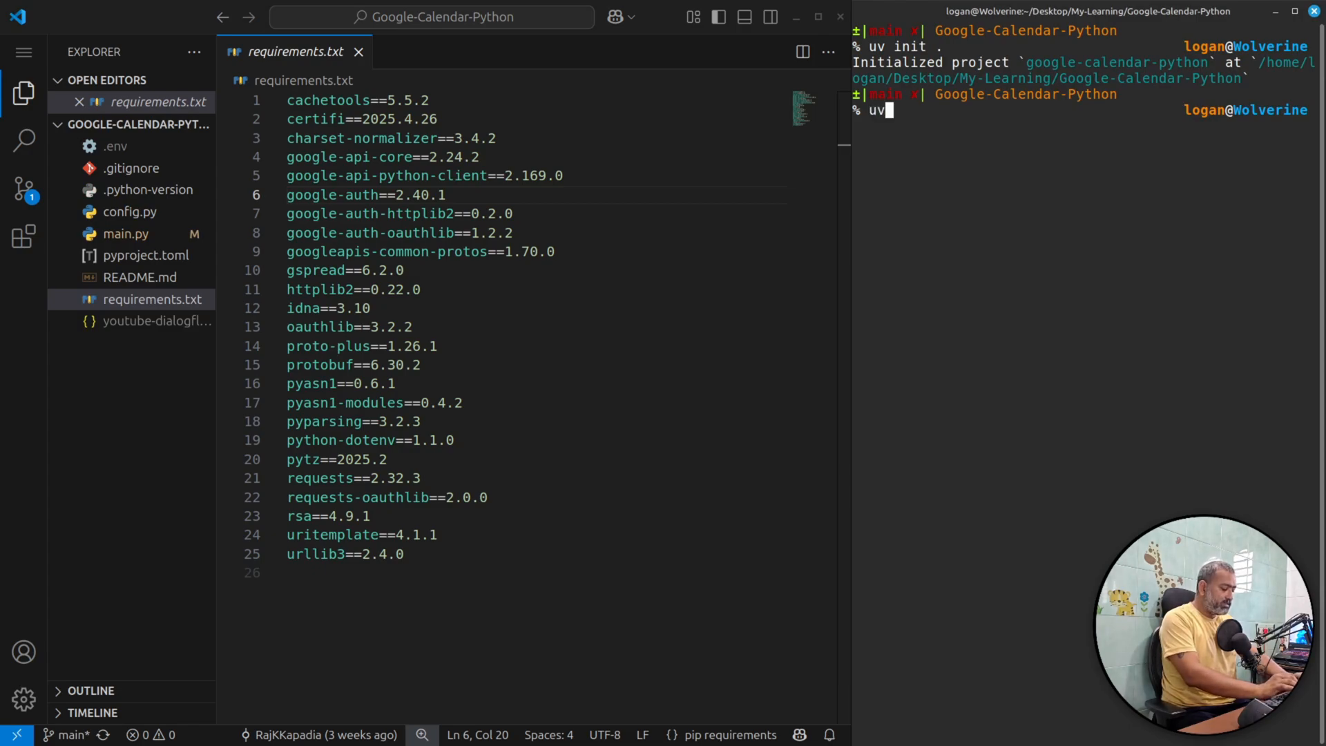
text(add)
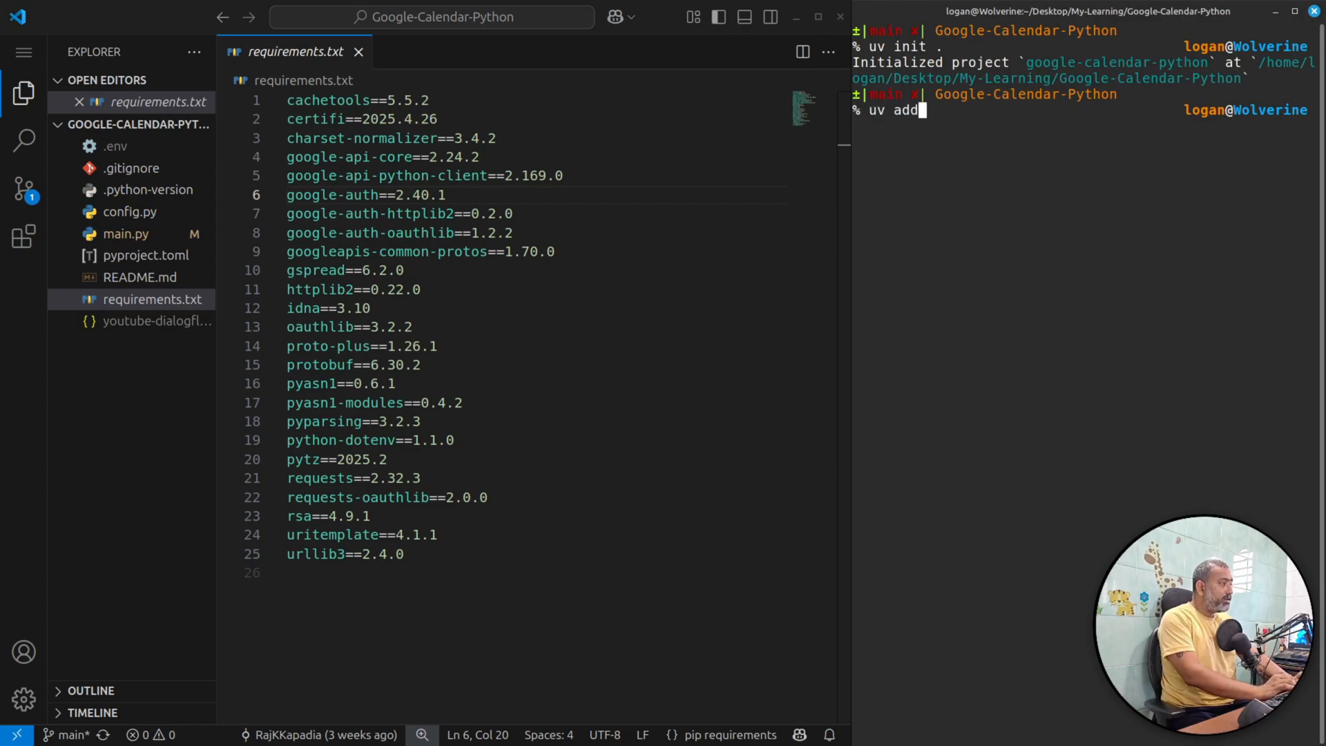
text(-r requirements.txt)
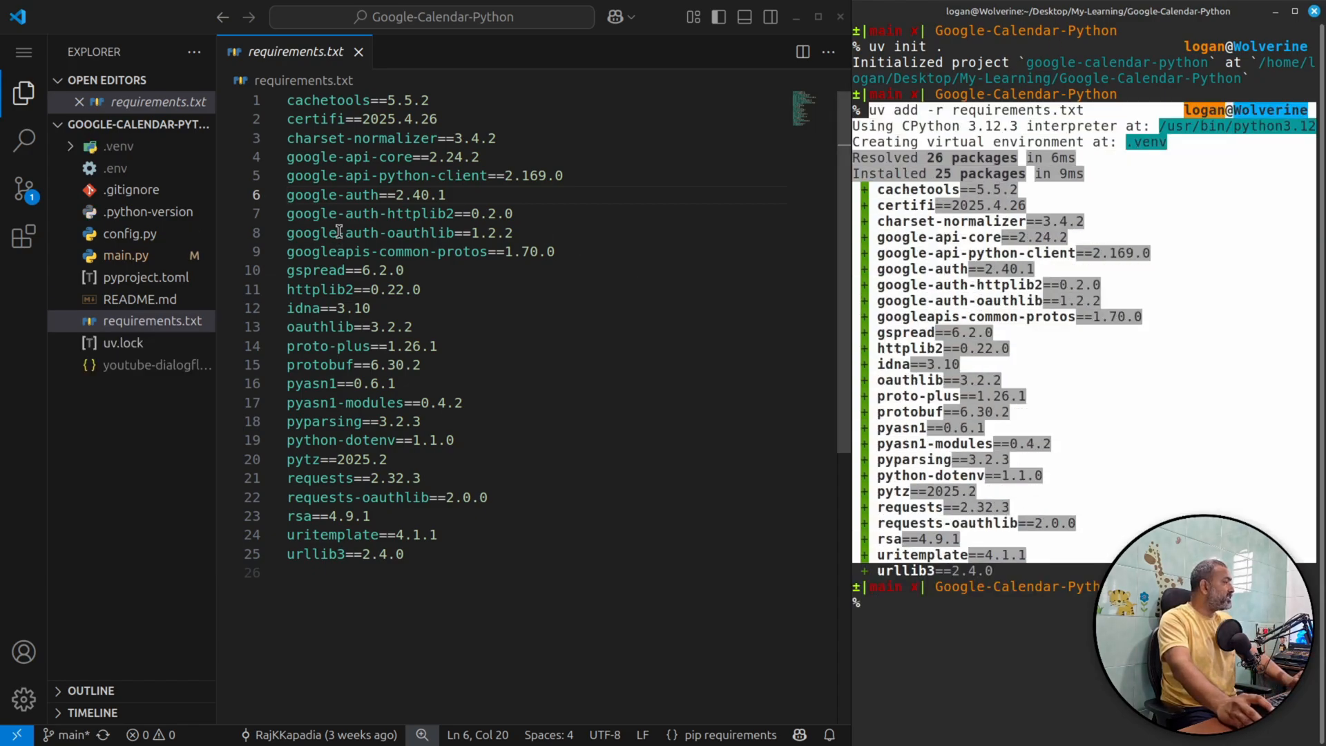
mouse_move(358, 51)
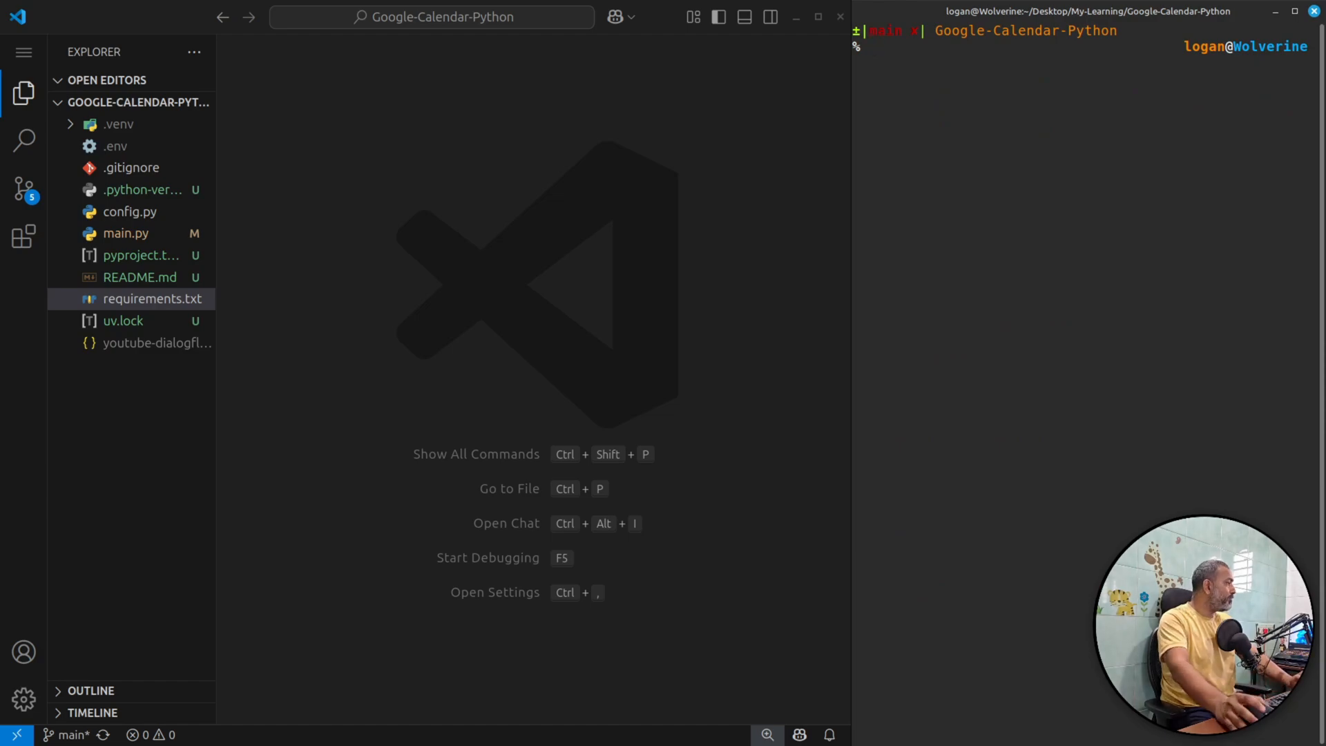
Step: Open main.py and select the get_calendar_service code on lines 22–31
click(125, 232)
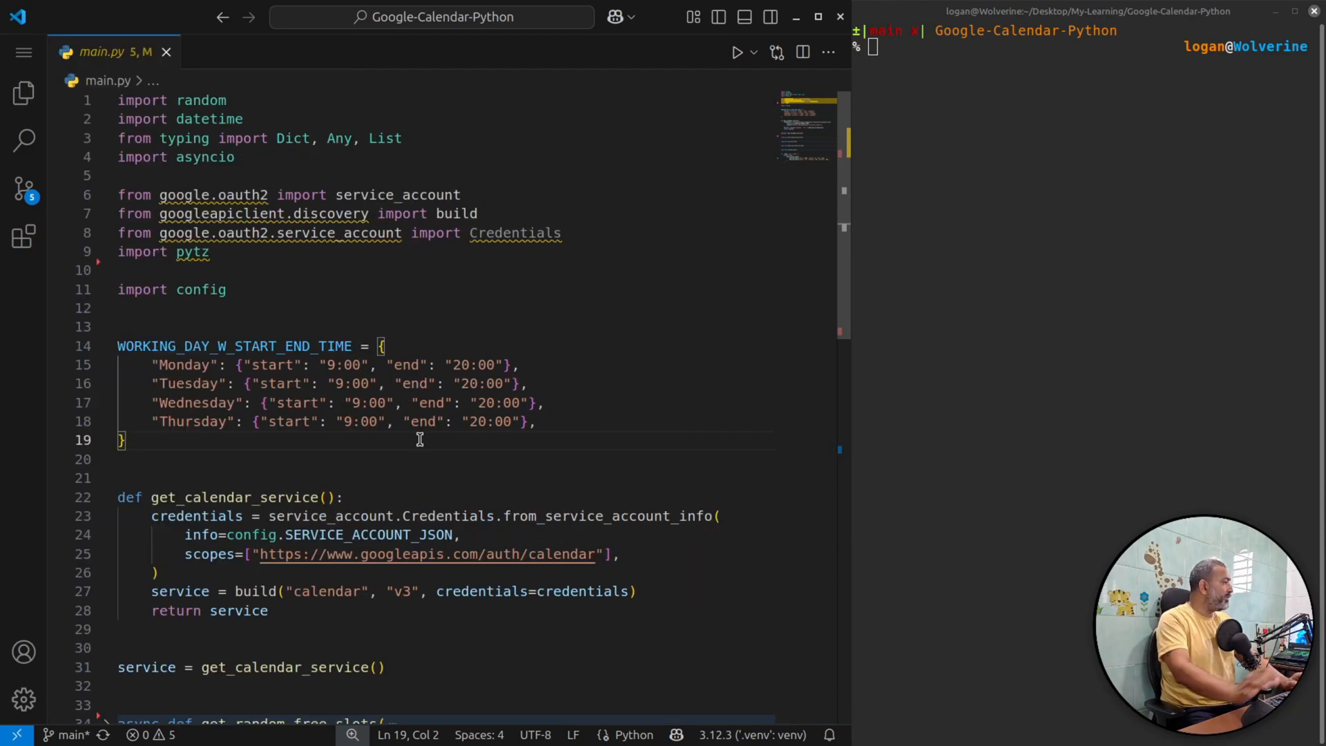
scroll(down, 3)
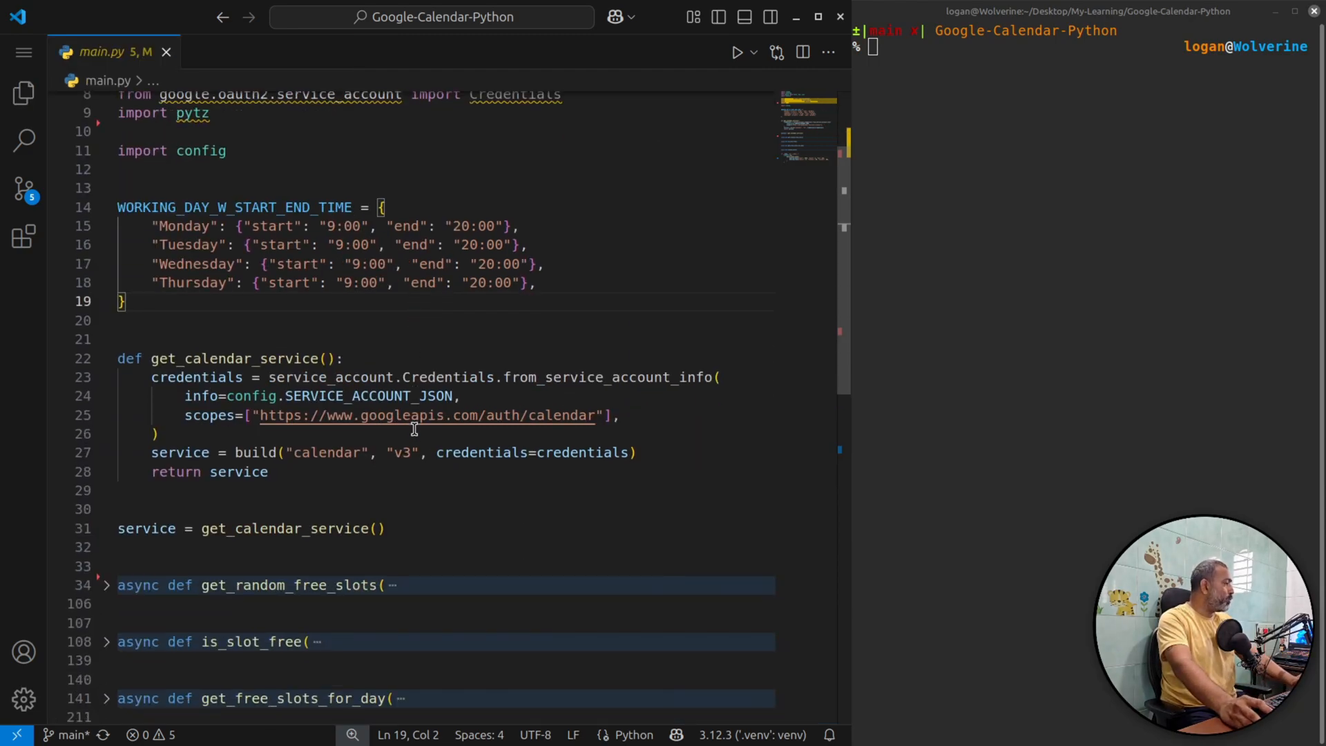
scroll(down, 3)
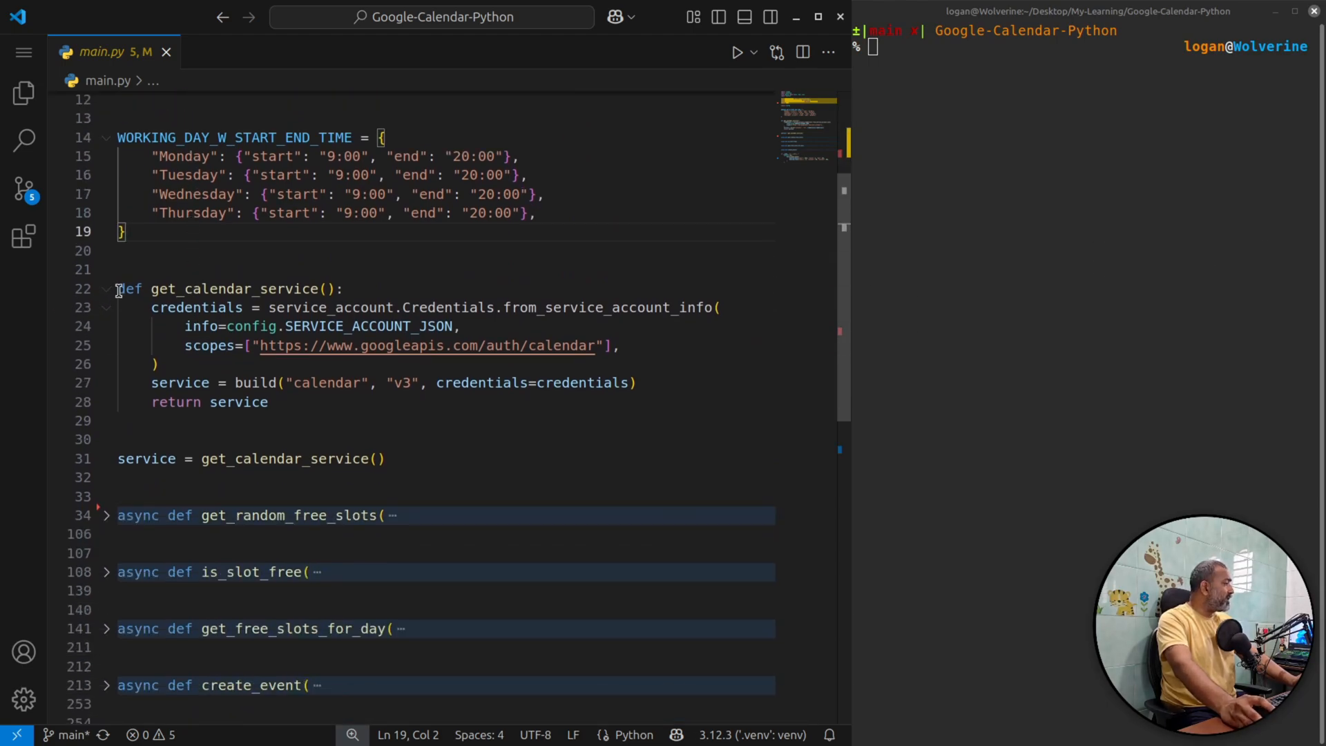
drag(117, 289, 385, 459)
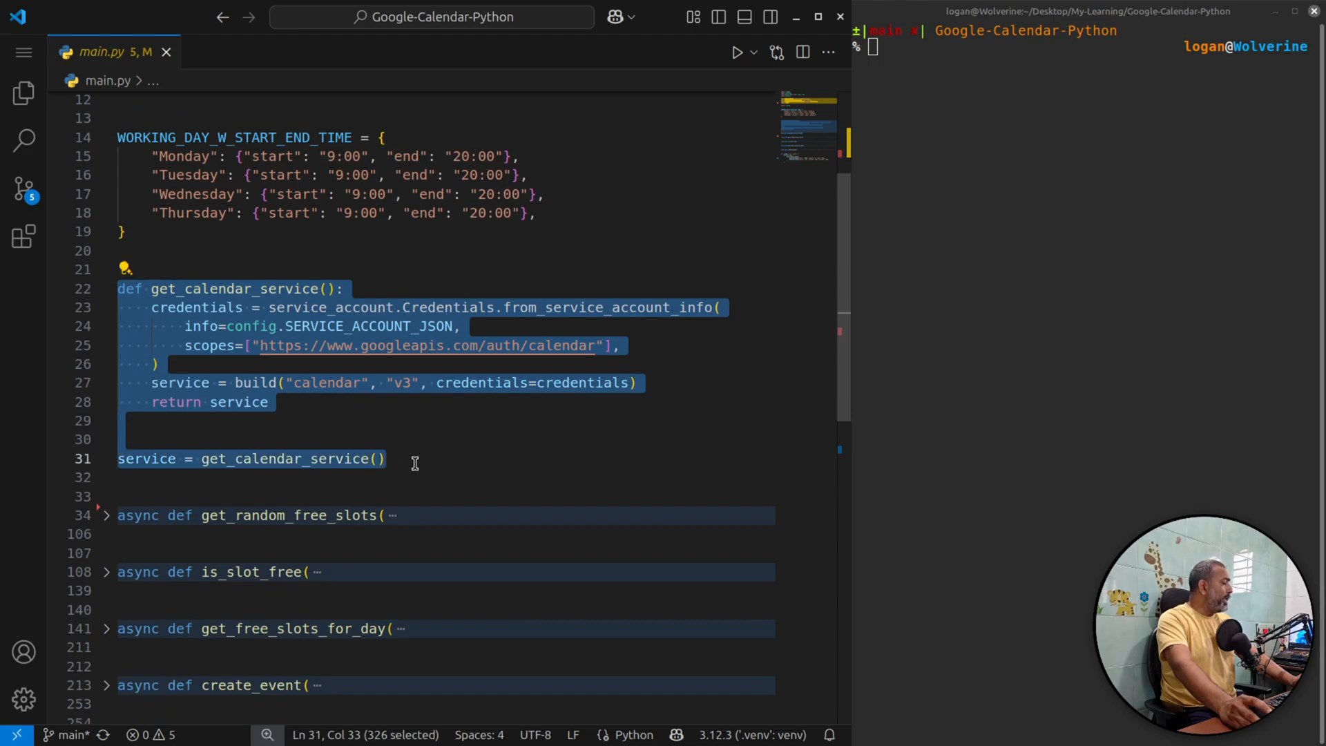
mouse_move(413, 407)
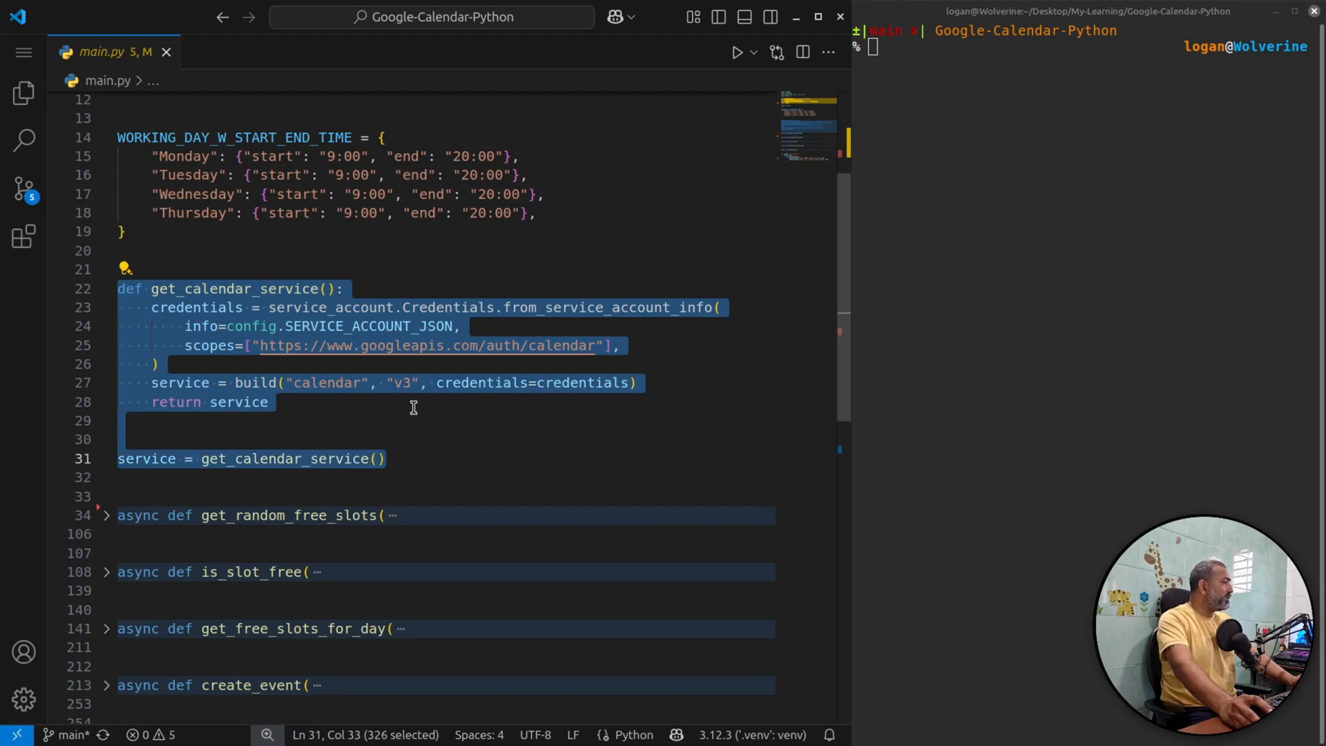
mouse_move(377, 327)
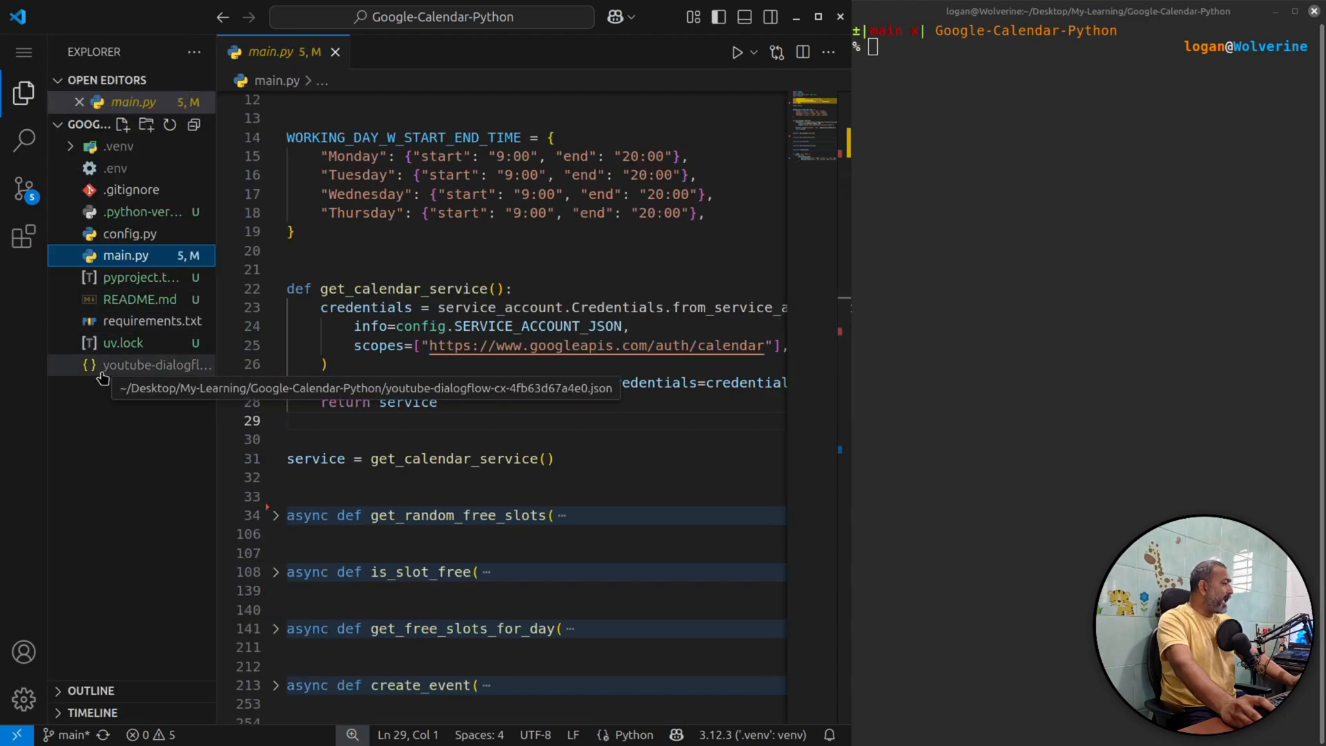
Step: Review the .env variables, then open config.py
click(115, 167)
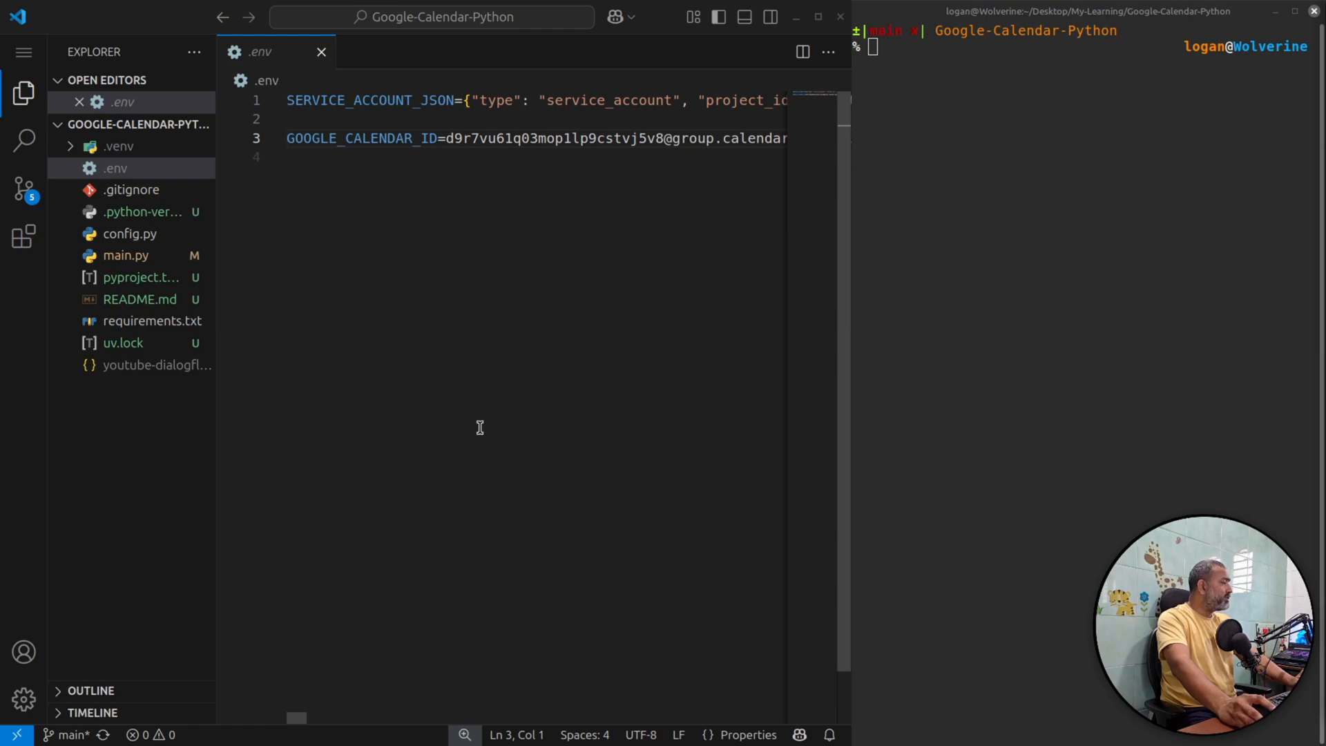
click(157, 364)
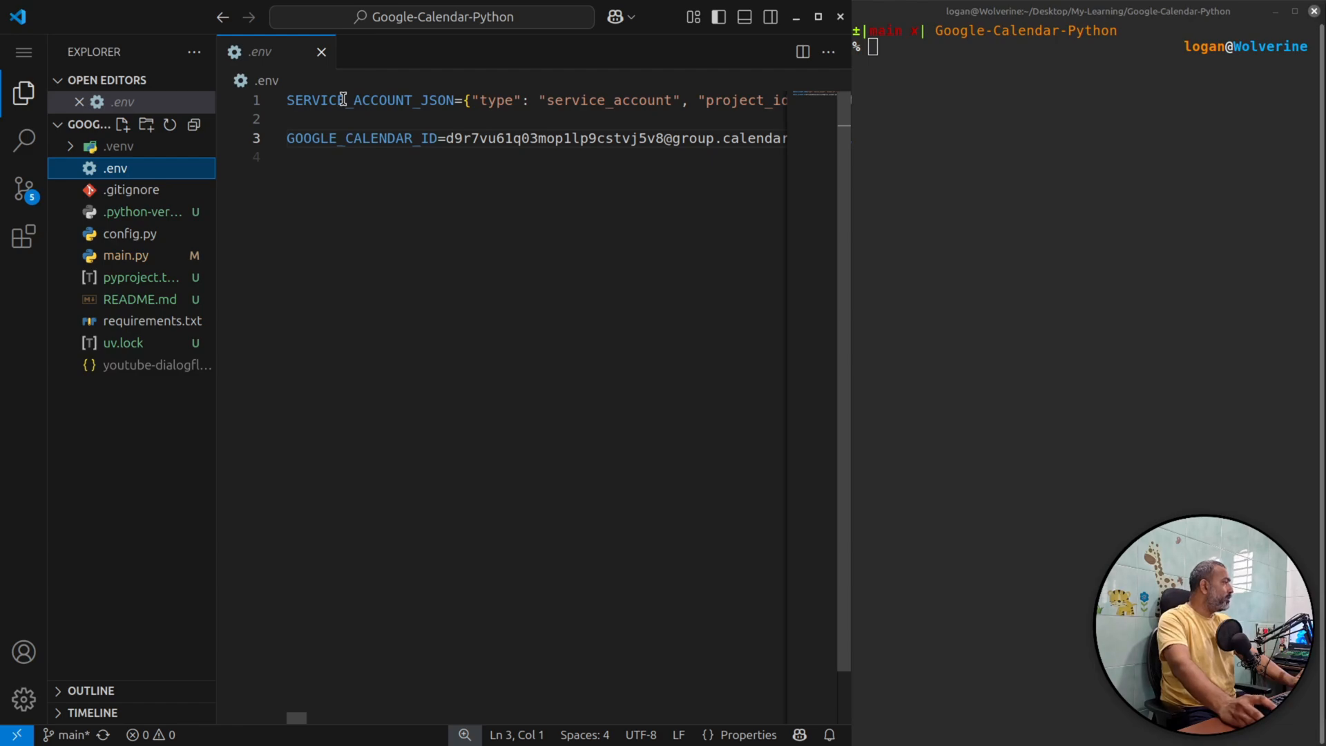
click(129, 233)
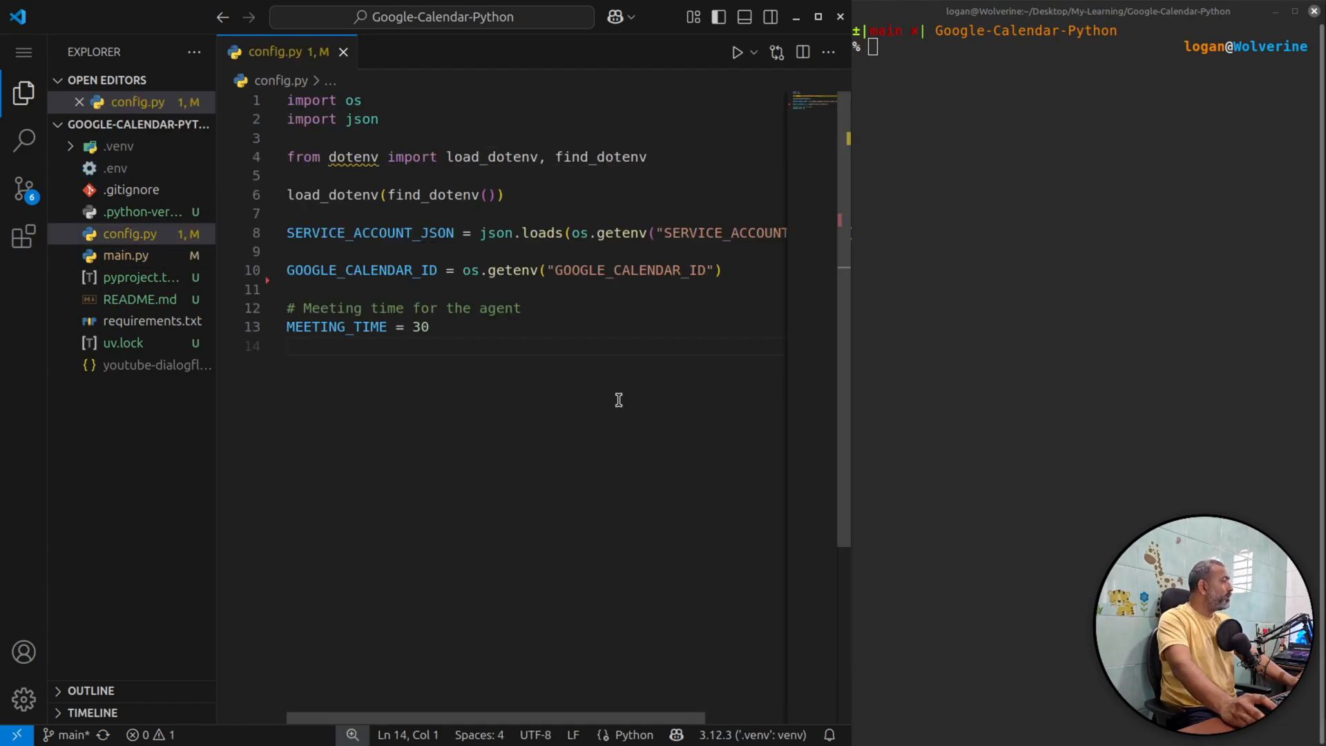
mouse_move(353, 157)
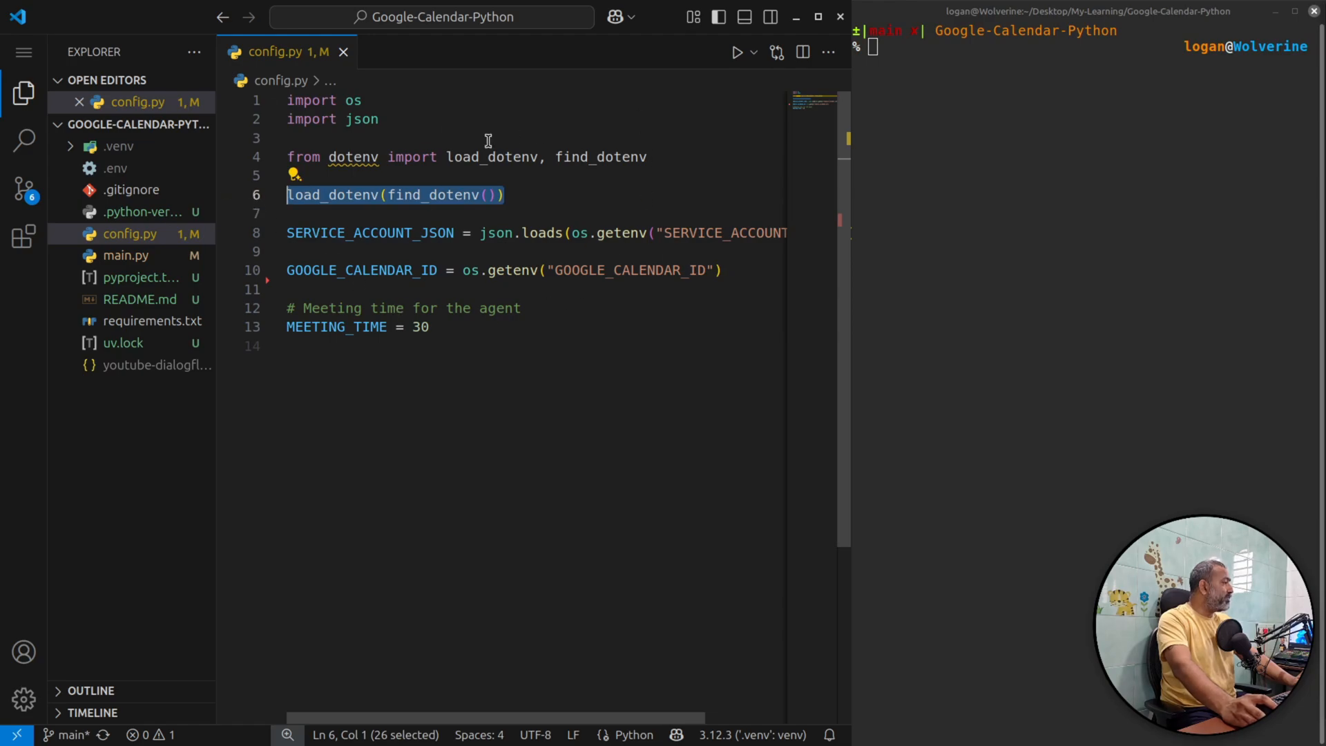
mouse_move(351, 248)
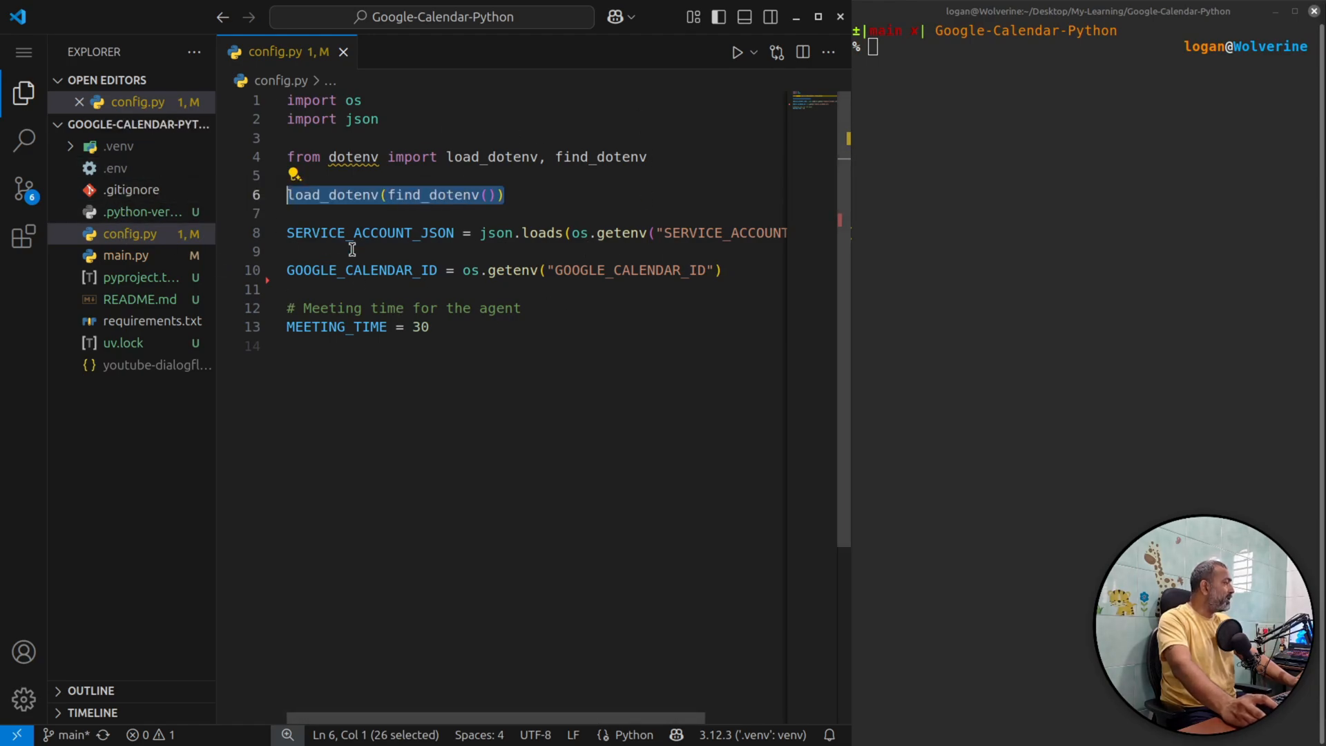
mouse_move(369, 233)
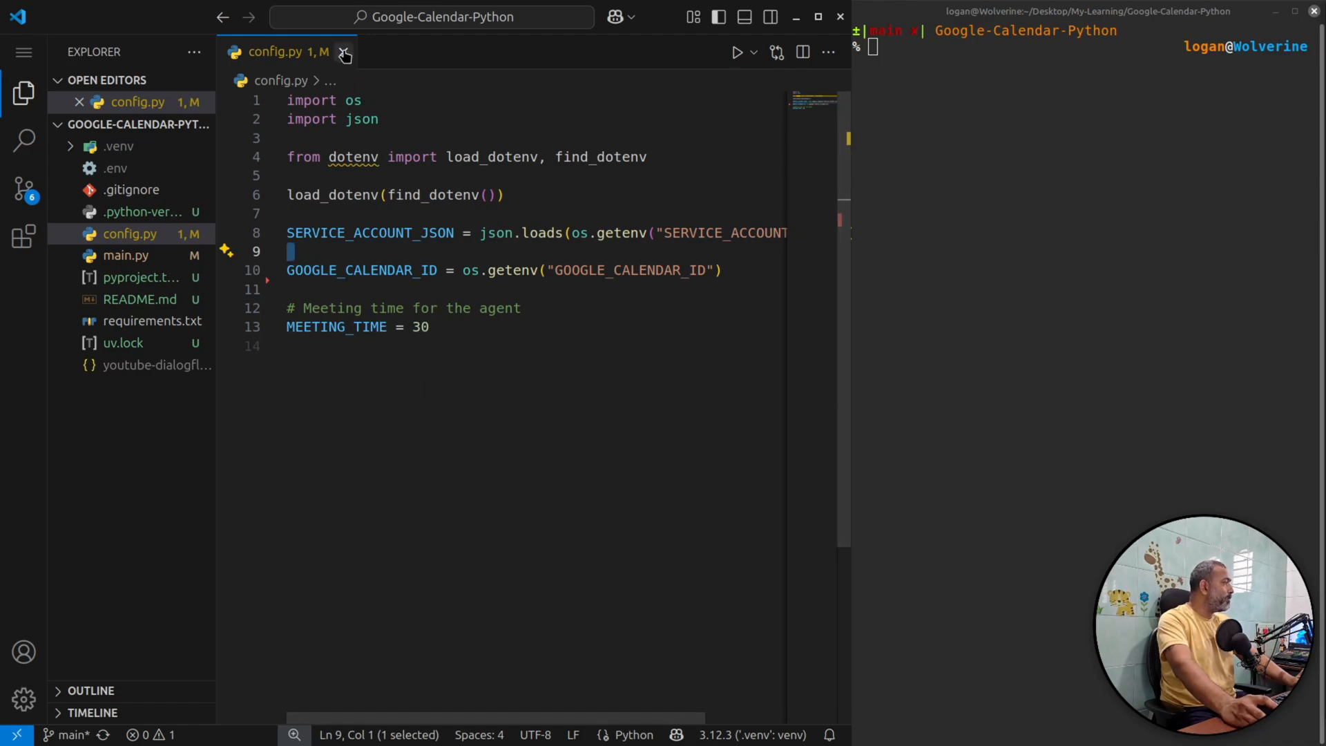
click(343, 52)
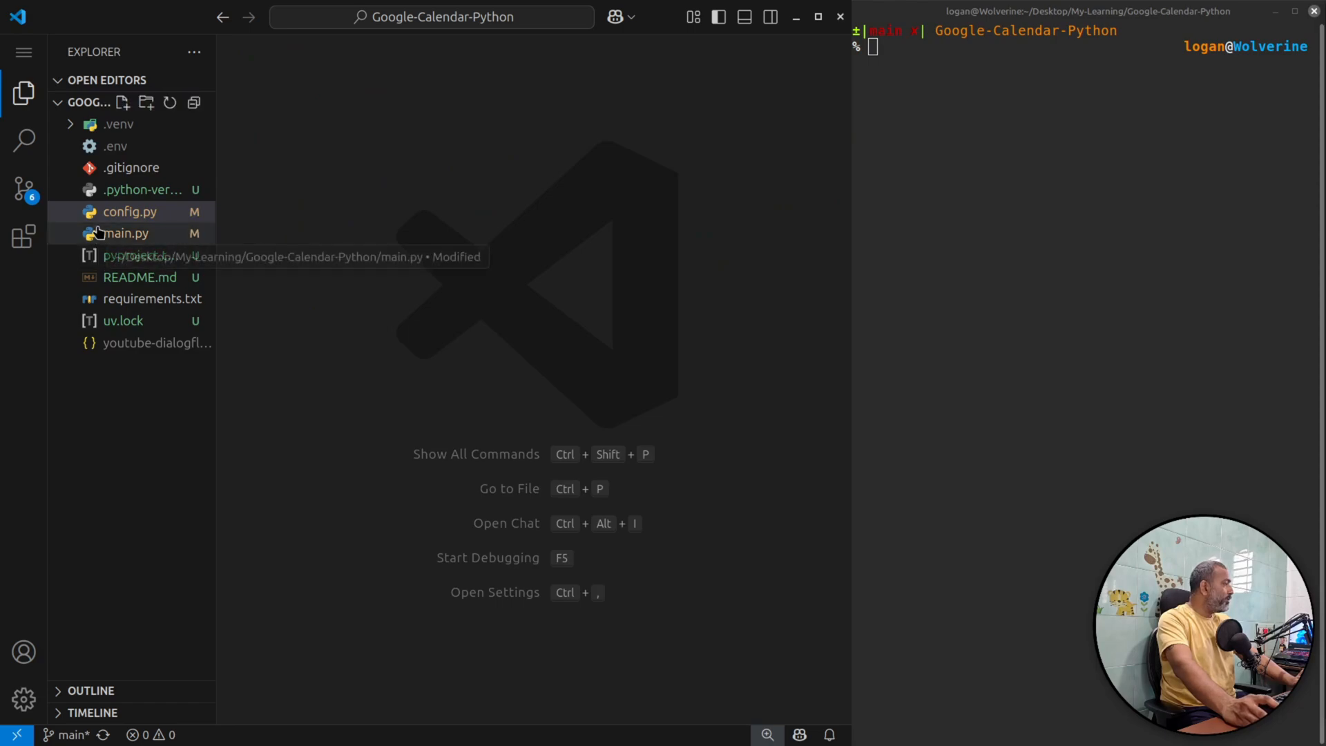
click(125, 233)
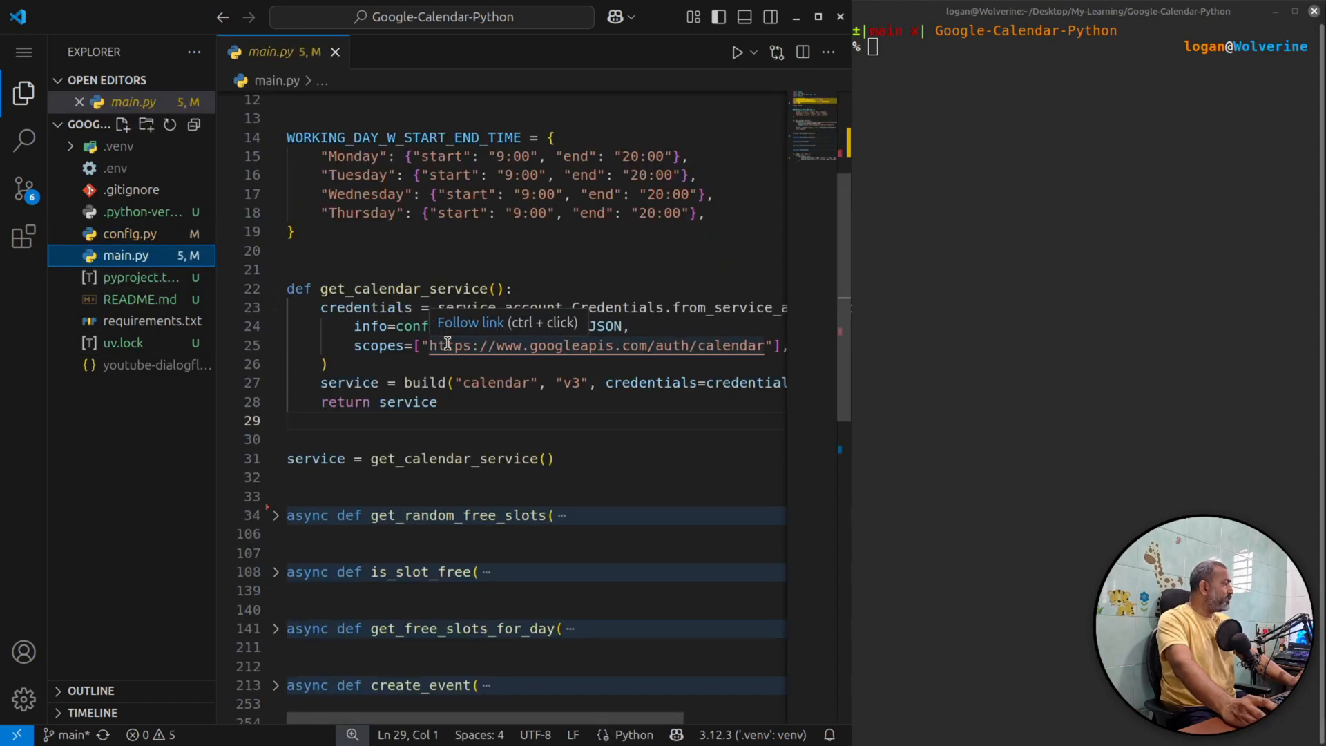
drag(292, 289, 555, 459)
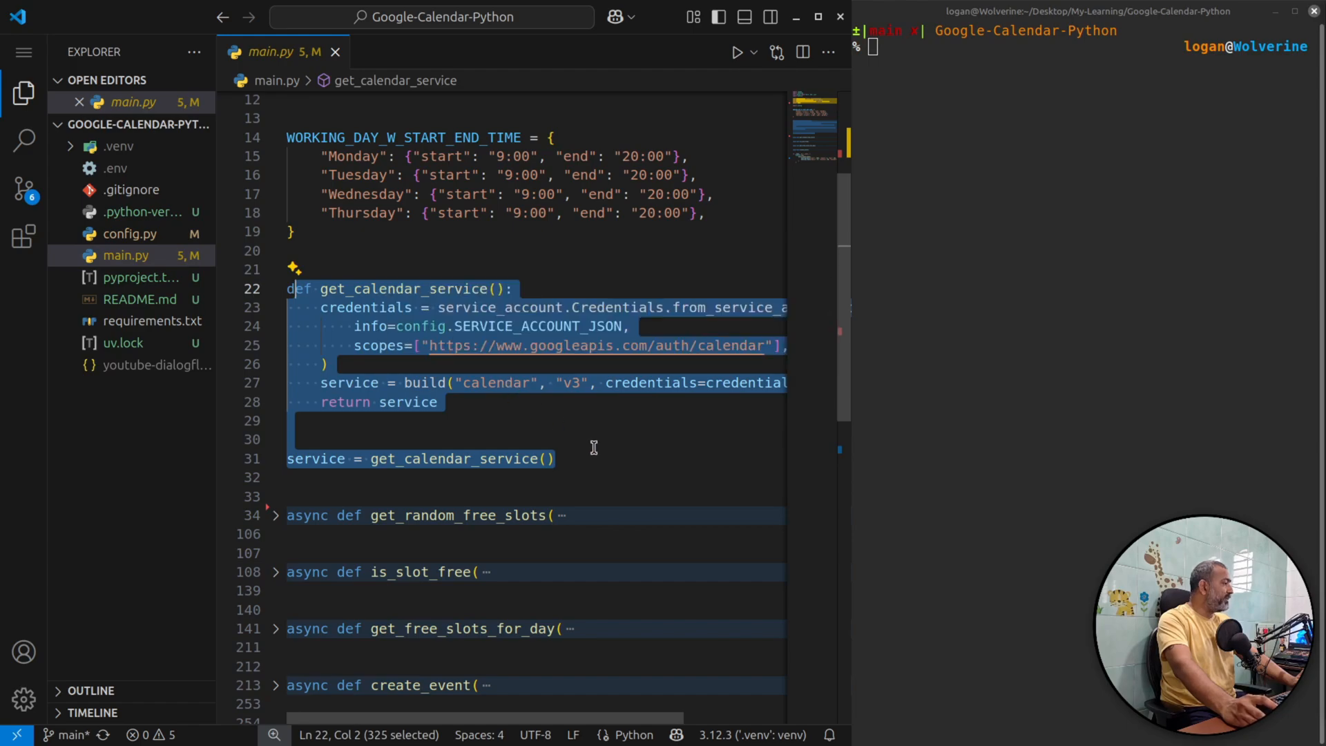
scroll(down, 3)
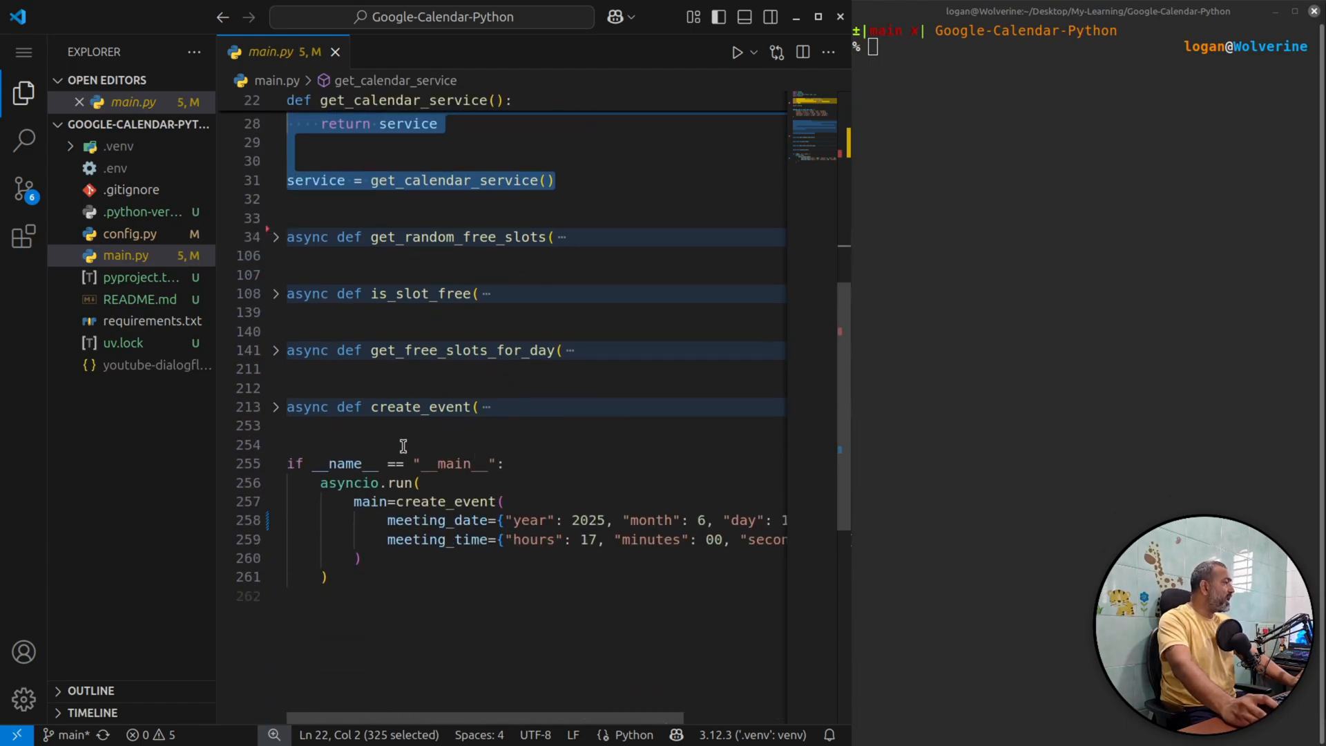
mouse_move(413, 407)
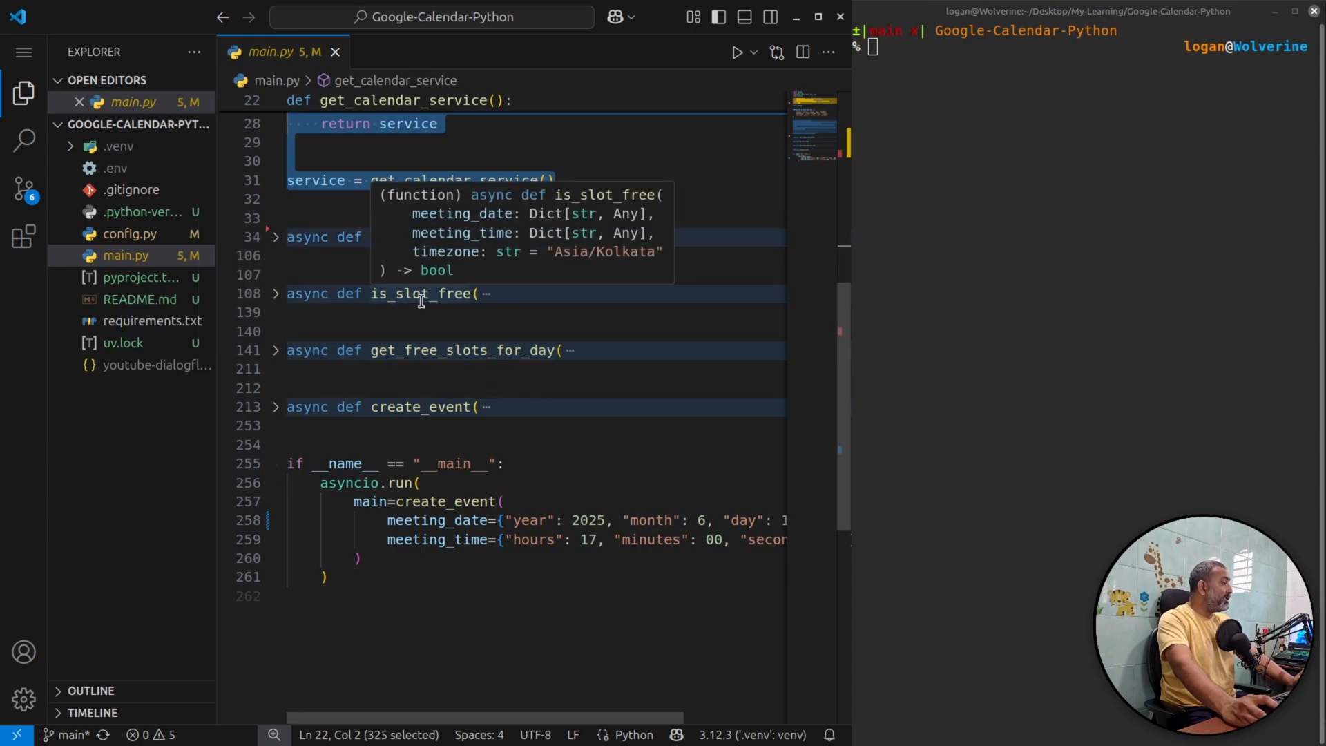
mouse_move(456, 287)
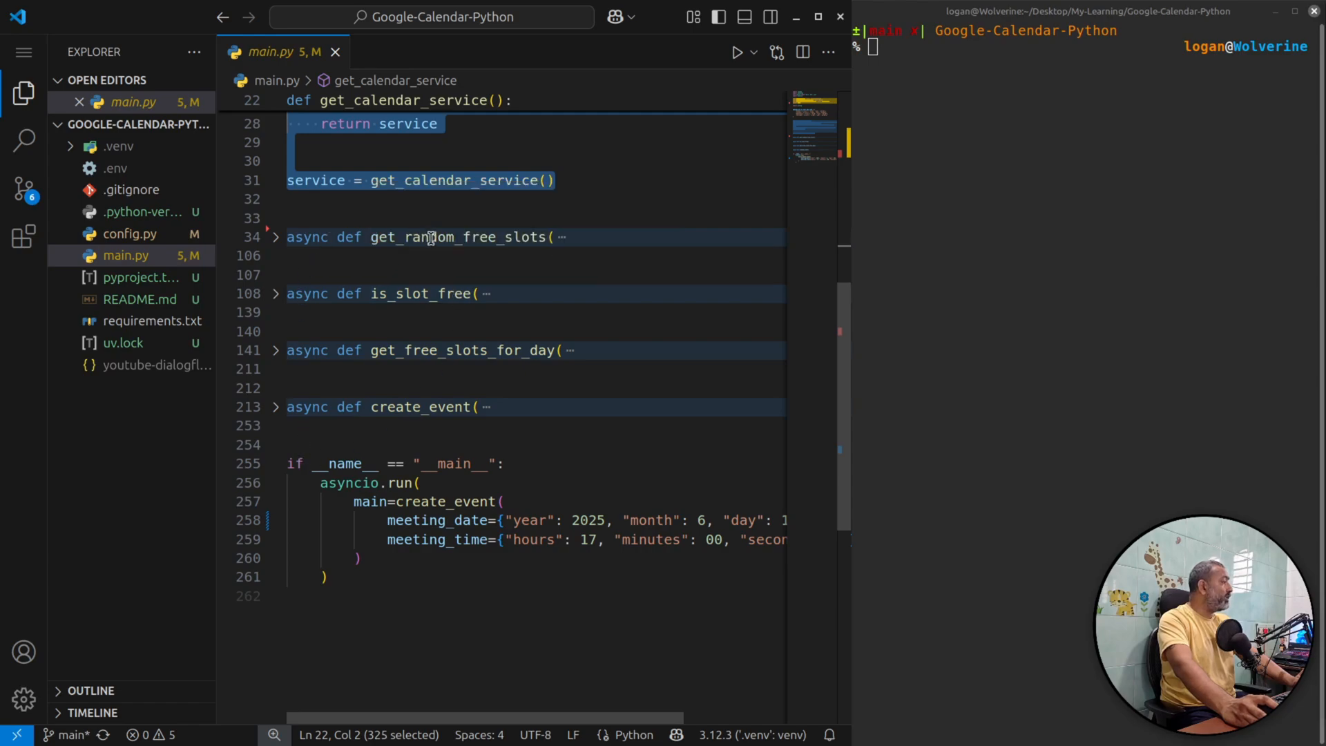
mouse_move(430, 237)
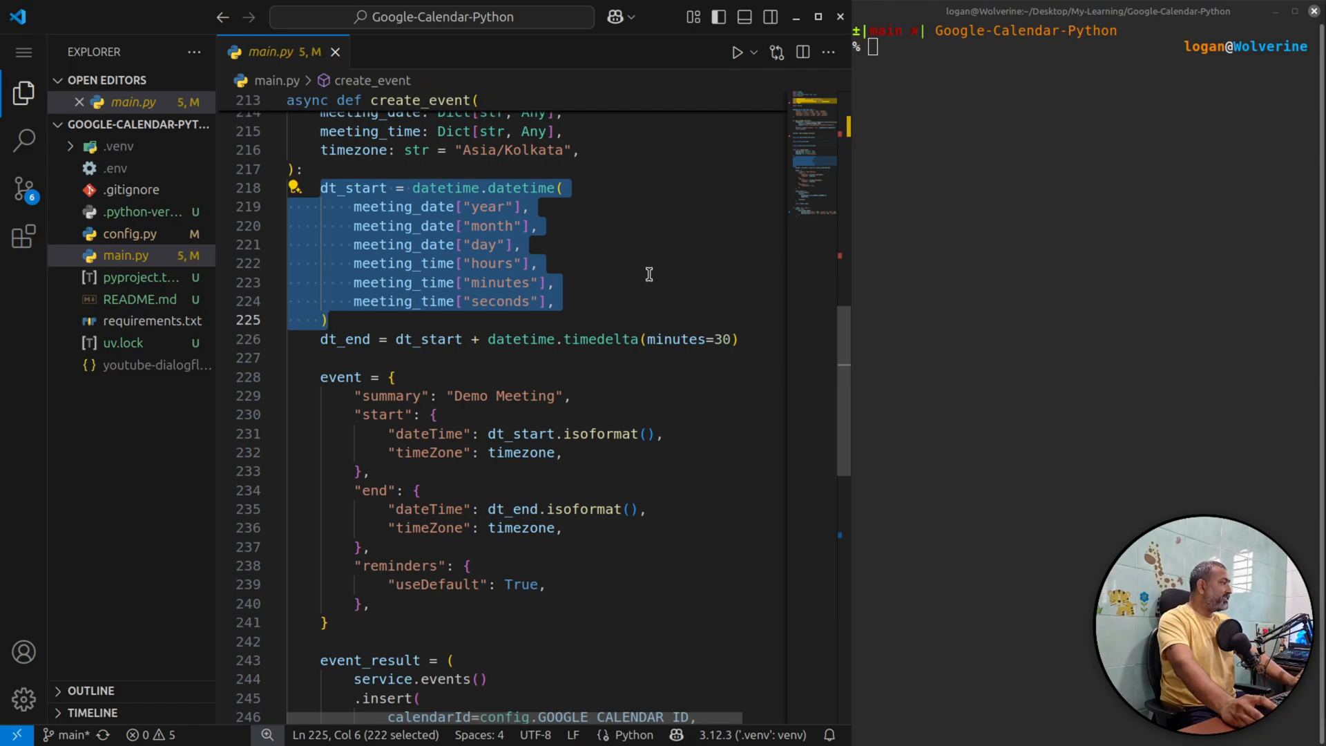
mouse_move(347, 339)
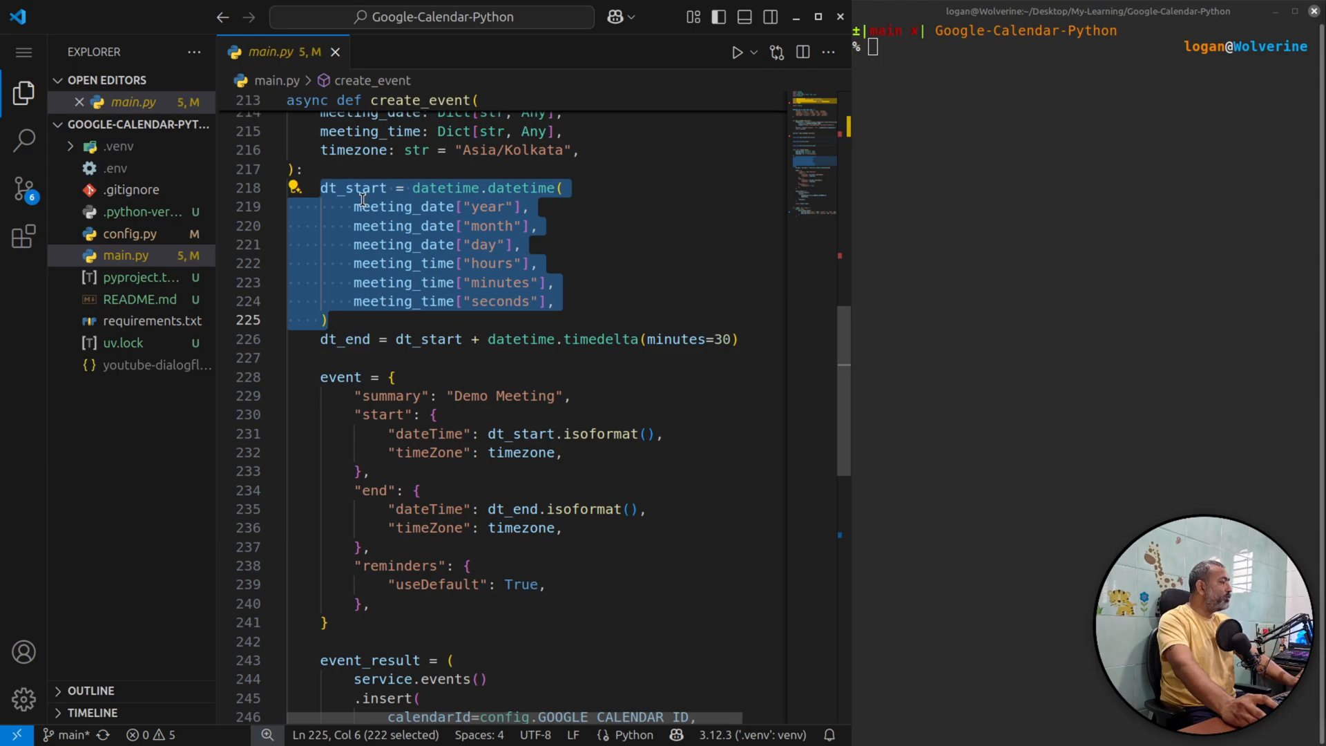
Step: Scroll through create_event and select its event dictionary definition
scroll(down, 3)
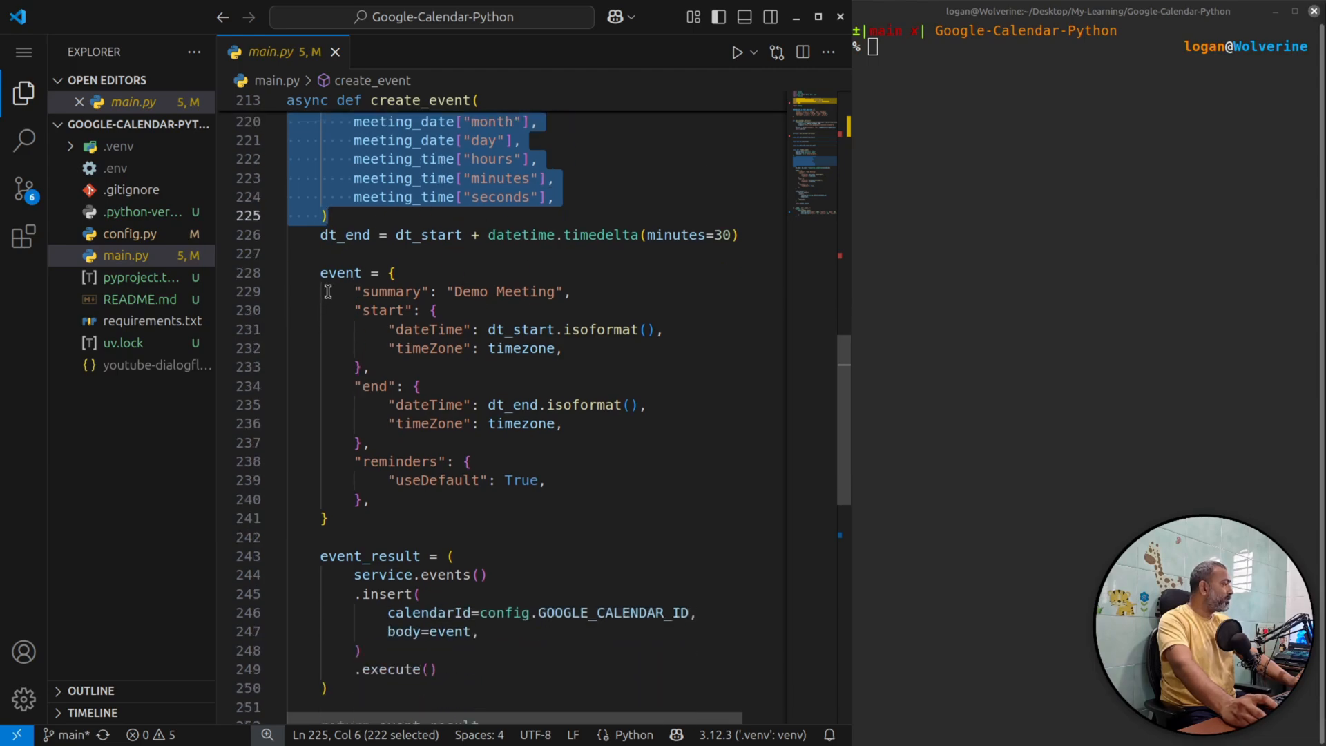
drag(320, 272, 328, 519)
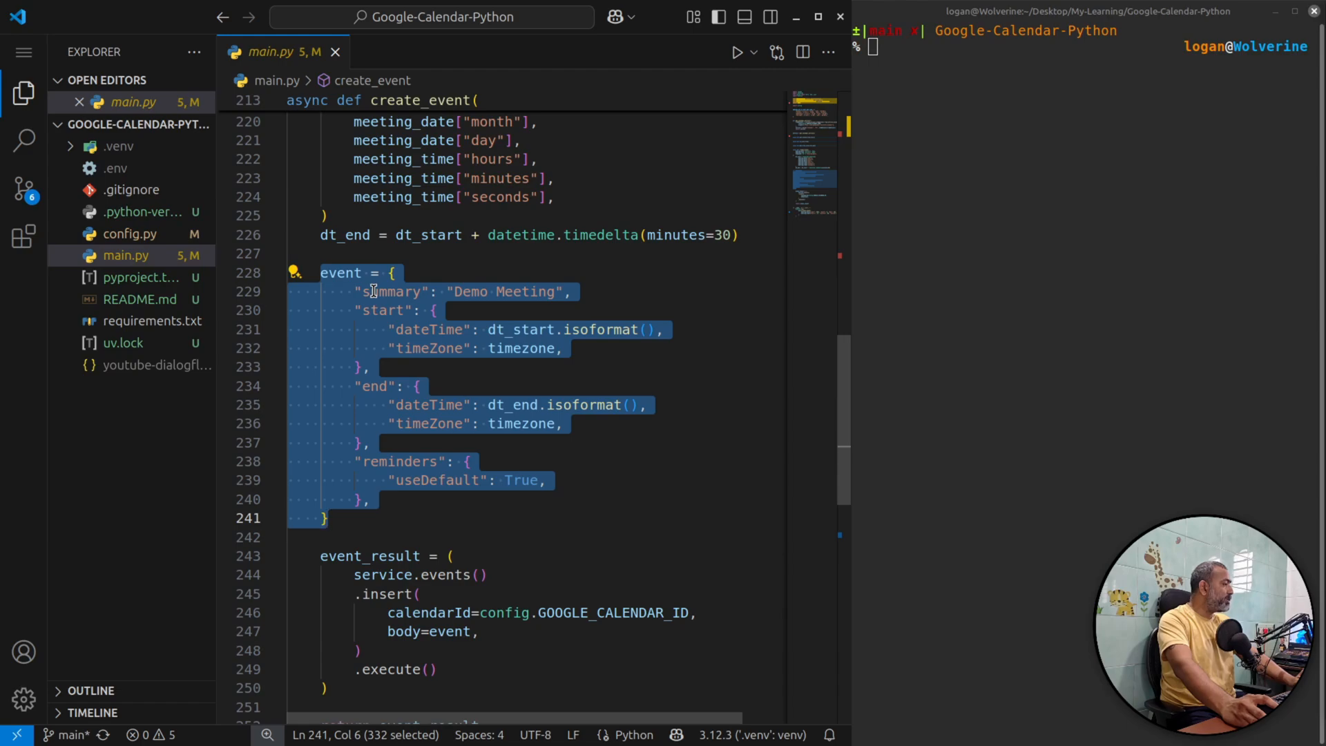
mouse_move(397, 385)
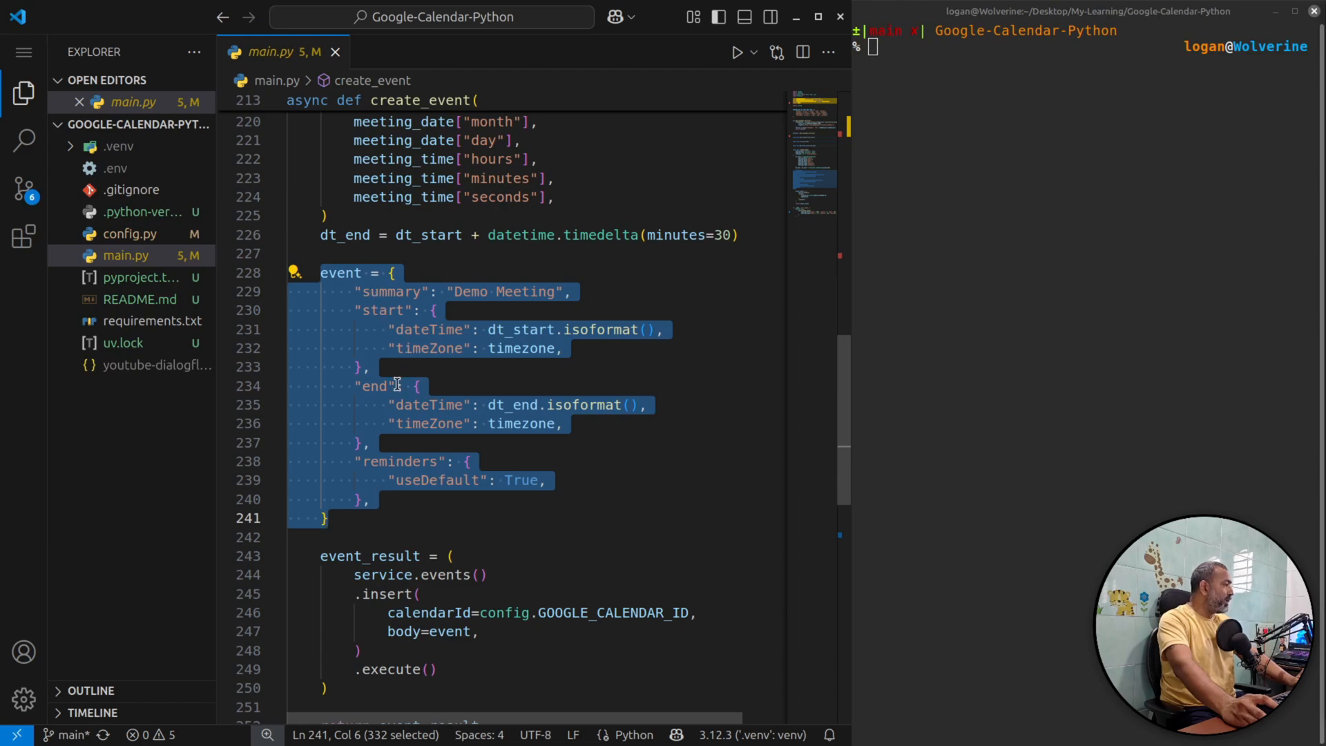
mouse_move(454, 515)
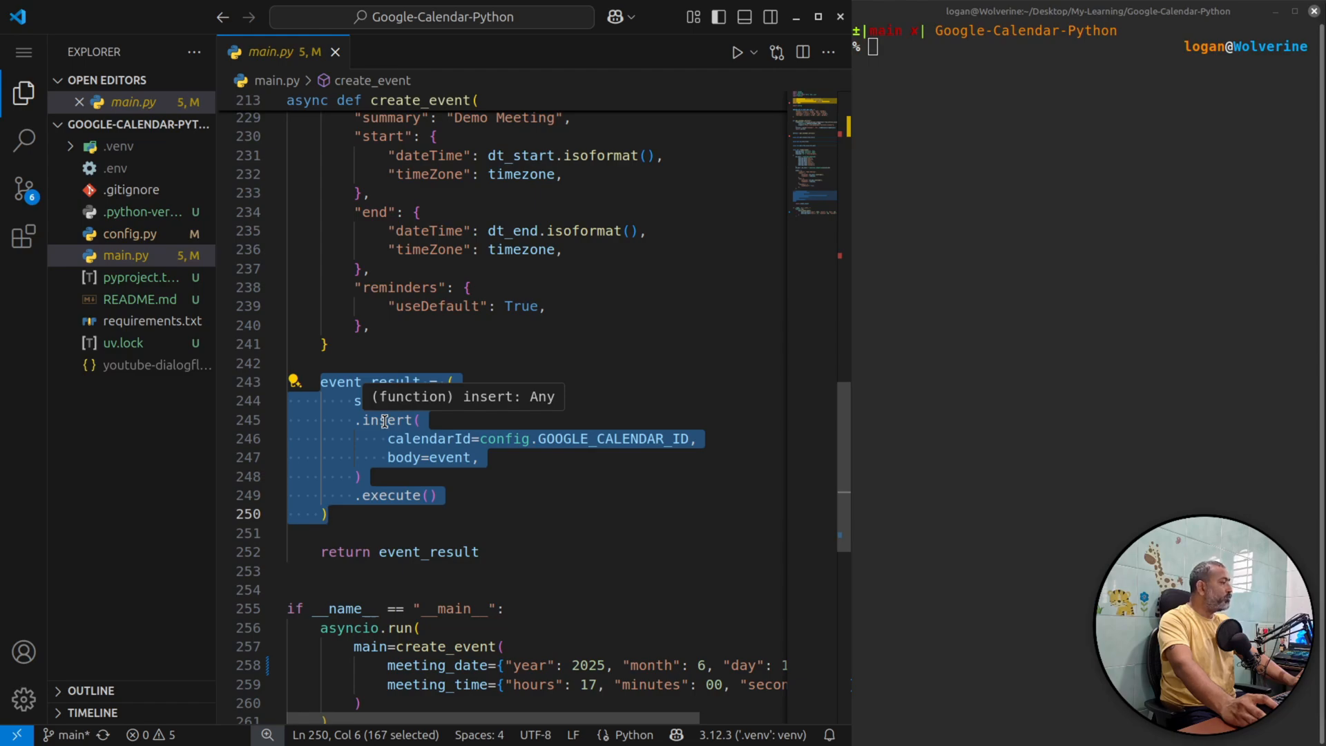
mouse_move(361, 464)
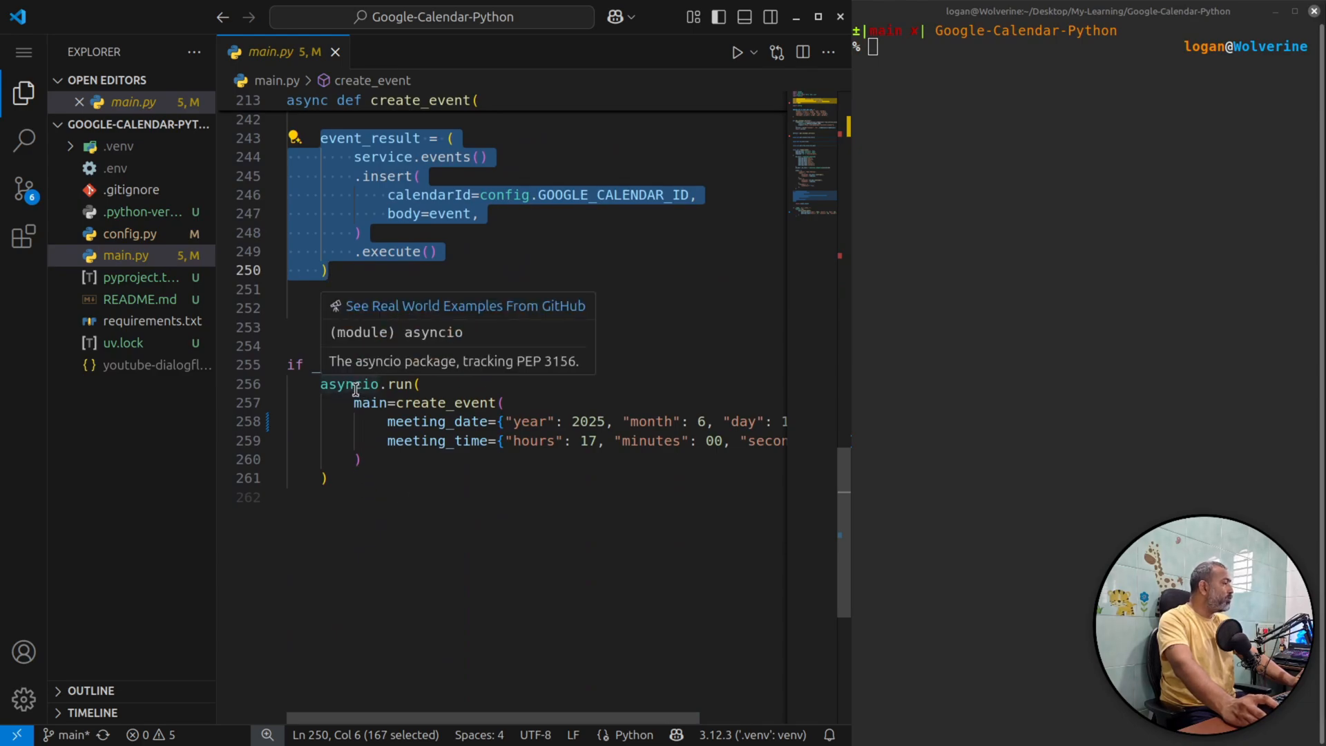
mouse_move(400, 383)
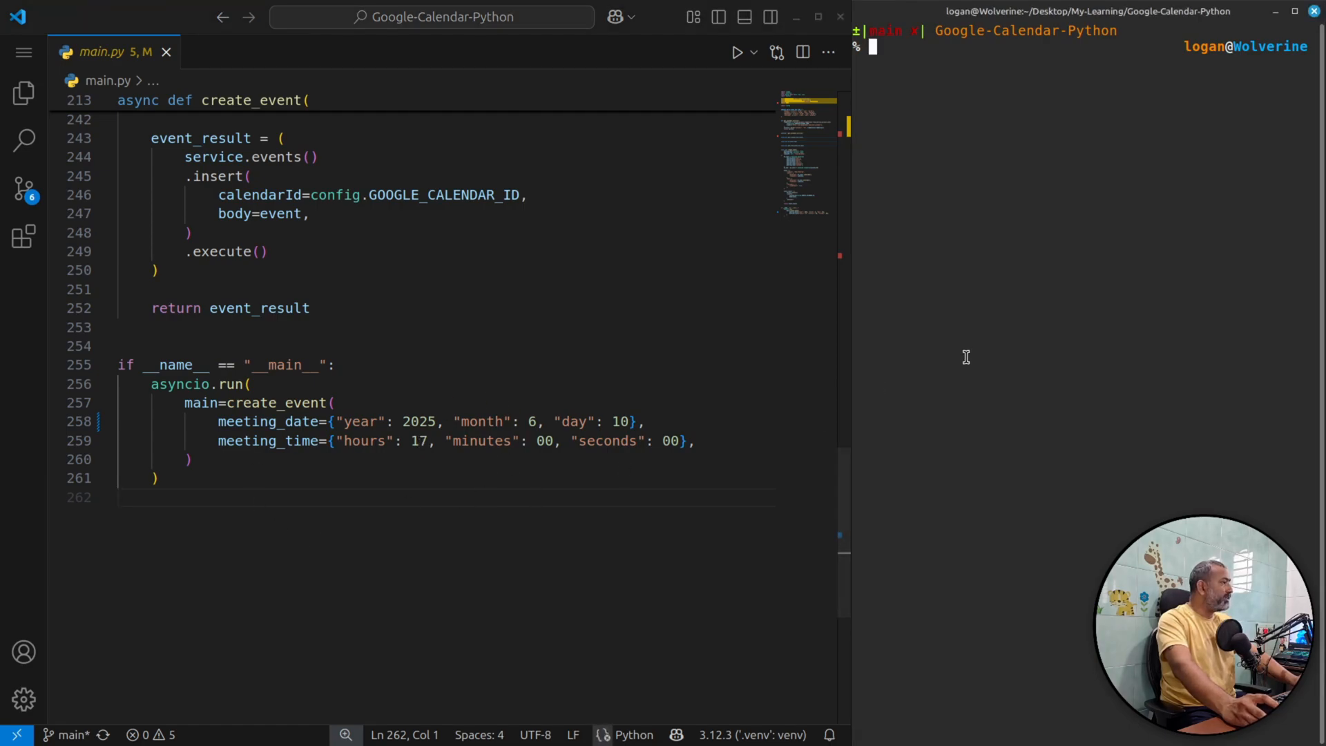
Step: Run 'uv run main.py' in the terminal
text(uv)
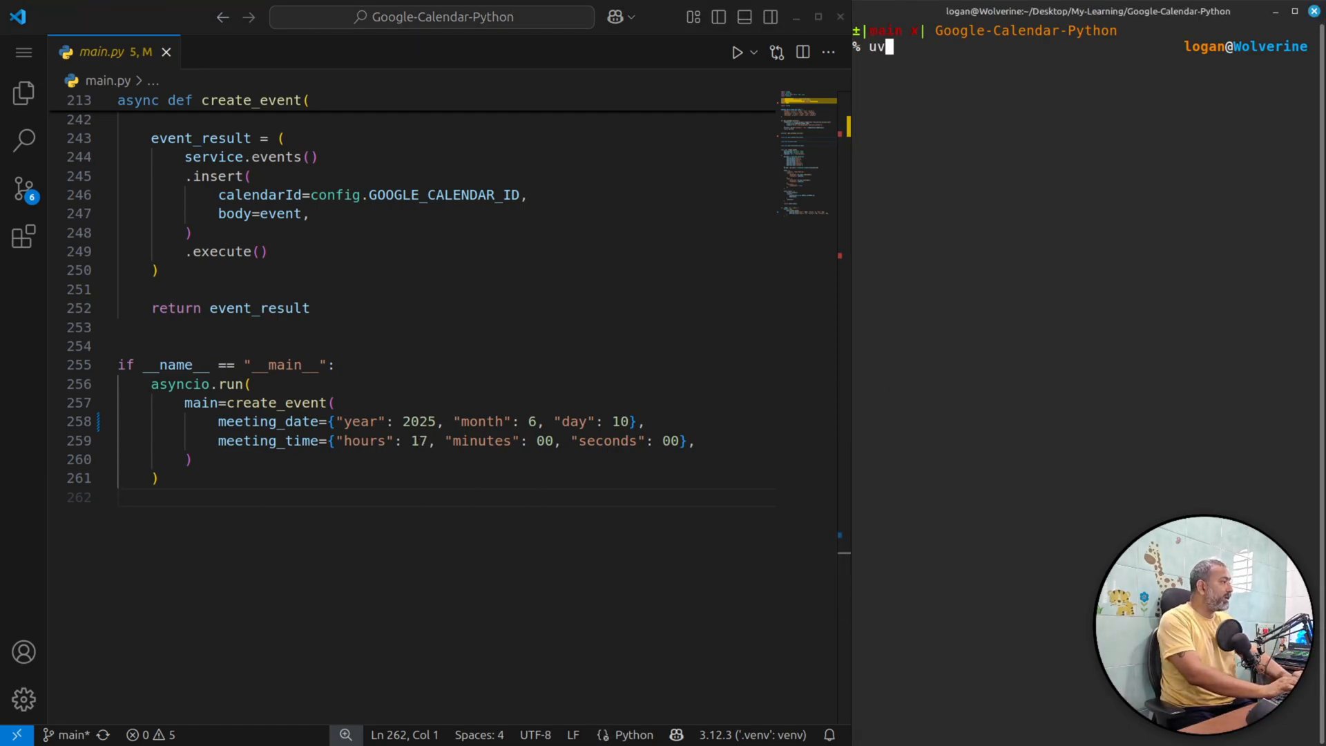
text(run main.py)
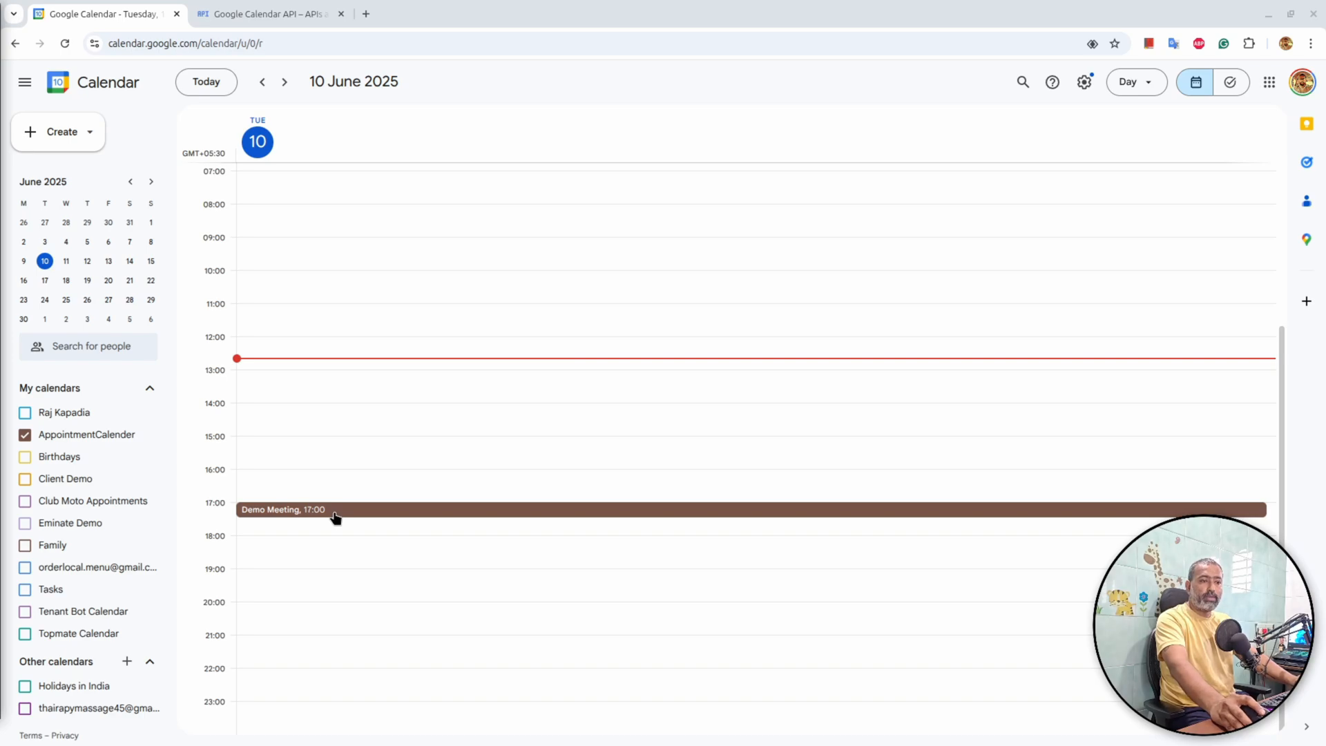
Step: Return to VS Code after confirming the 17:00 Demo Meeting on 10 June 2025
click(330, 509)
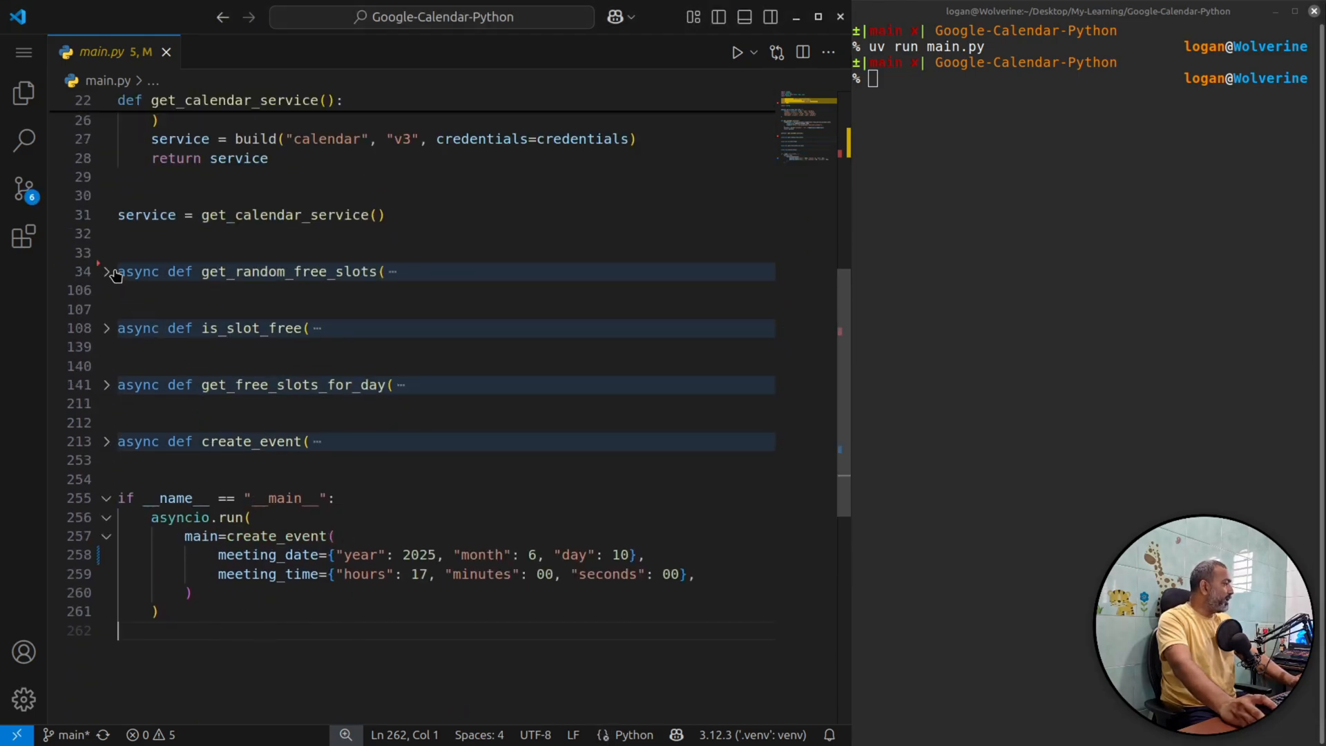
Step: Unfold get_random_free_slots, highlight the WORKING_DAY_W_START_END_TIME dictionary, then scroll down
click(106, 271)
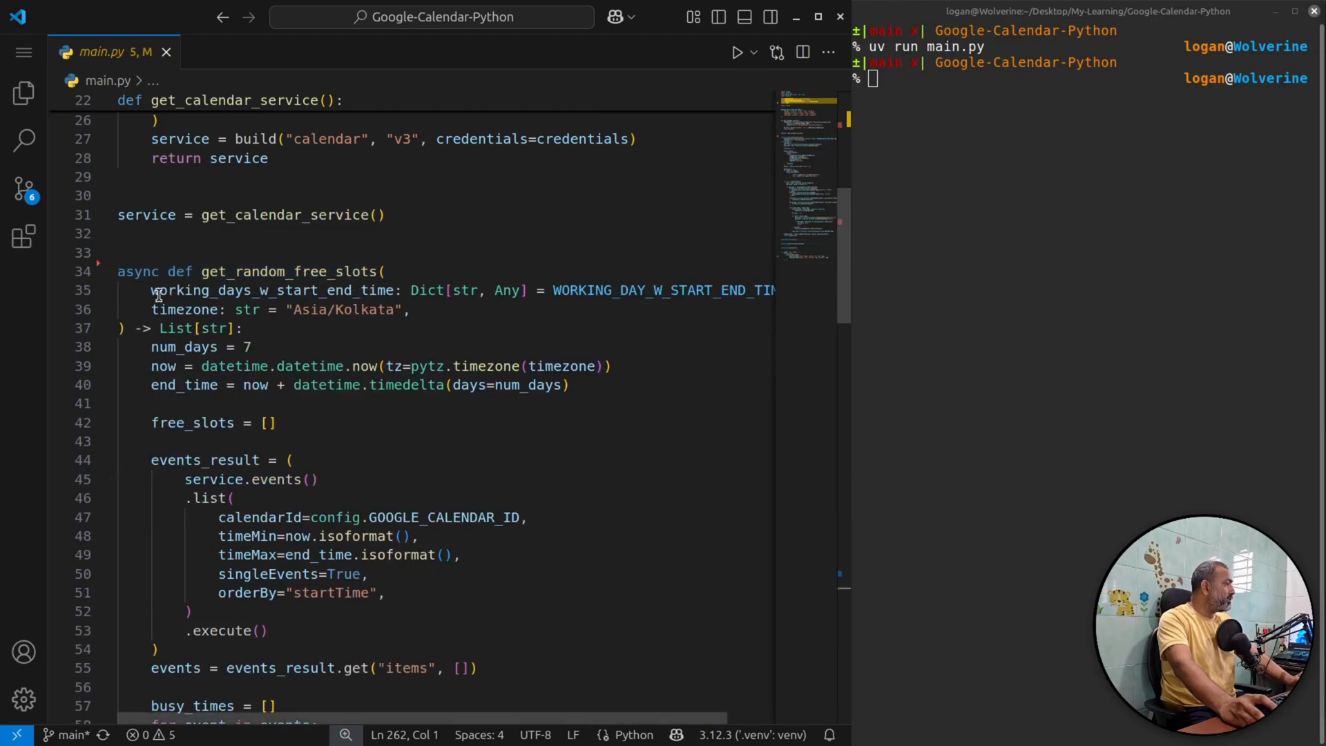
mouse_move(464, 385)
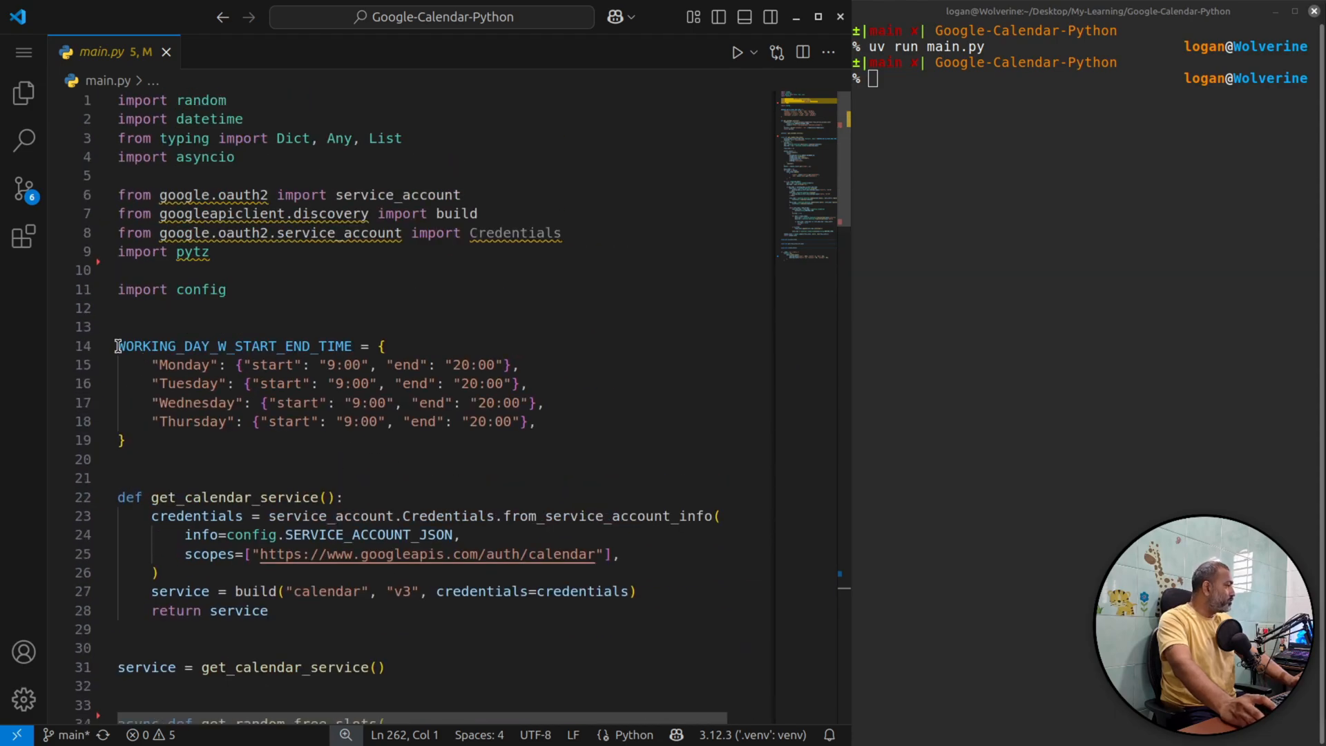
drag(118, 346, 122, 440)
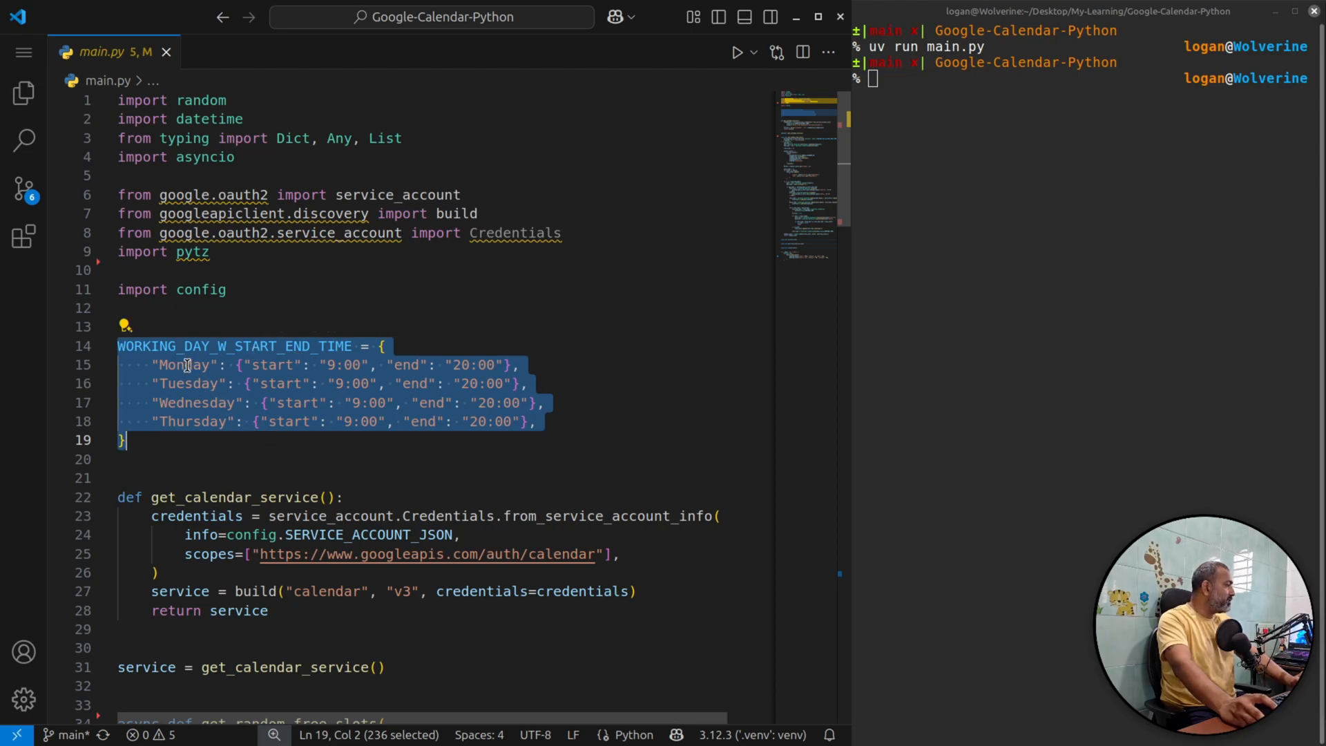
mouse_move(241, 365)
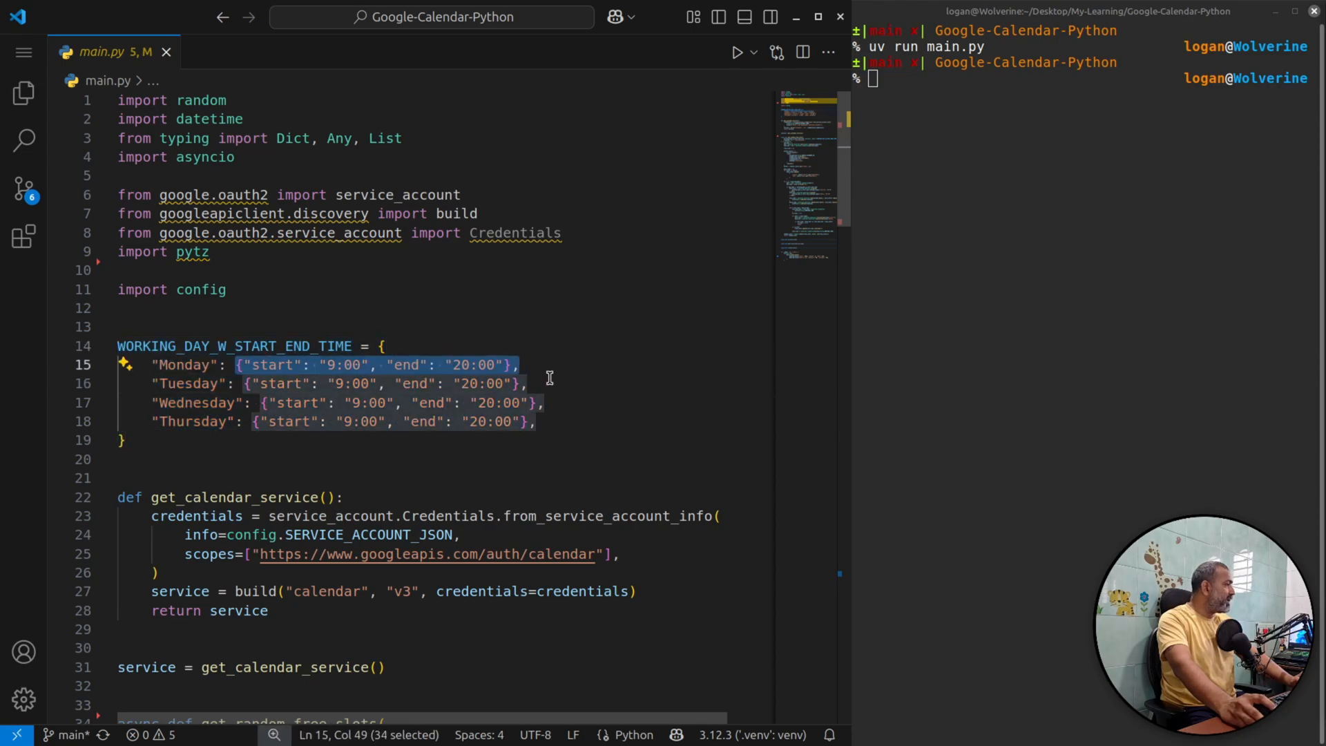
mouse_move(410, 368)
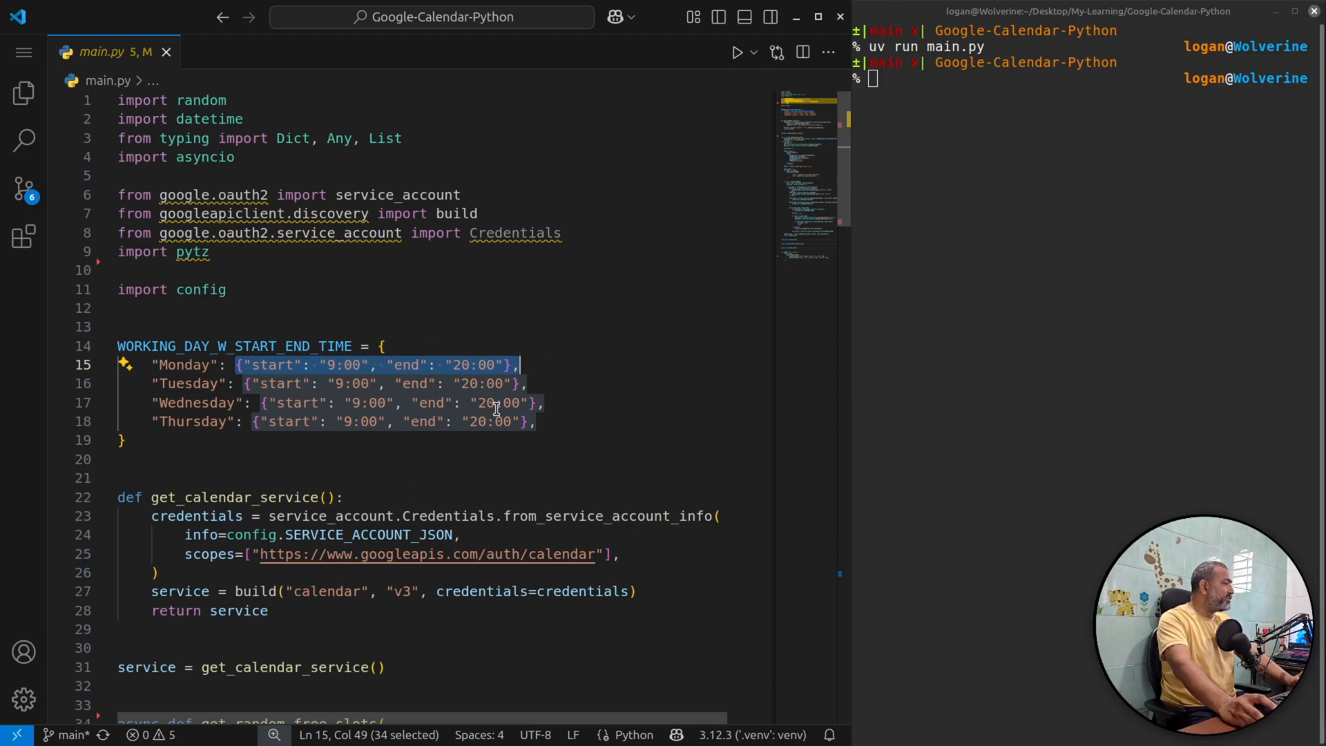
scroll(down, 3)
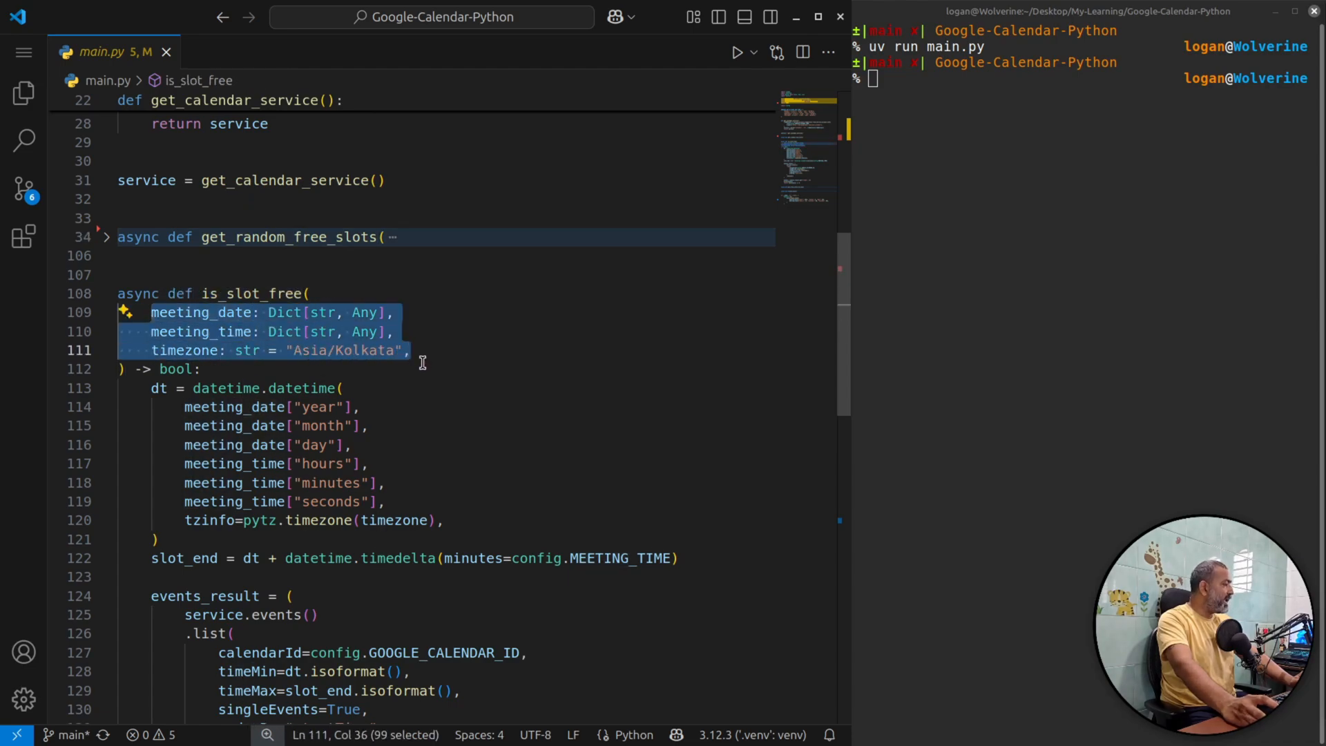
Step: Scroll through is_slot_free and get_free_slots_for_day in main.py
scroll(down, 3)
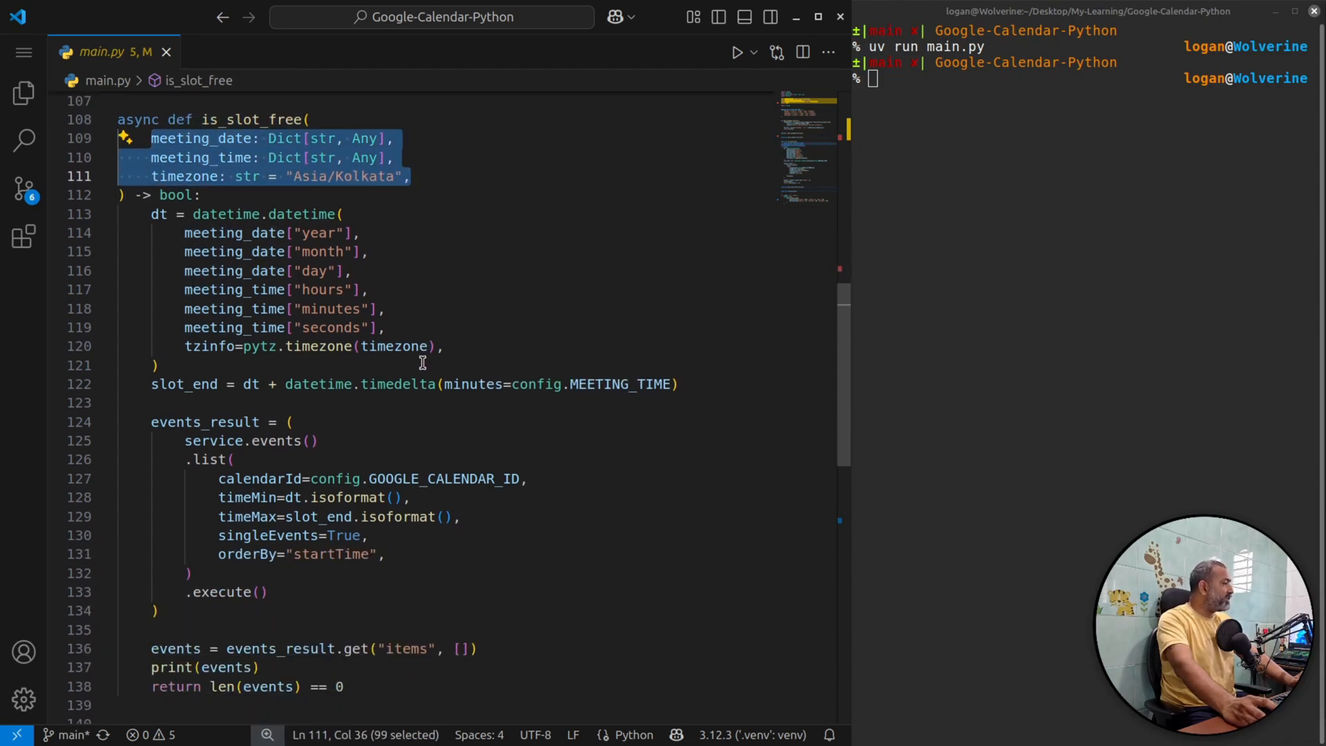
mouse_move(225, 139)
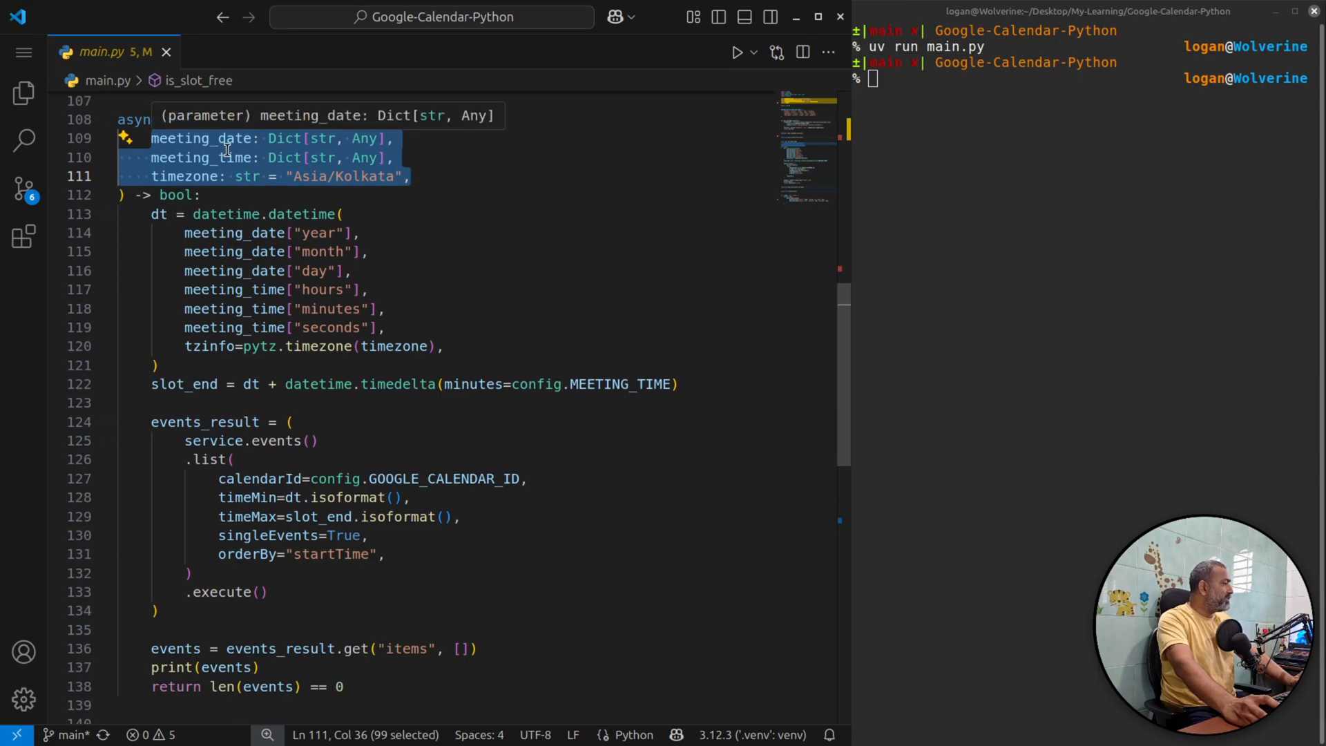
mouse_move(488, 354)
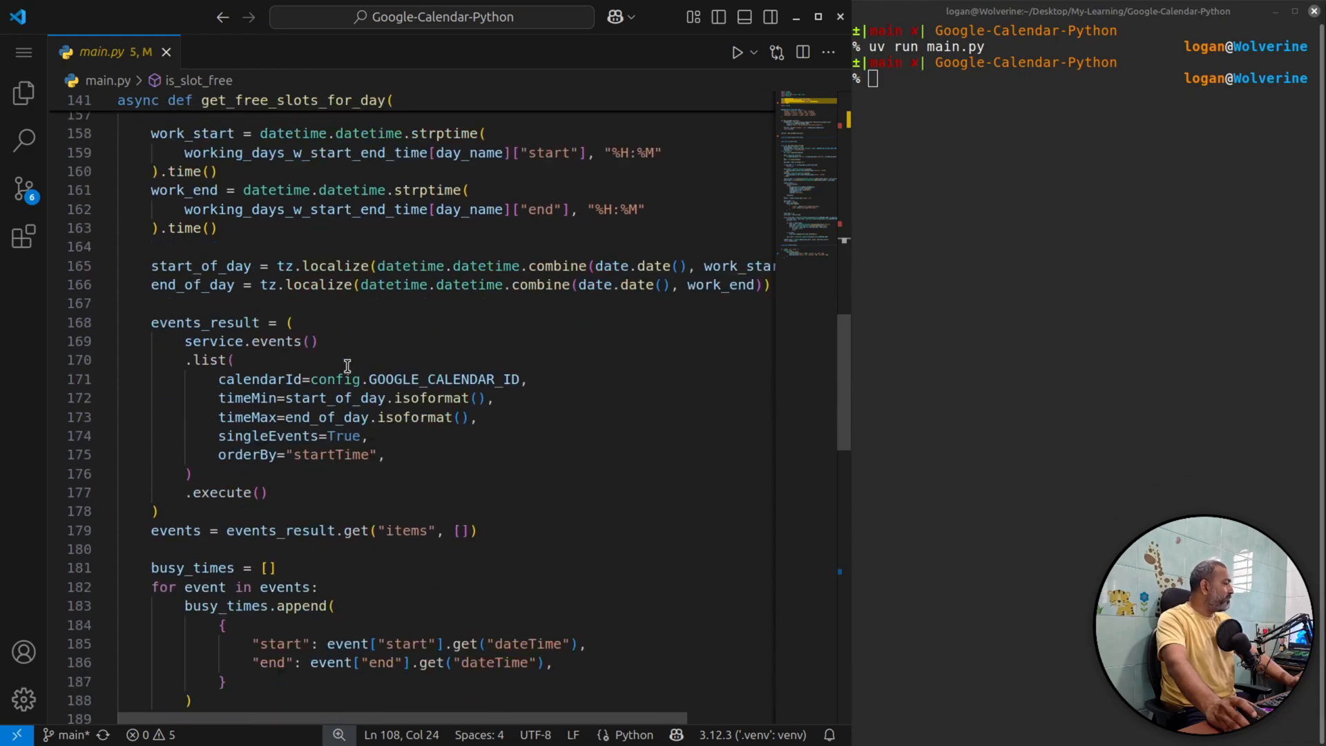
scroll(down, 3)
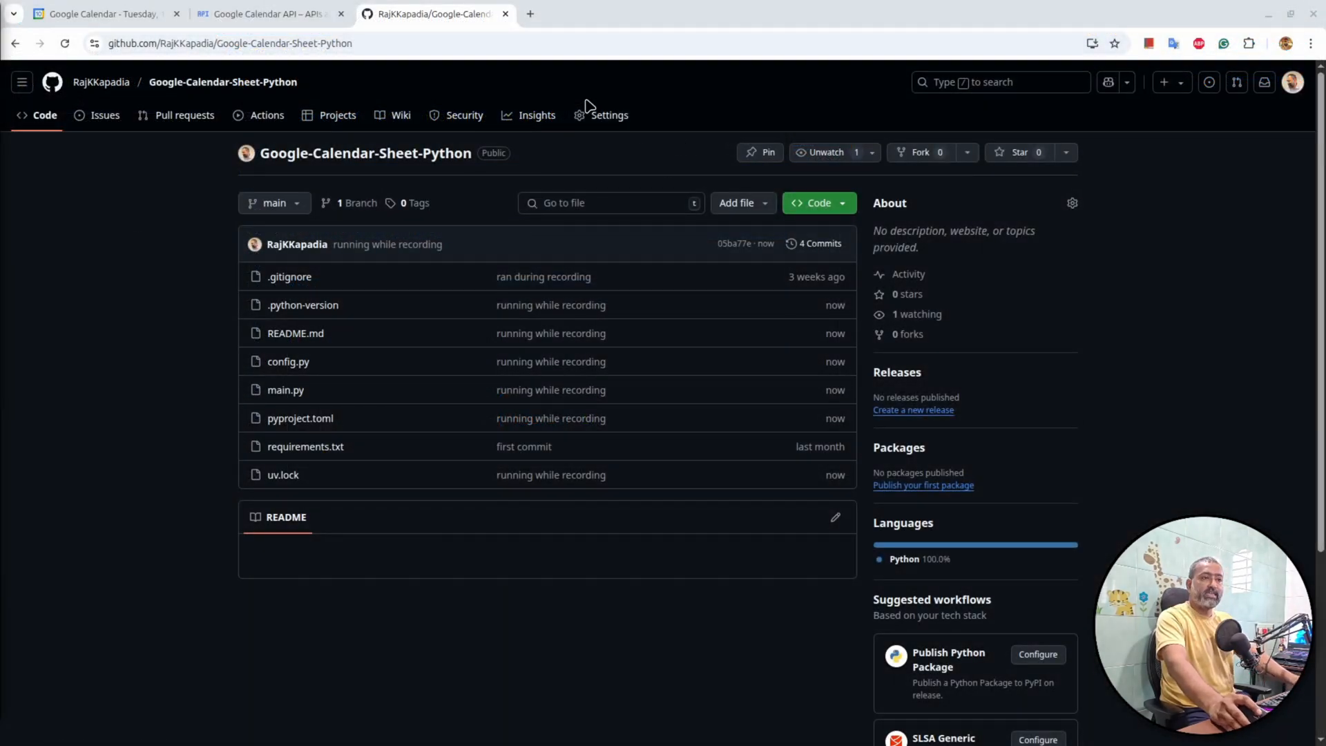
Step: Select the Google-Calendar-Sheet-Python repository URL in the address bar
click(230, 43)
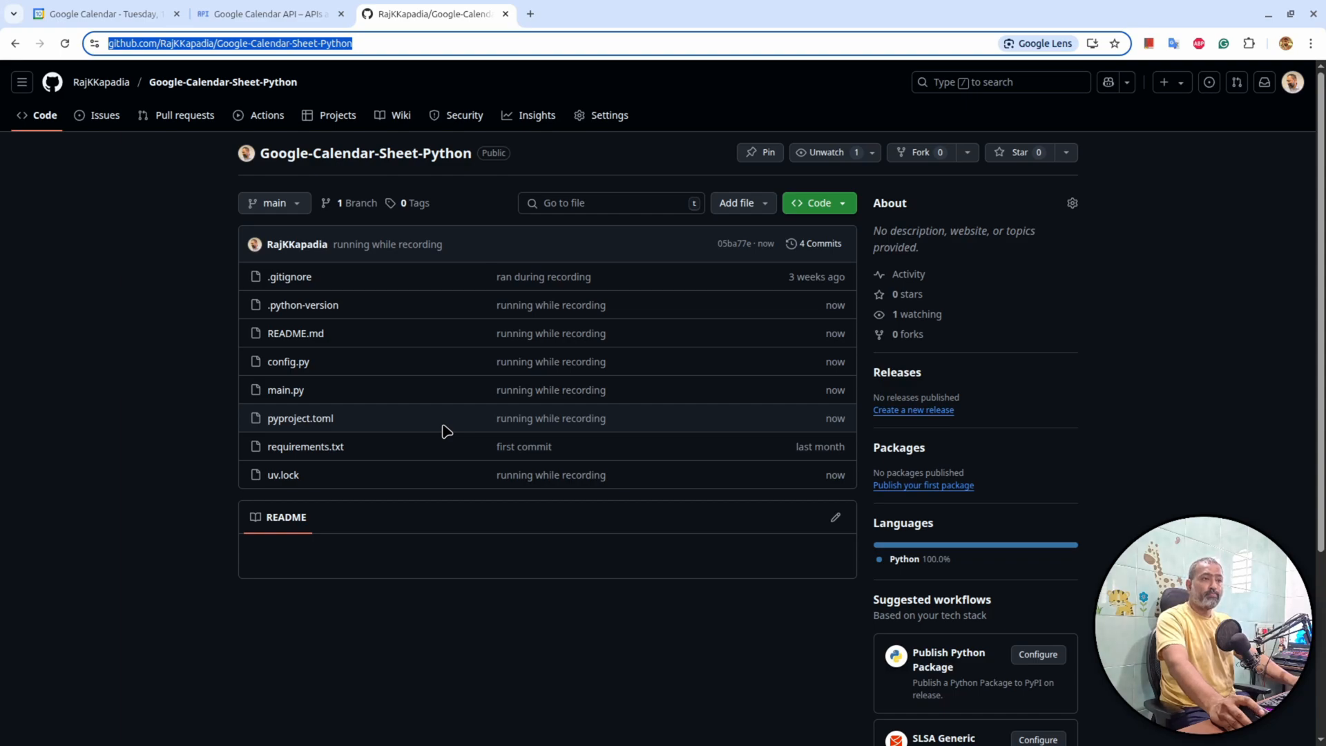
mouse_move(719, 302)
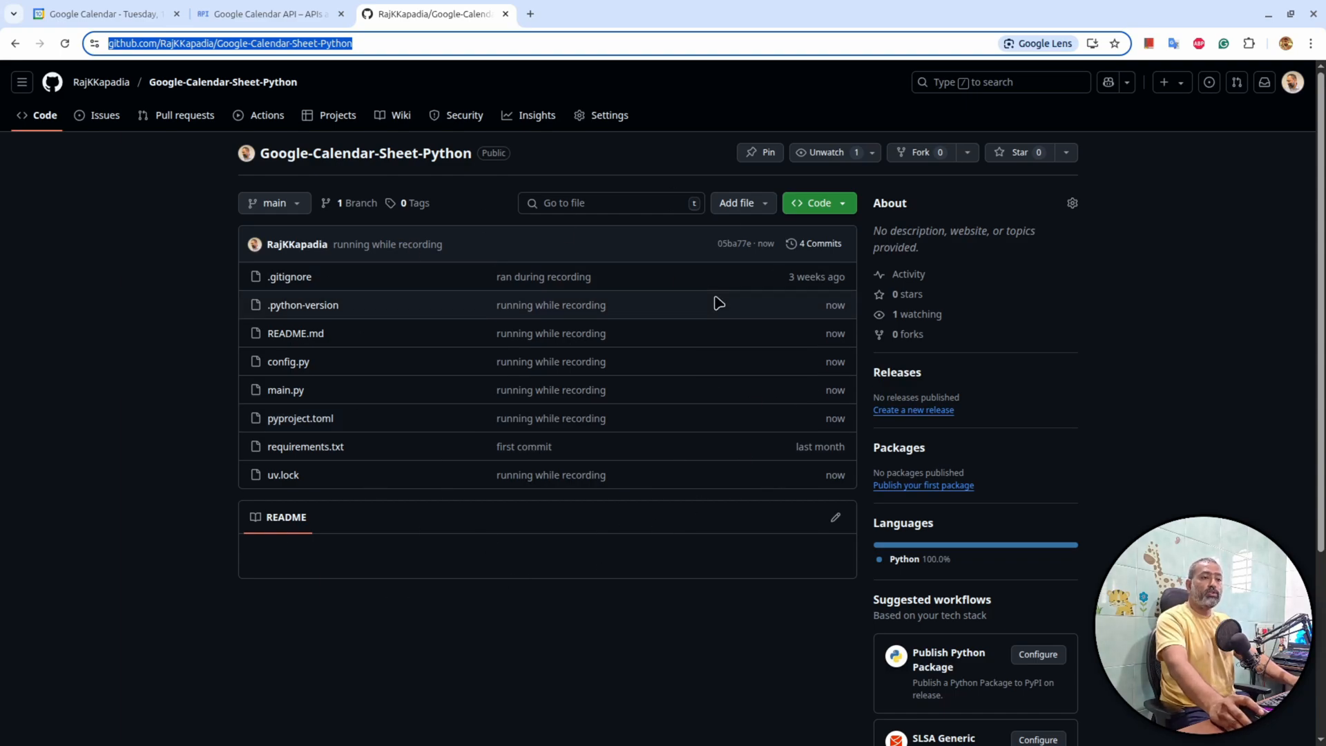